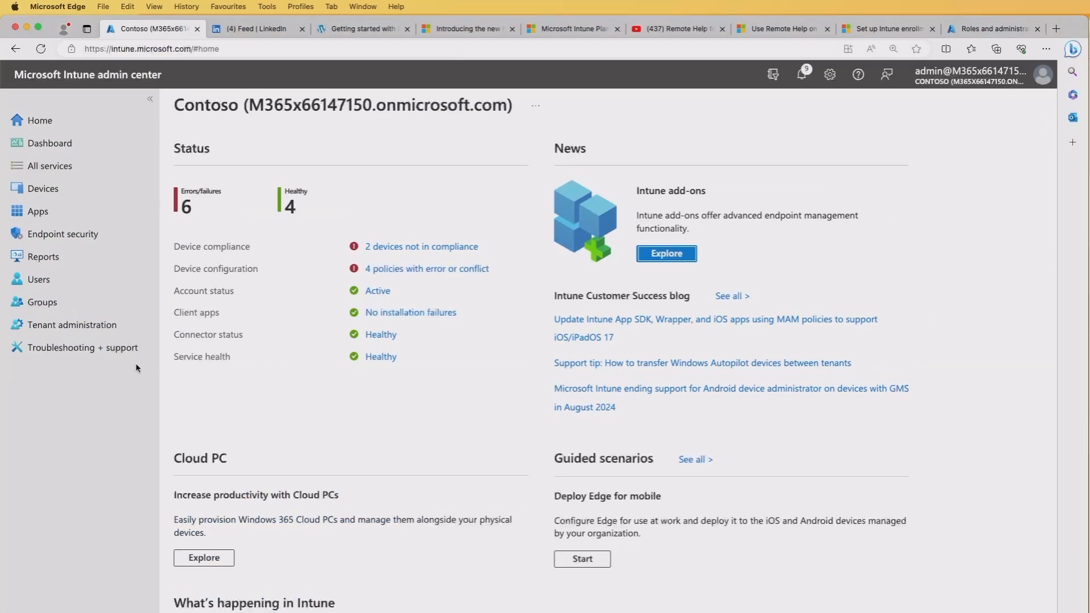
mouse_move(72, 325)
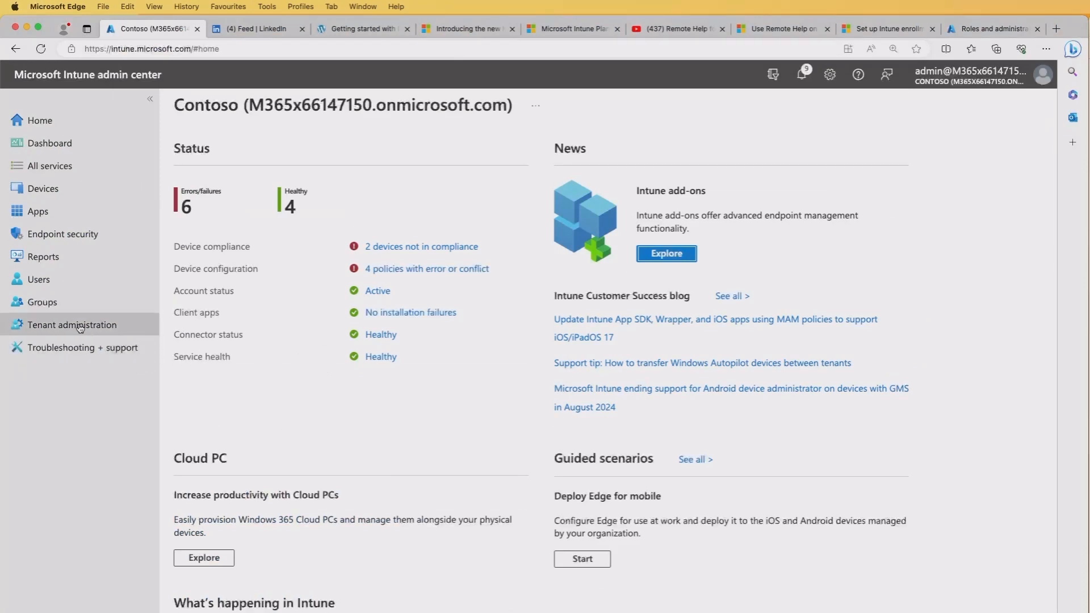
Open Tenant administration > Intune add-ons to see Intune Suite and Remote Help offers.
click(71, 325)
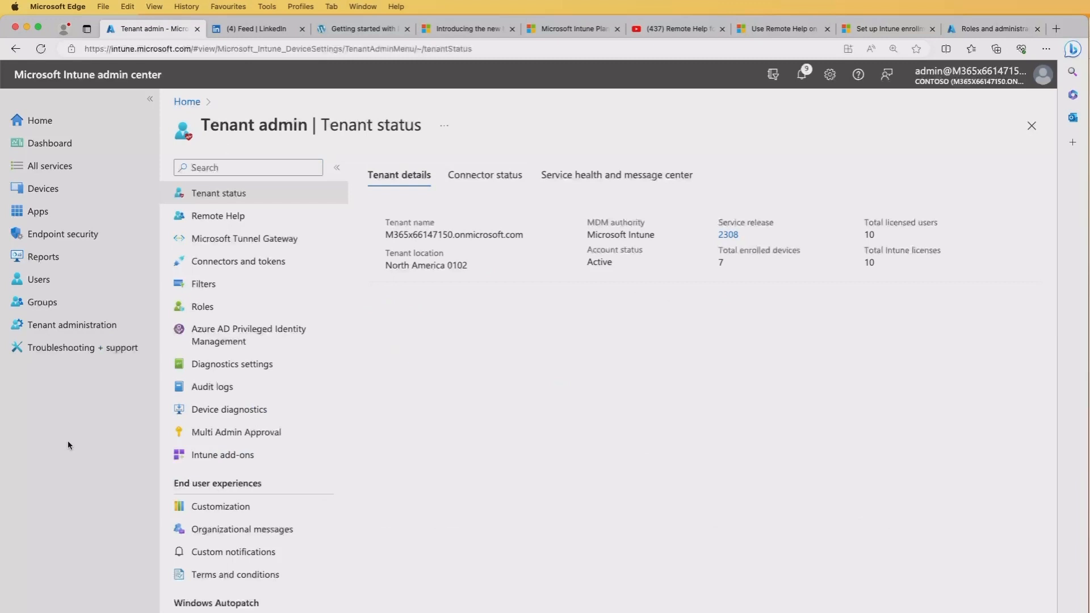
mouse_move(222, 455)
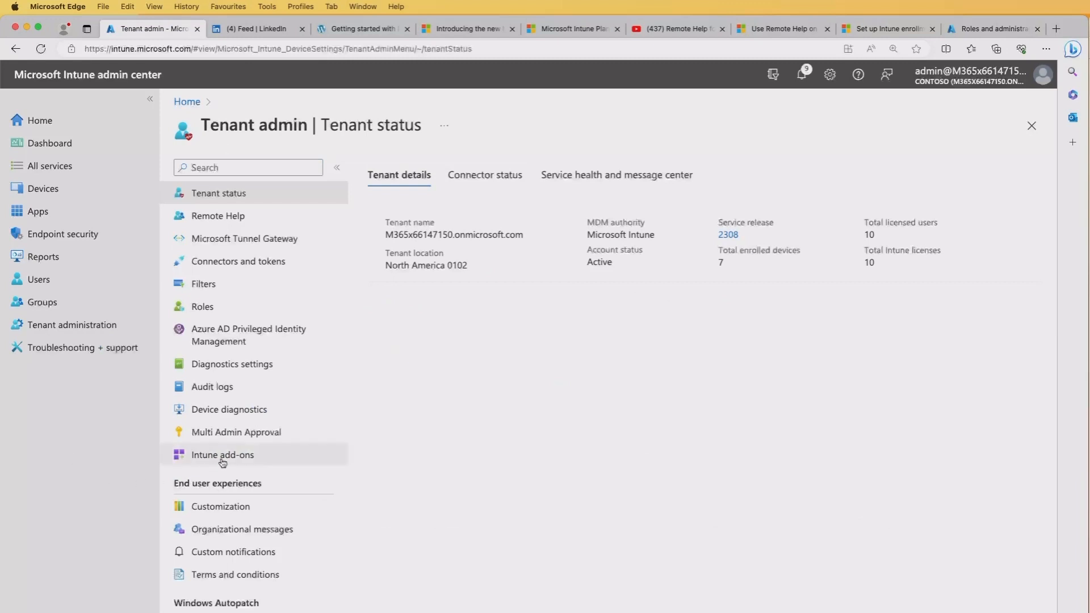
click(222, 455)
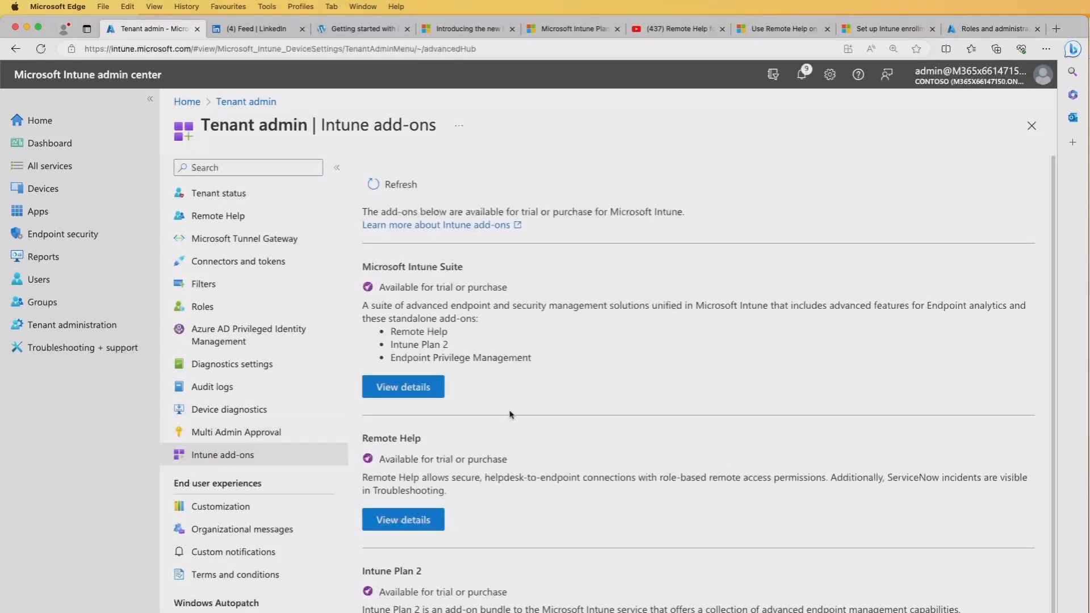
mouse_move(569, 369)
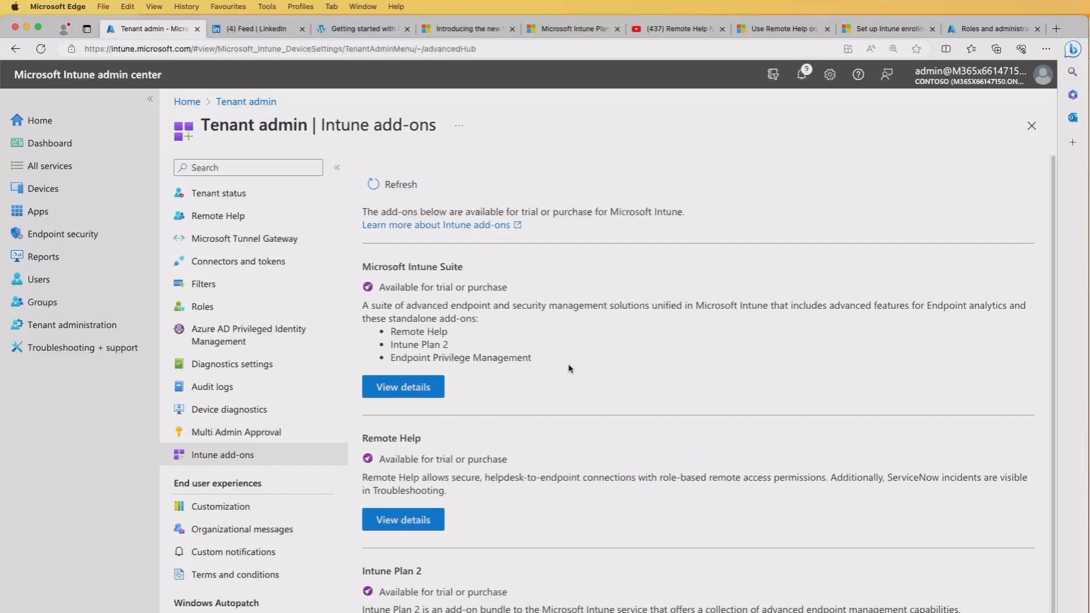
mouse_move(585, 369)
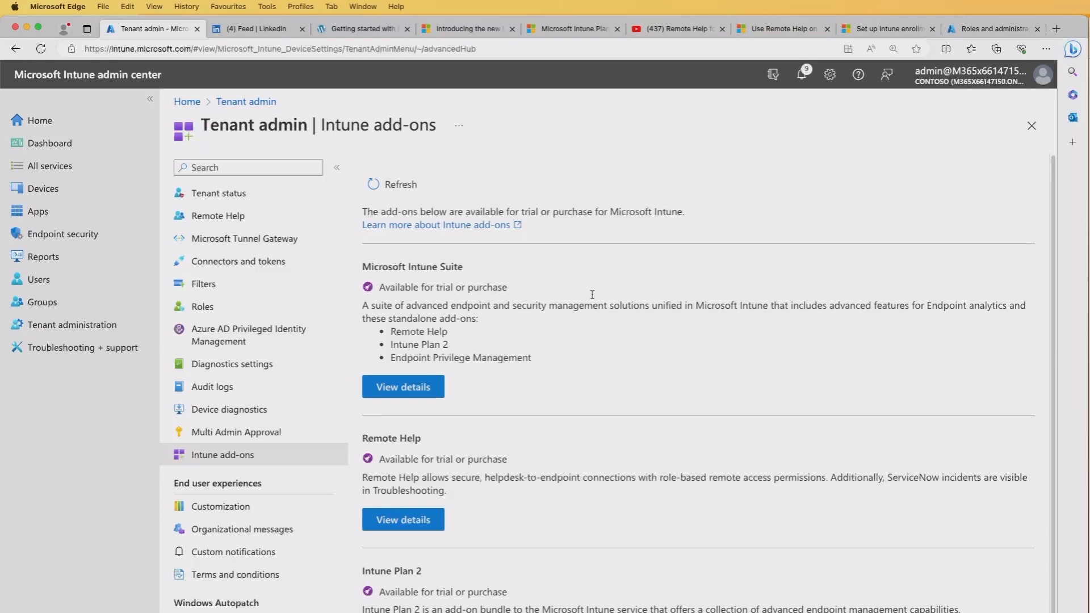
Show the Intune plan cards: Plan 1 £6.60, Plan 2 £3.30, Suite £8.20.
click(570, 28)
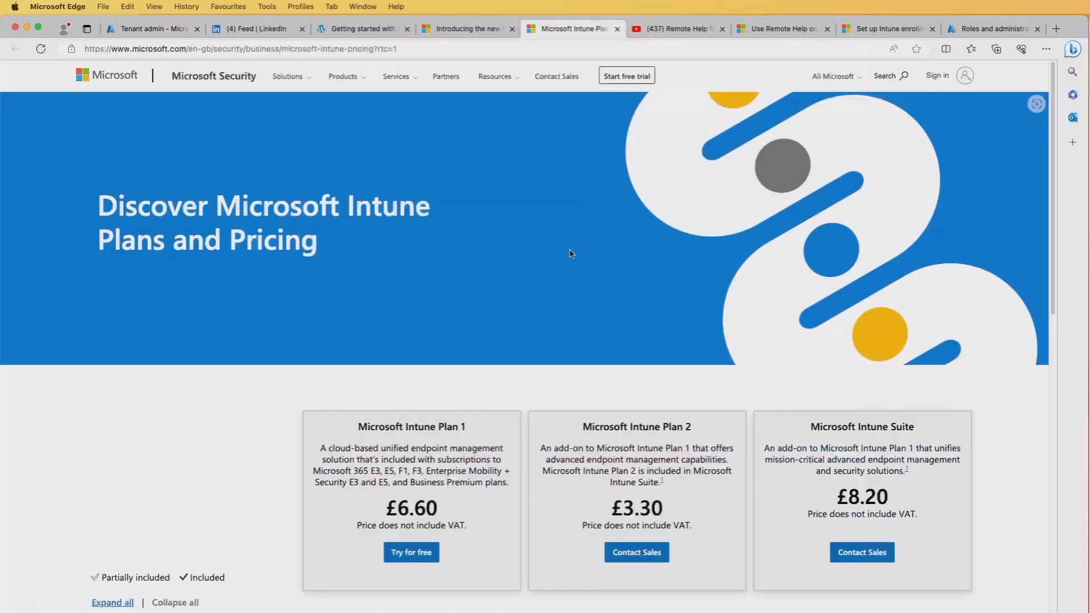
mouse_move(567, 262)
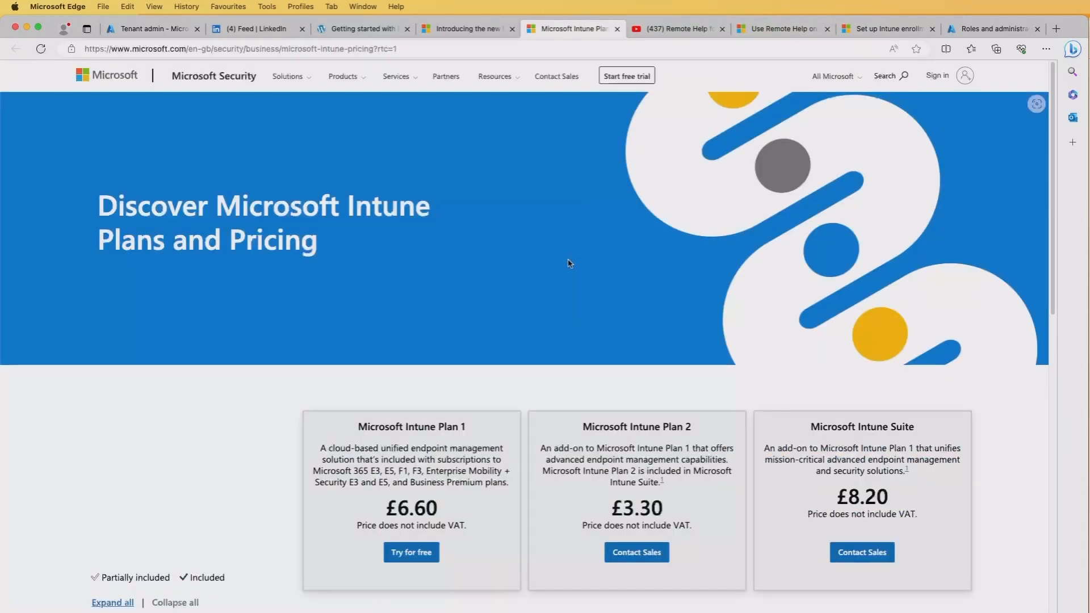
scroll(down, 3)
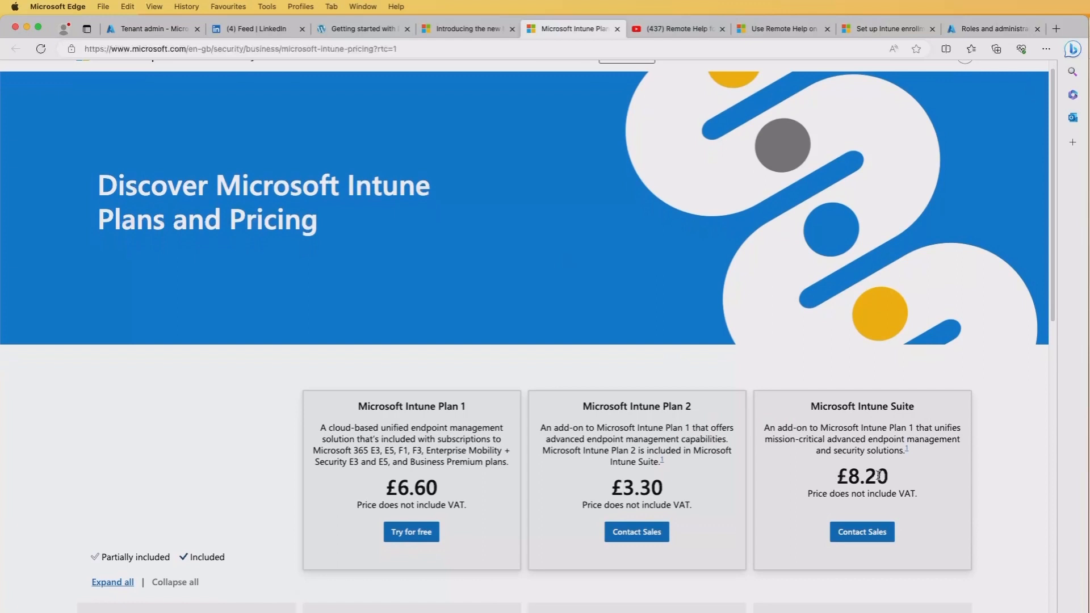
mouse_move(844, 417)
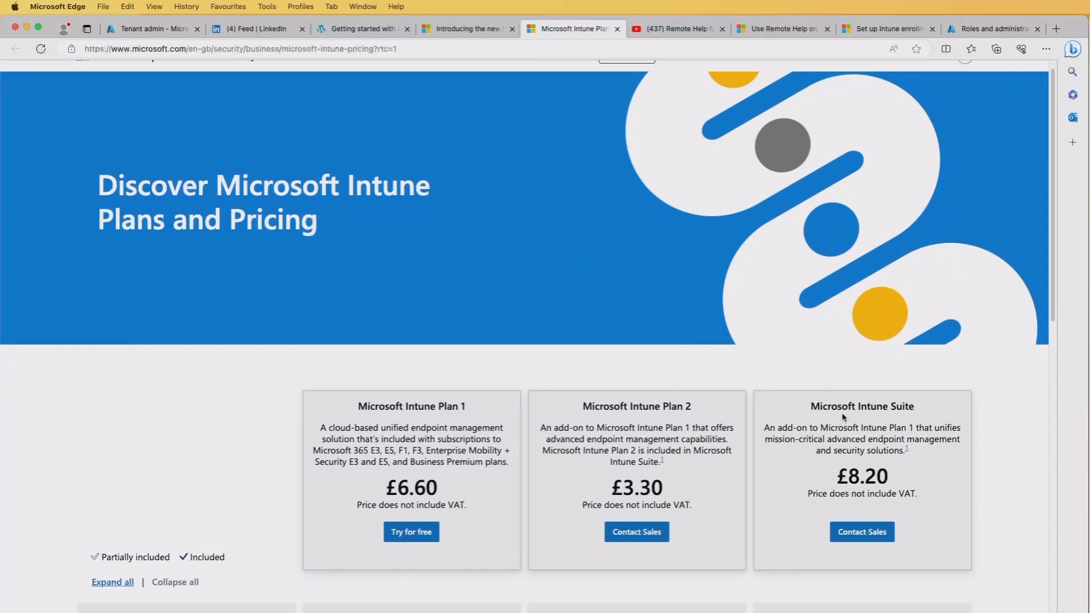
Back in Intune add-ons, view Remote Help details: free 90-day trial for 250 users.
click(149, 29)
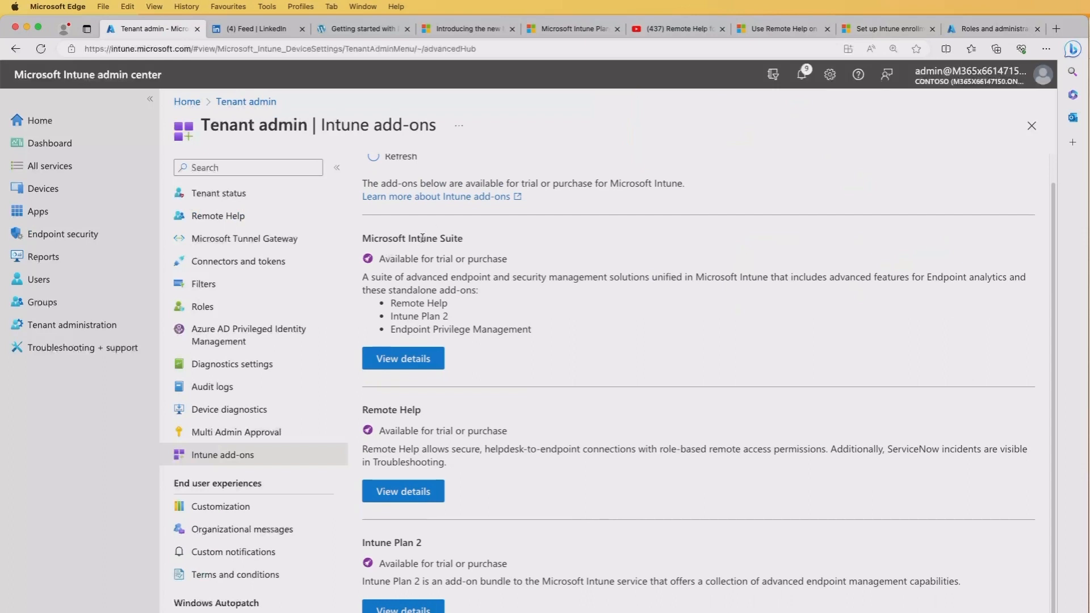
mouse_move(610, 351)
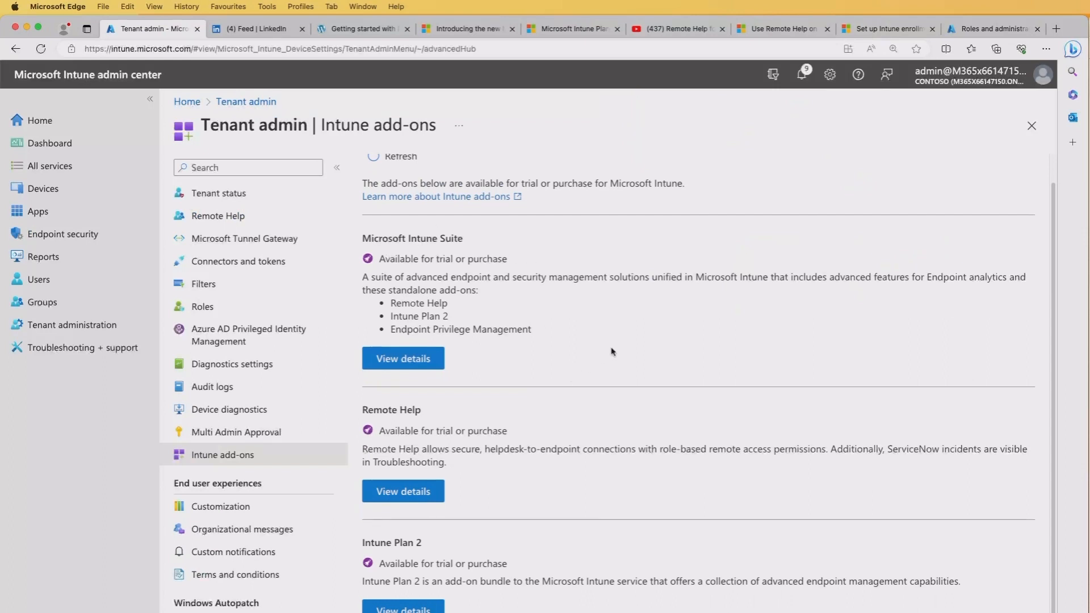
mouse_move(600, 356)
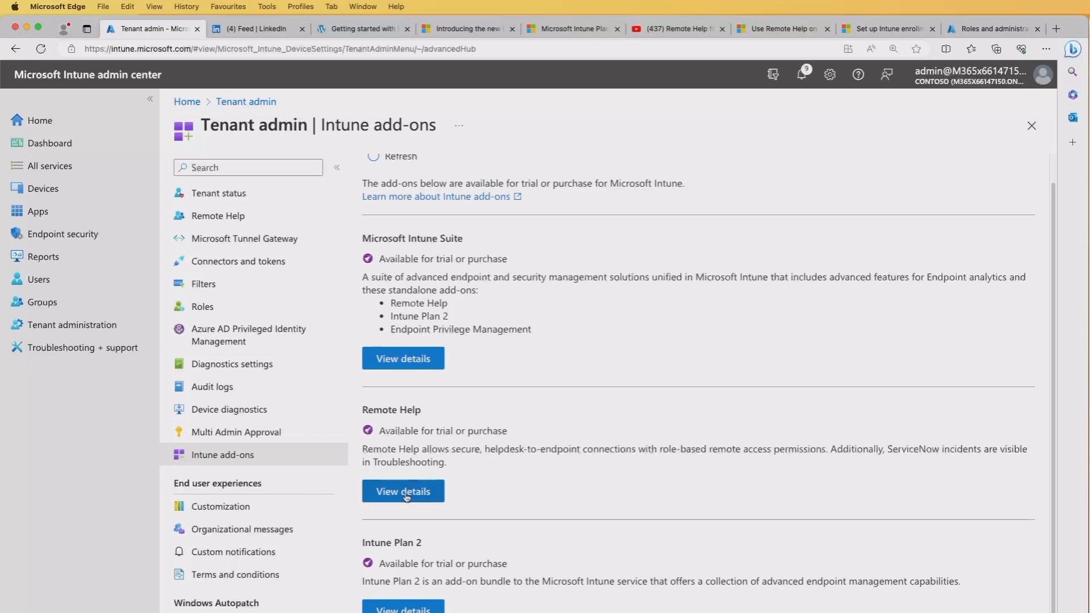
click(403, 491)
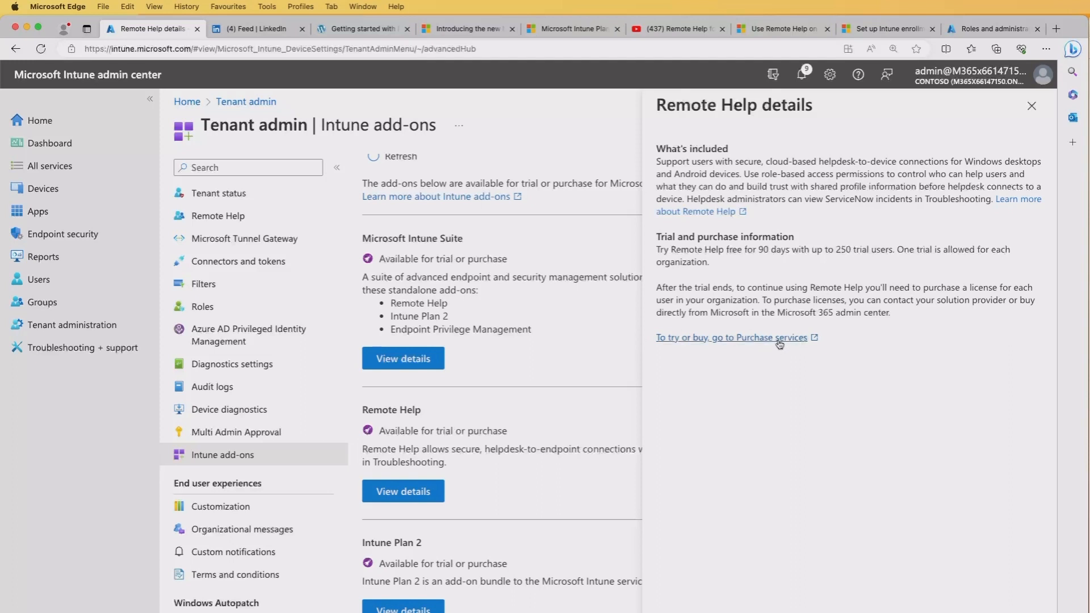
Start the Remote Help free trial and confirm the 250-license order via Try now.
click(731, 337)
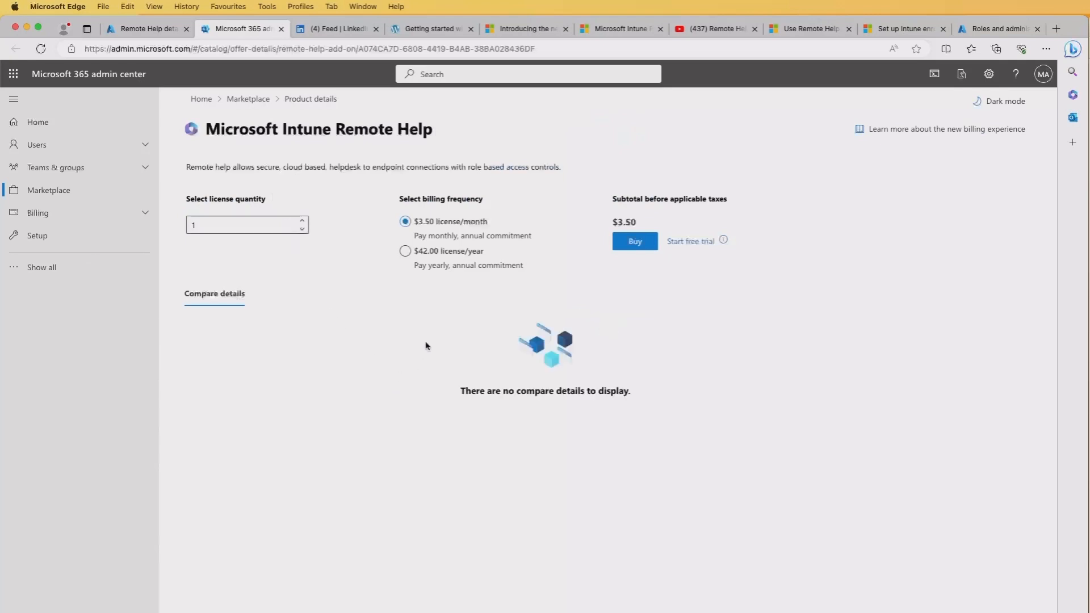
mouse_move(266, 146)
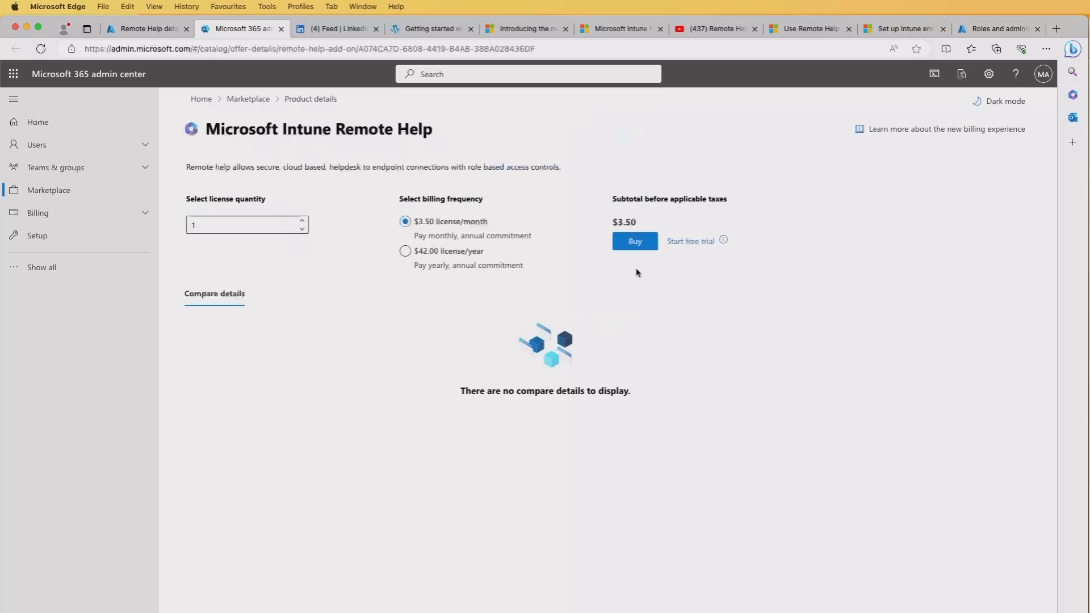
mouse_move(689, 241)
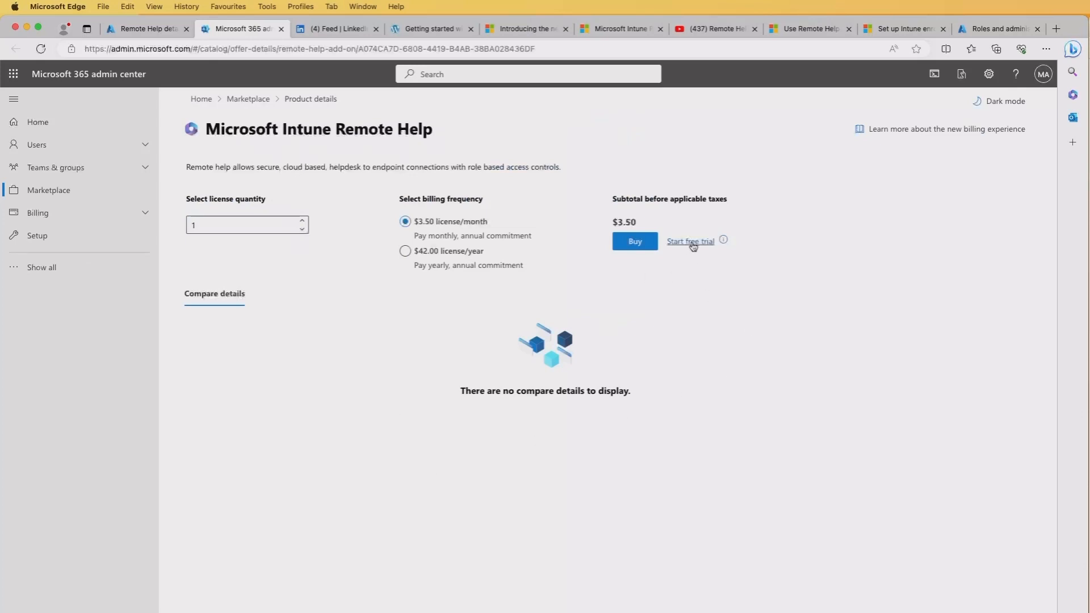
click(688, 240)
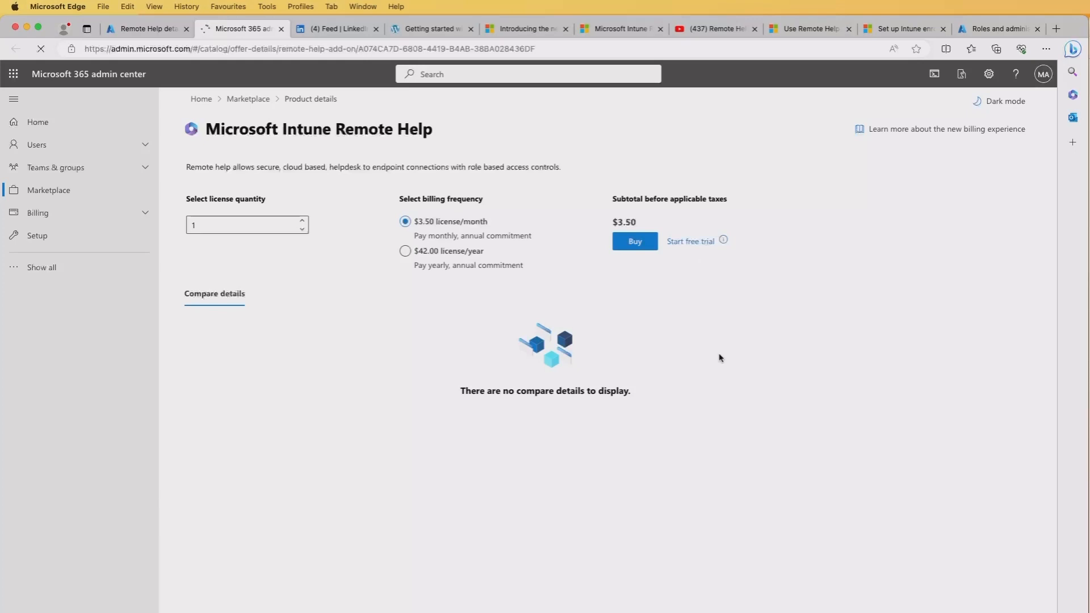
click(691, 240)
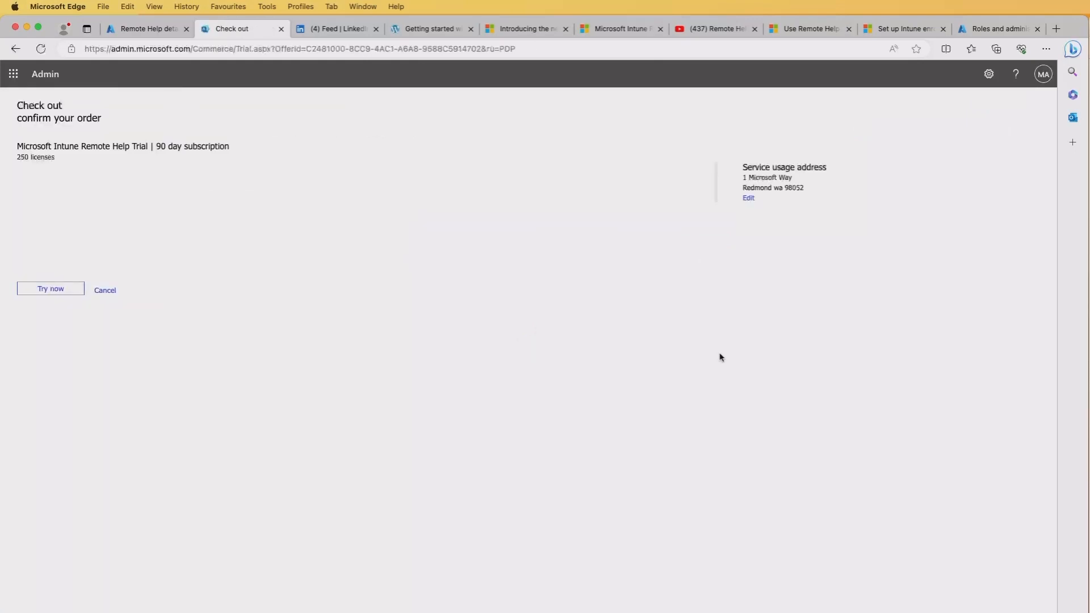
mouse_move(38, 173)
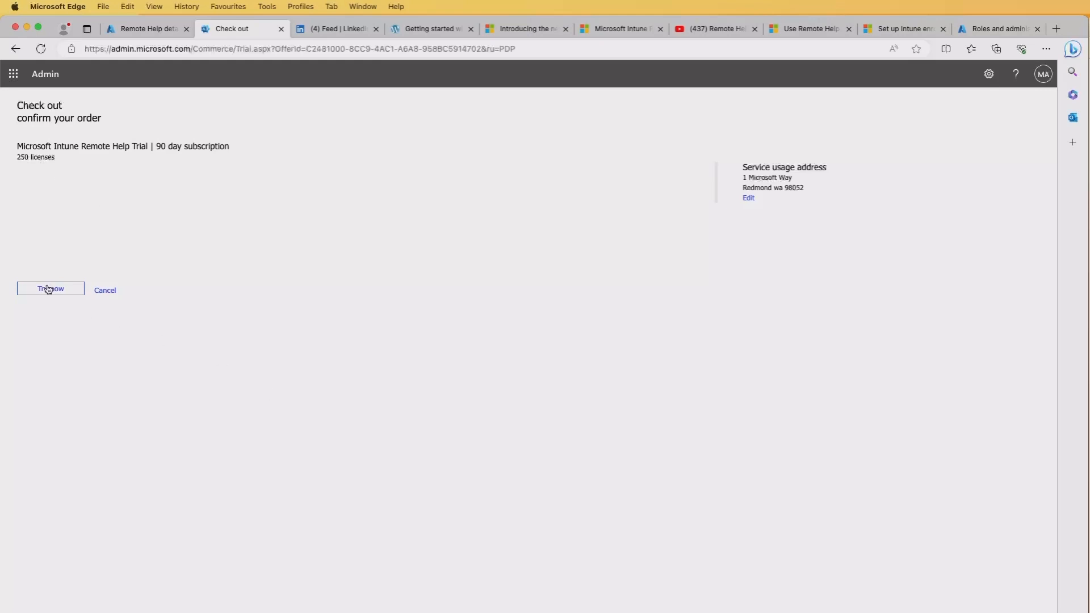
click(50, 288)
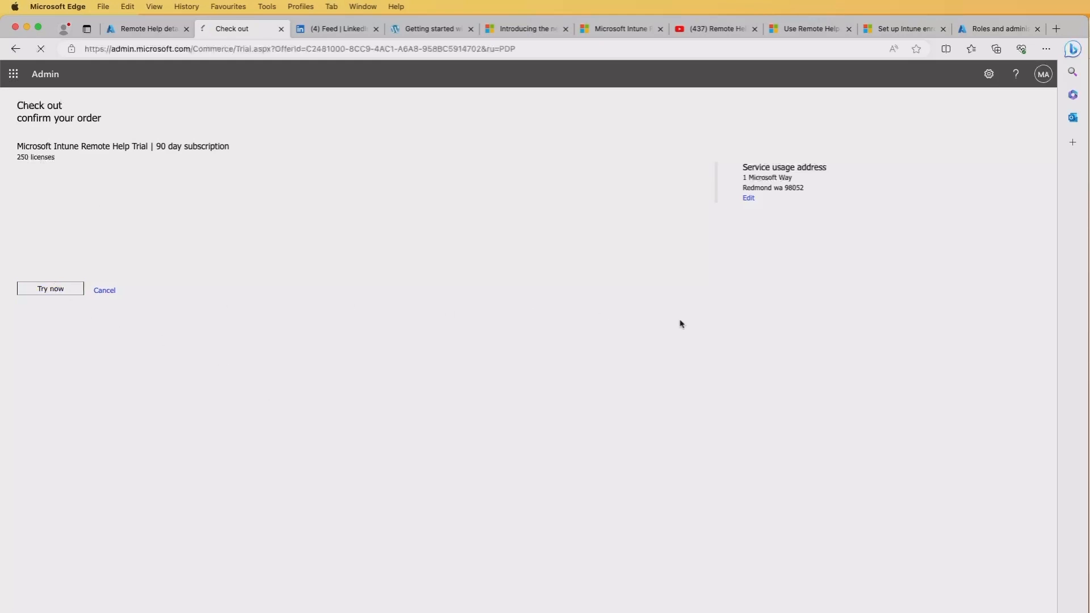
click(50, 288)
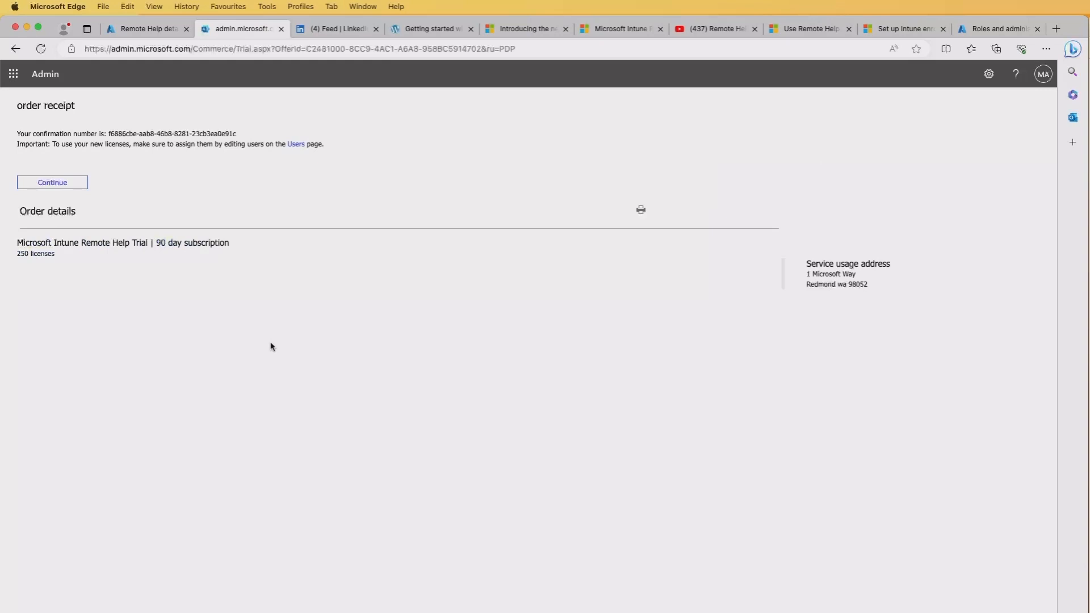
mouse_move(208, 175)
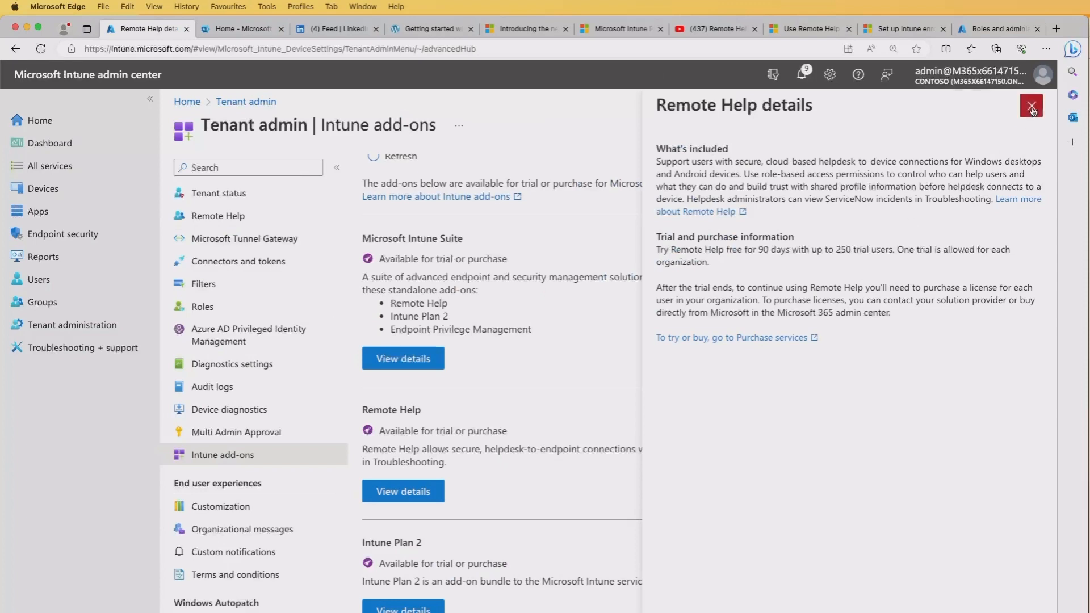
Close Remote Help details, confirm 89 trial days left, and open Android Remote Help docs.
click(1031, 107)
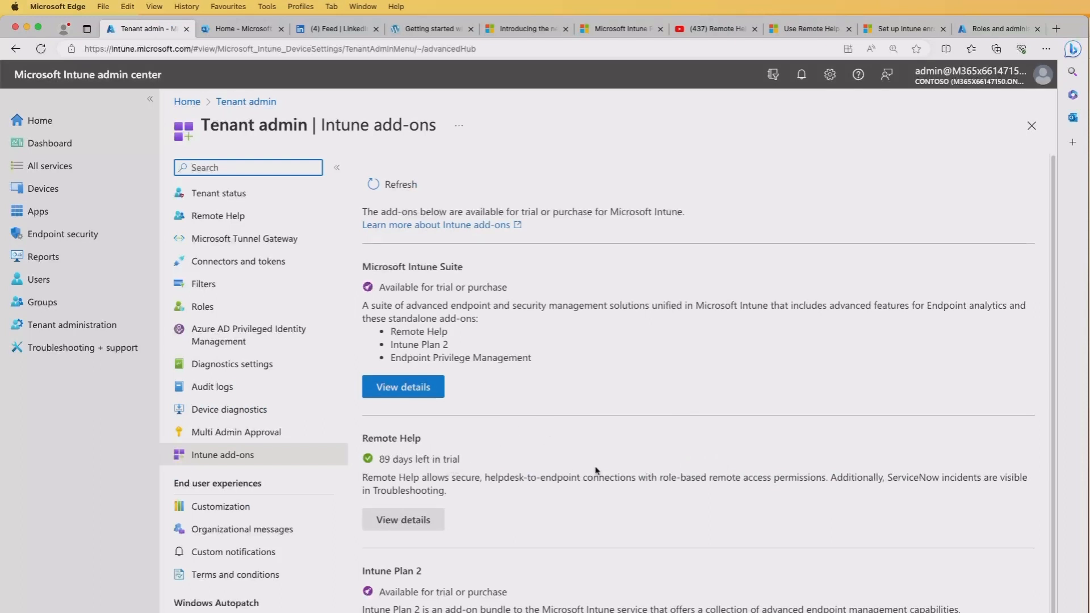
click(402, 519)
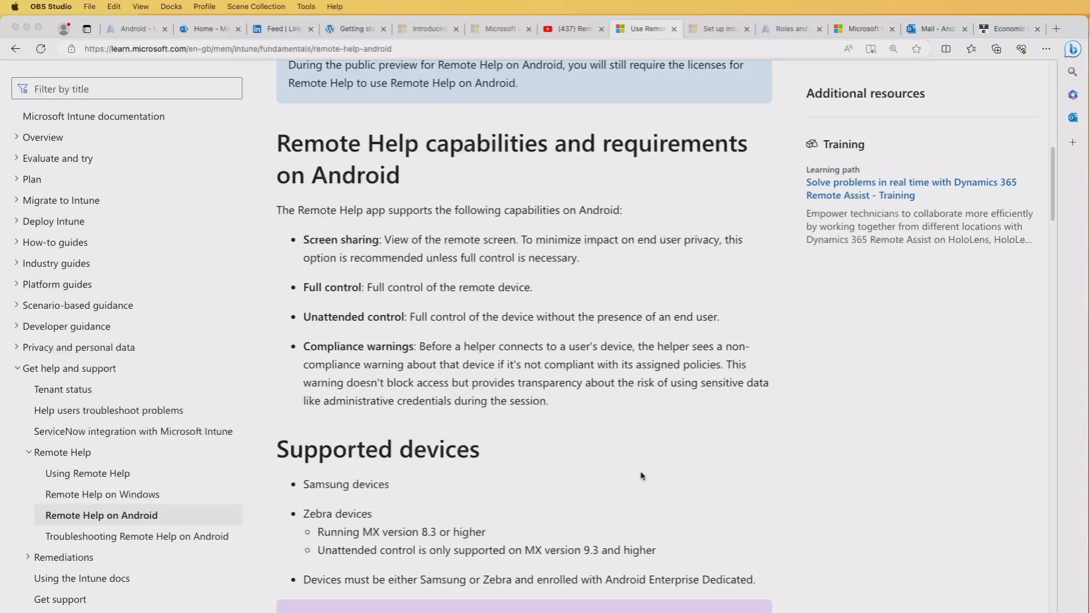
mouse_move(336, 248)
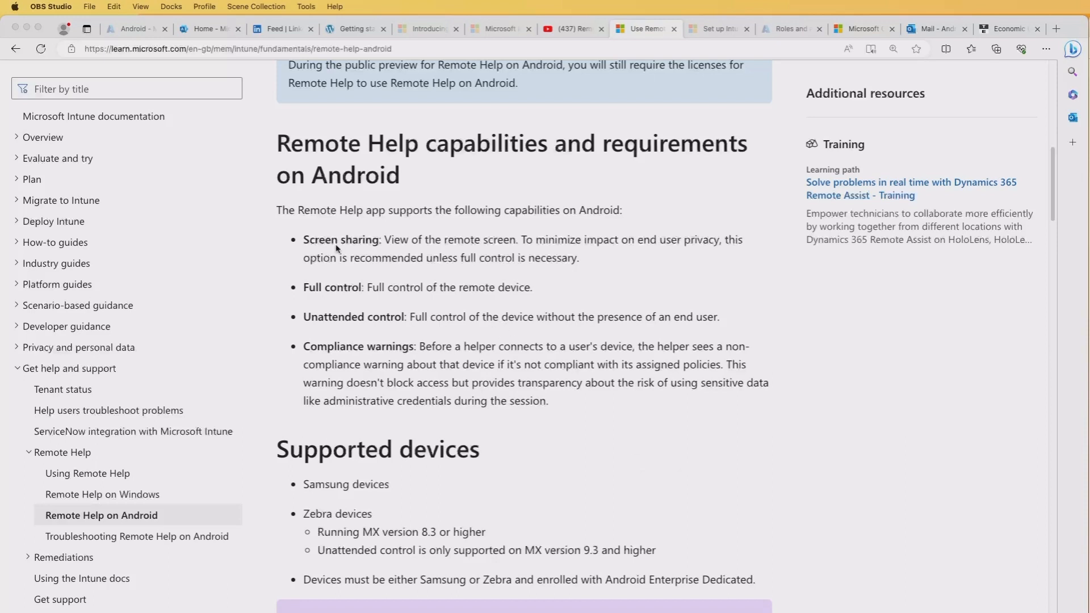
mouse_move(319, 321)
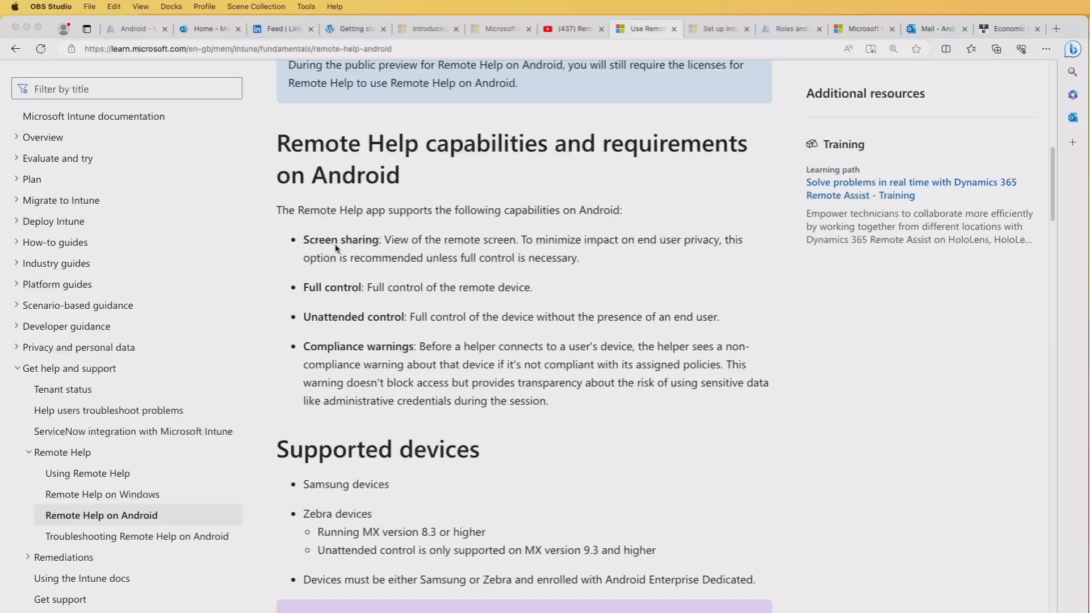
mouse_move(502, 247)
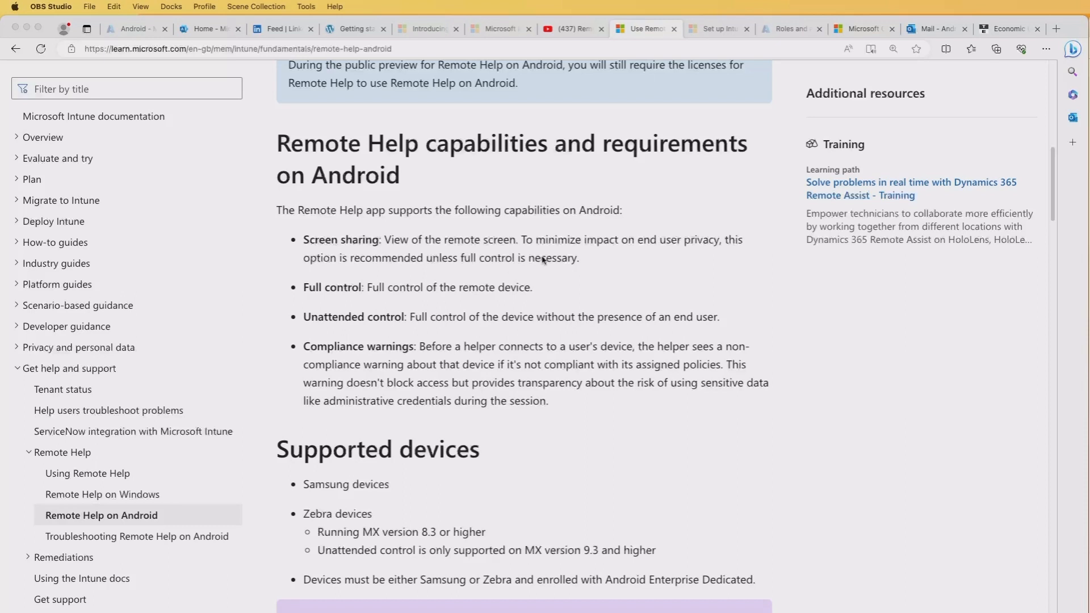
mouse_move(543, 261)
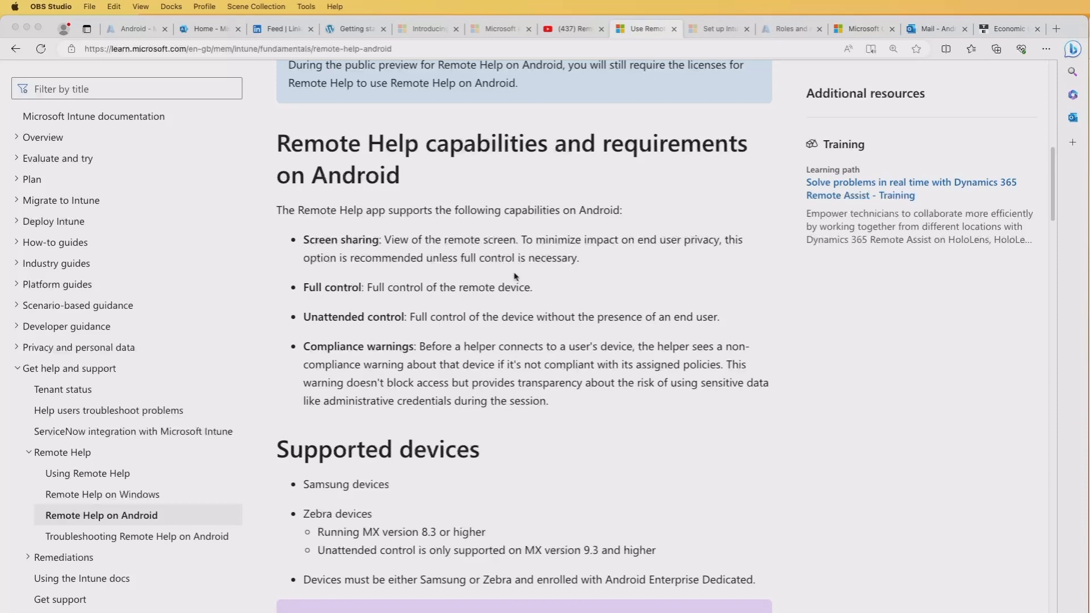
mouse_move(527, 294)
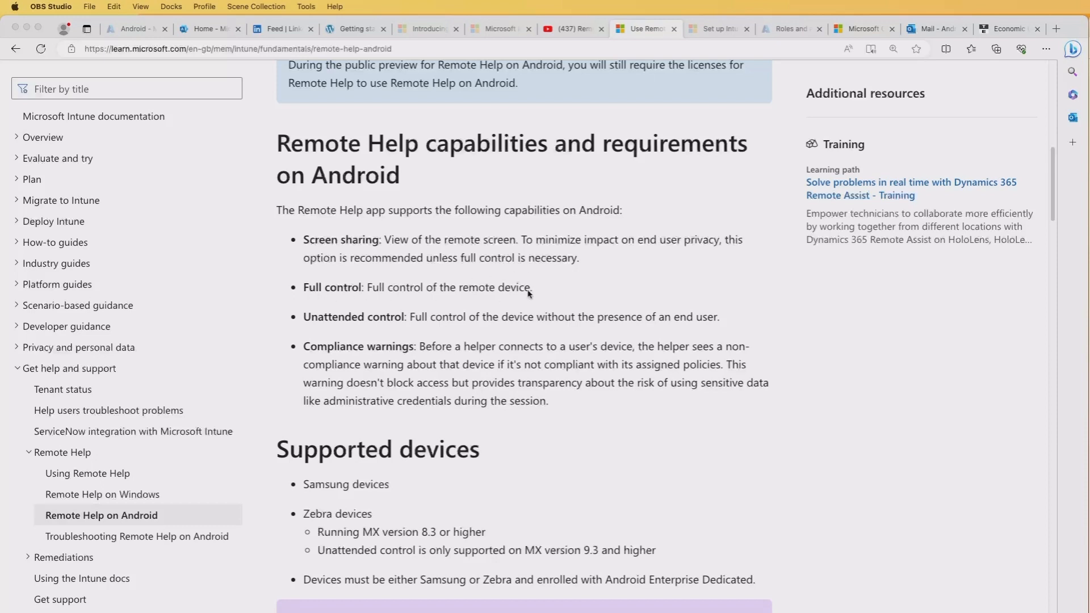
mouse_move(476, 292)
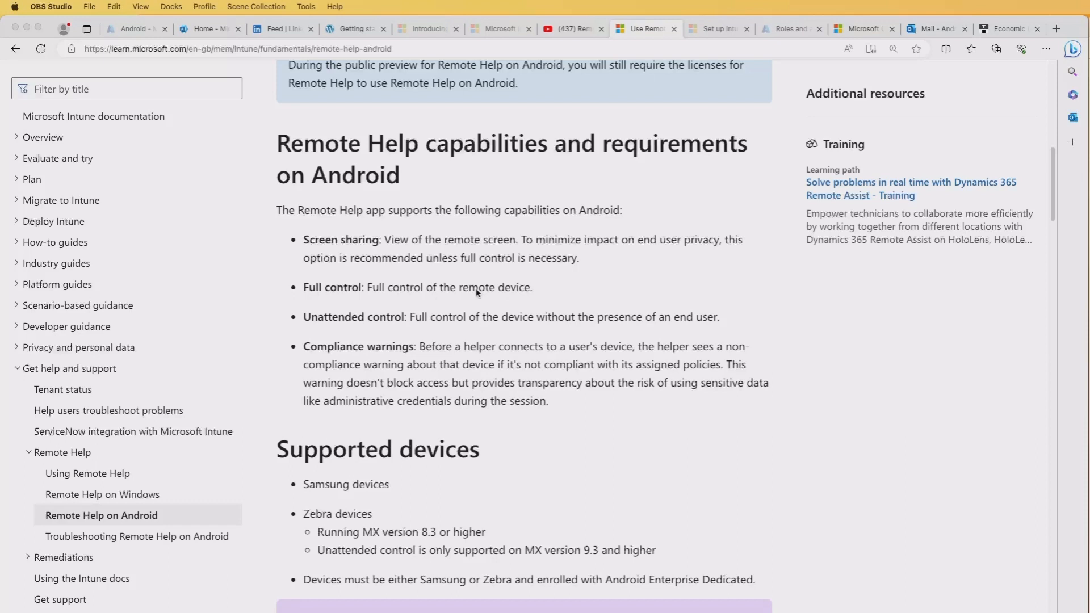
mouse_move(332, 326)
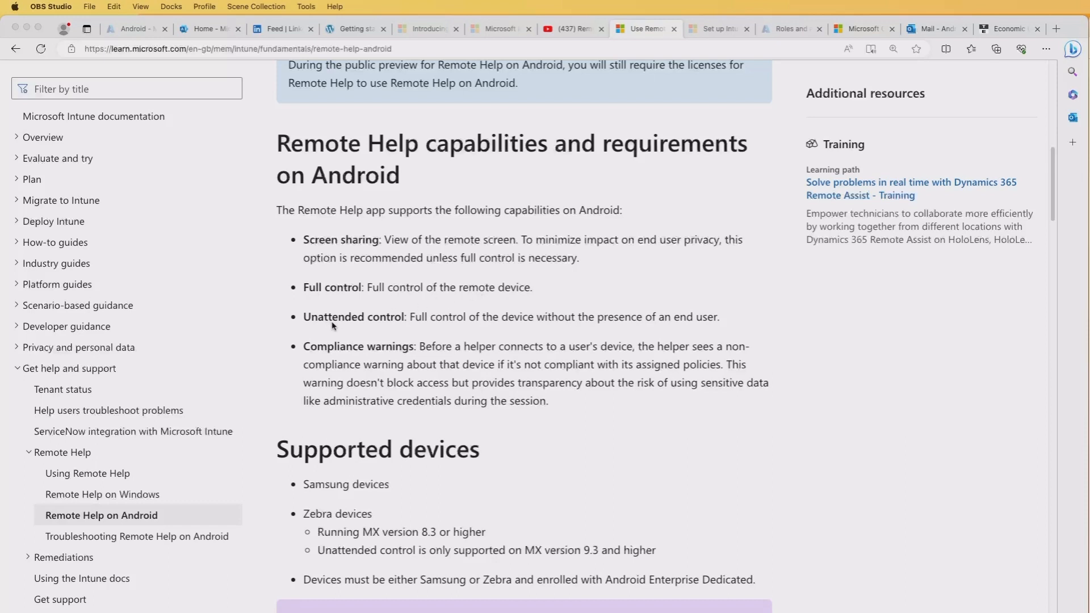
mouse_move(531, 336)
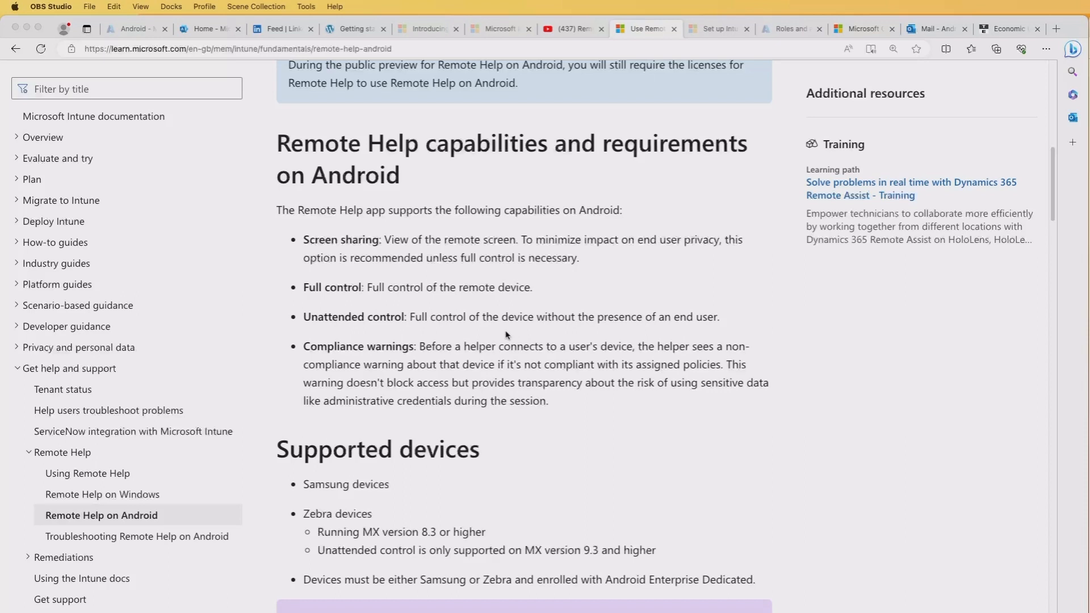
mouse_move(425, 329)
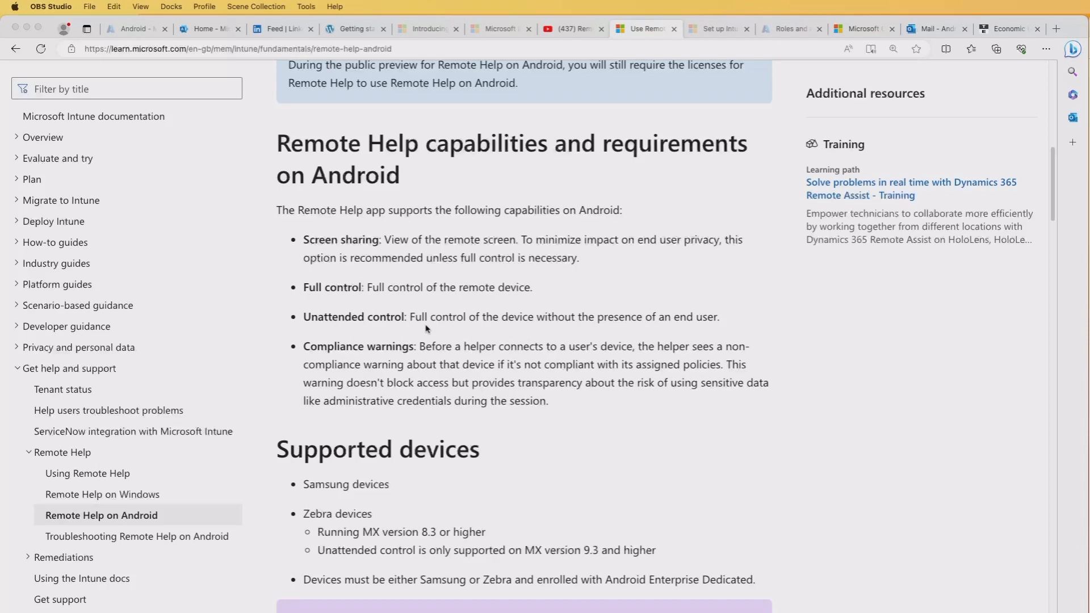
mouse_move(487, 325)
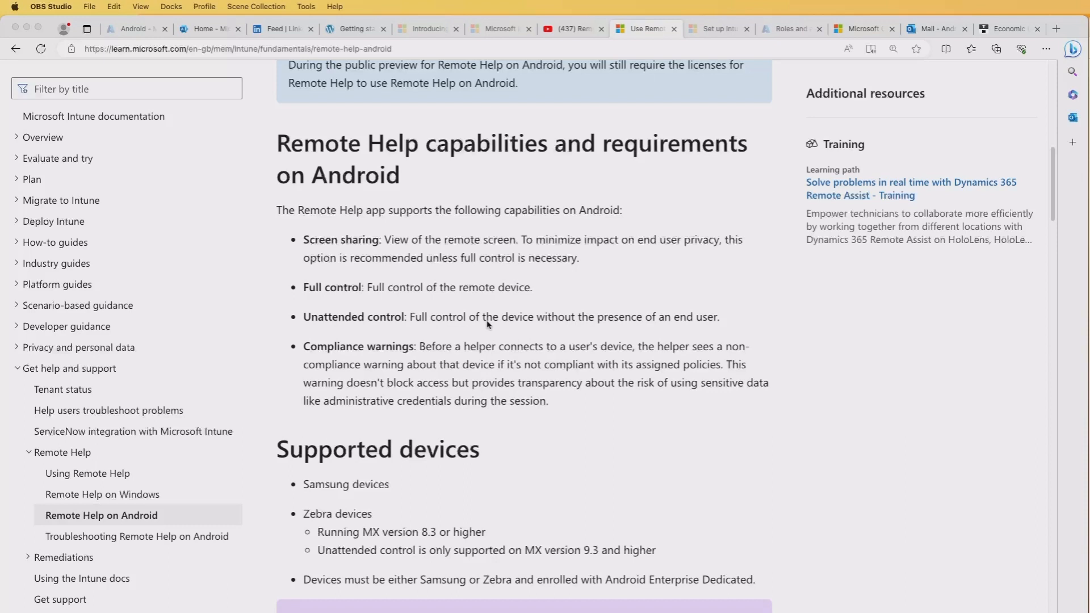
mouse_move(415, 327)
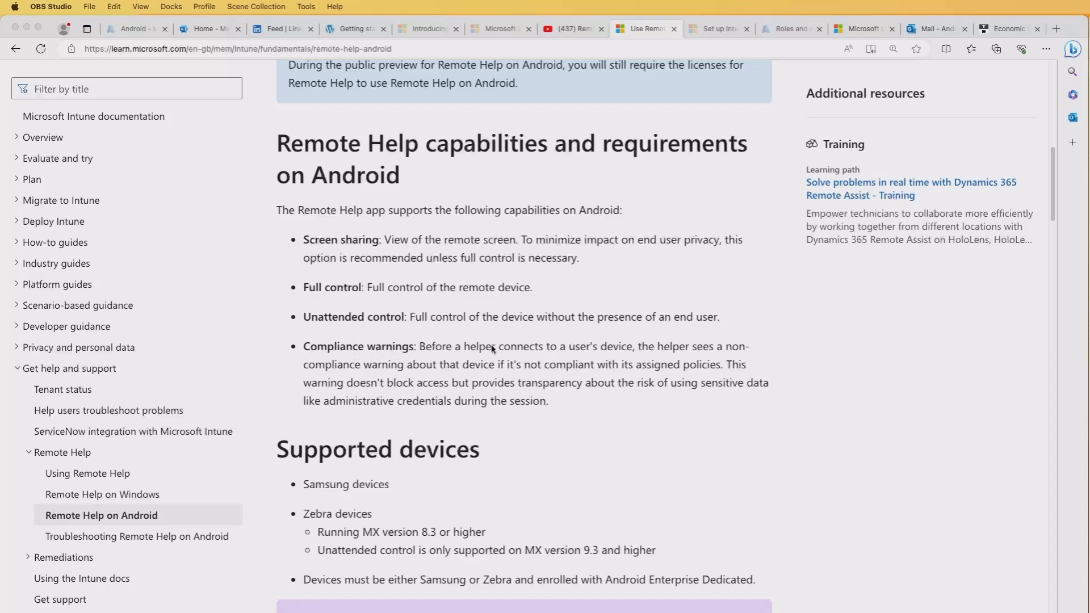
mouse_move(482, 371)
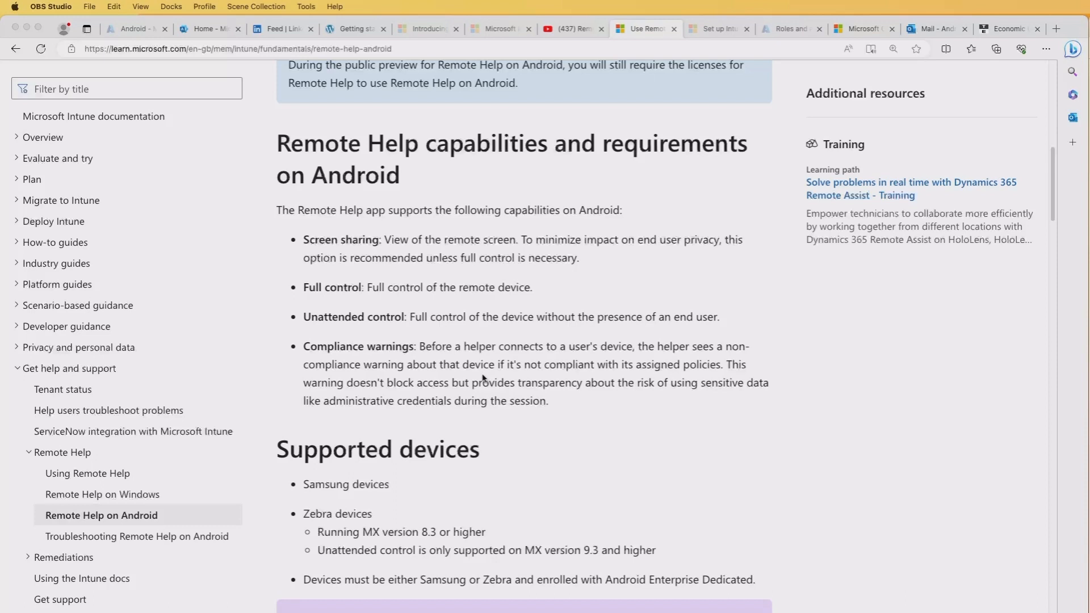
mouse_move(479, 372)
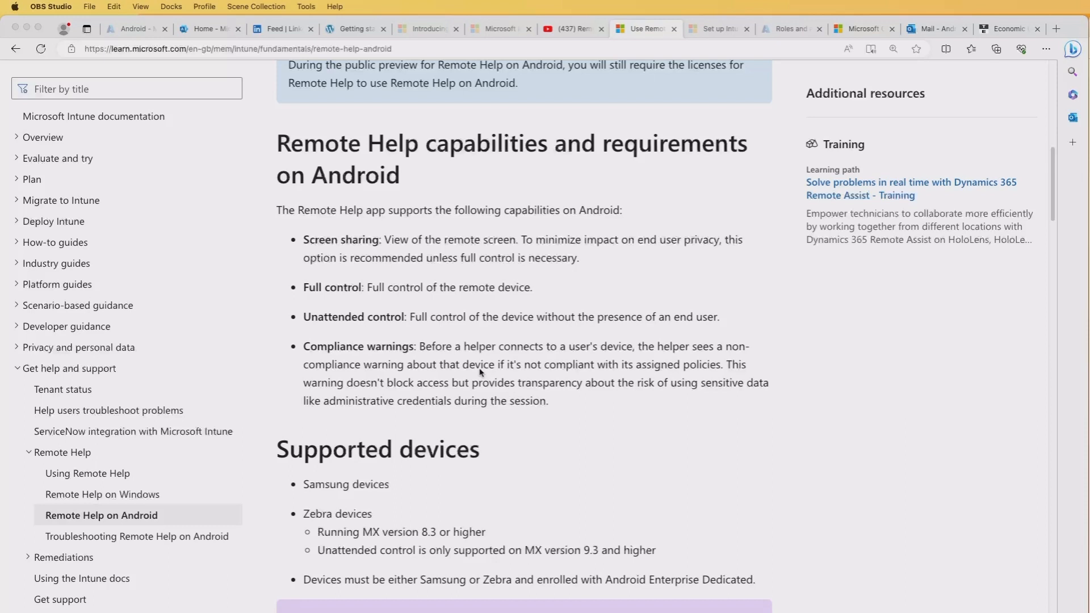
mouse_move(464, 458)
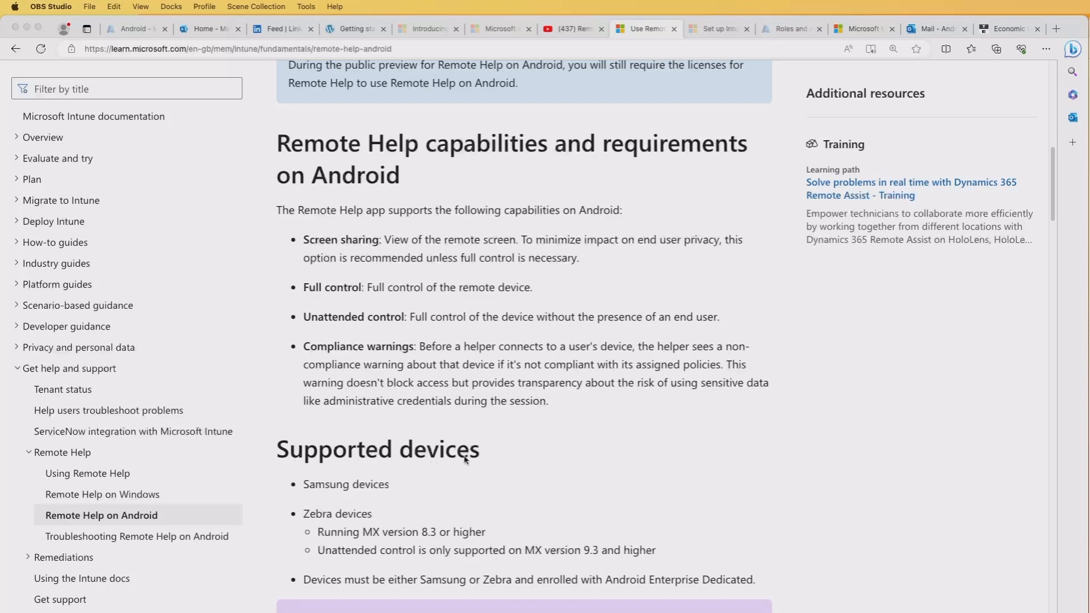
mouse_move(302, 490)
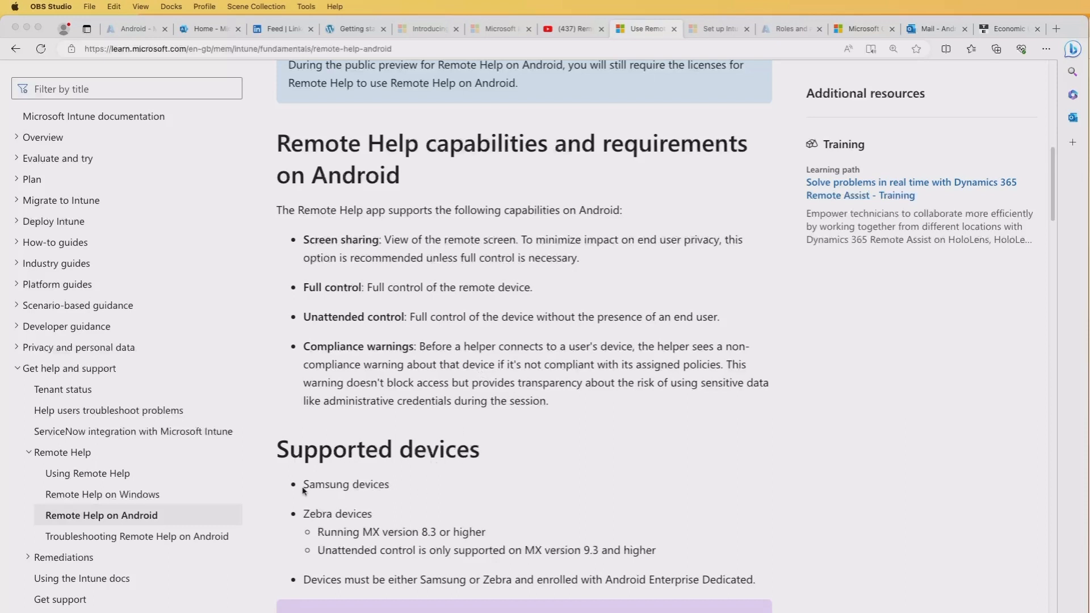
mouse_move(318, 490)
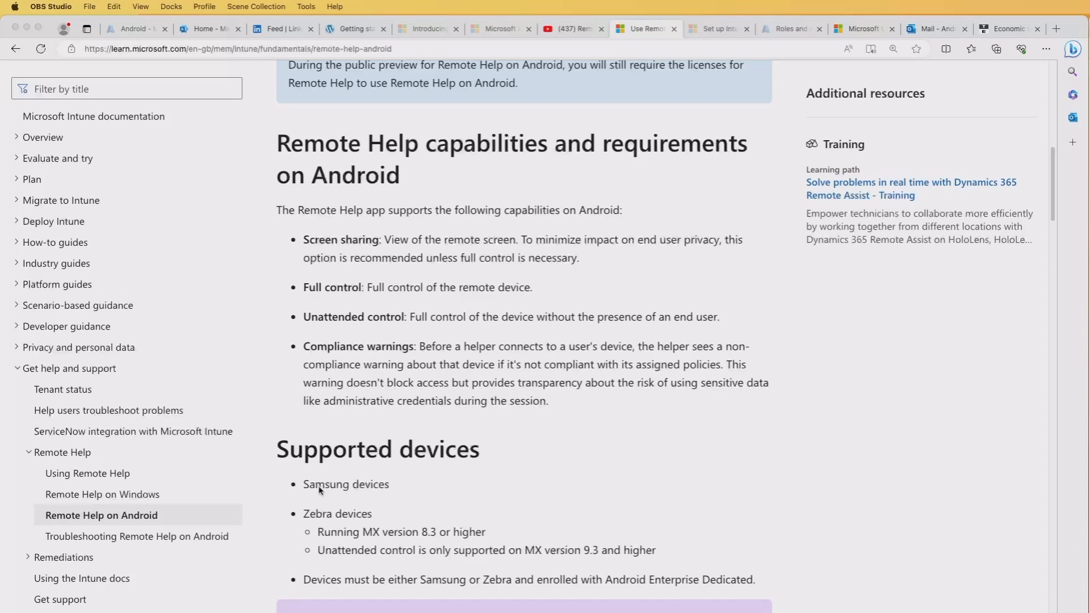
mouse_move(437, 526)
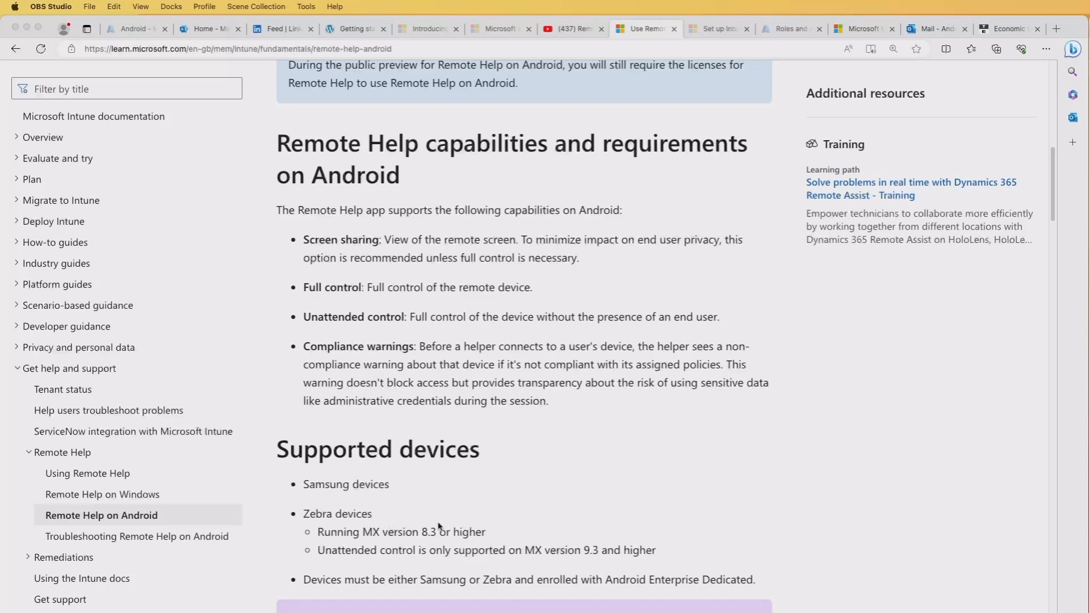
mouse_move(419, 545)
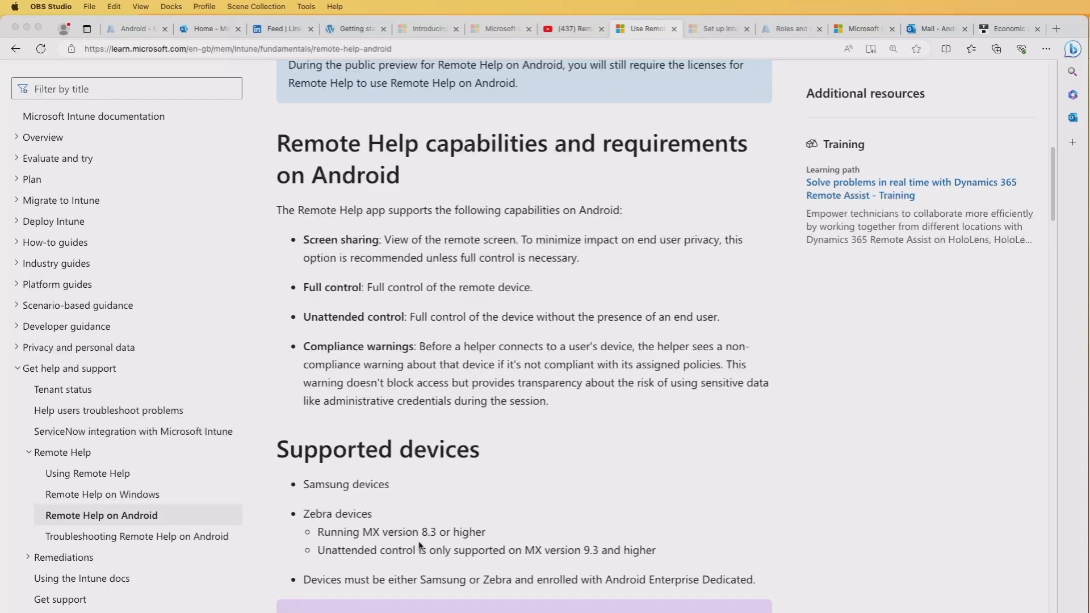
mouse_move(420, 587)
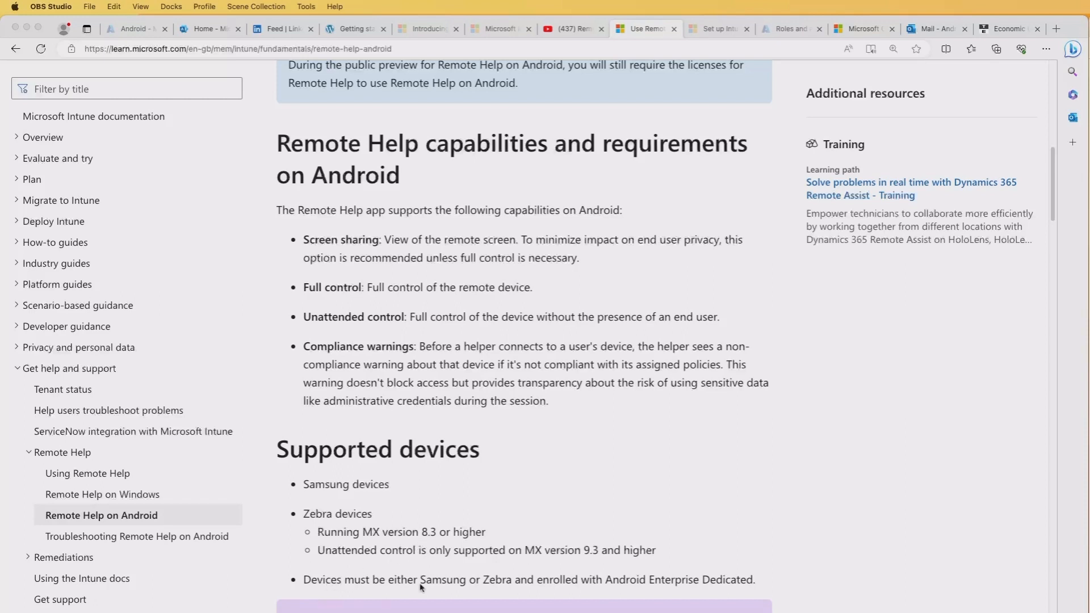
mouse_move(574, 588)
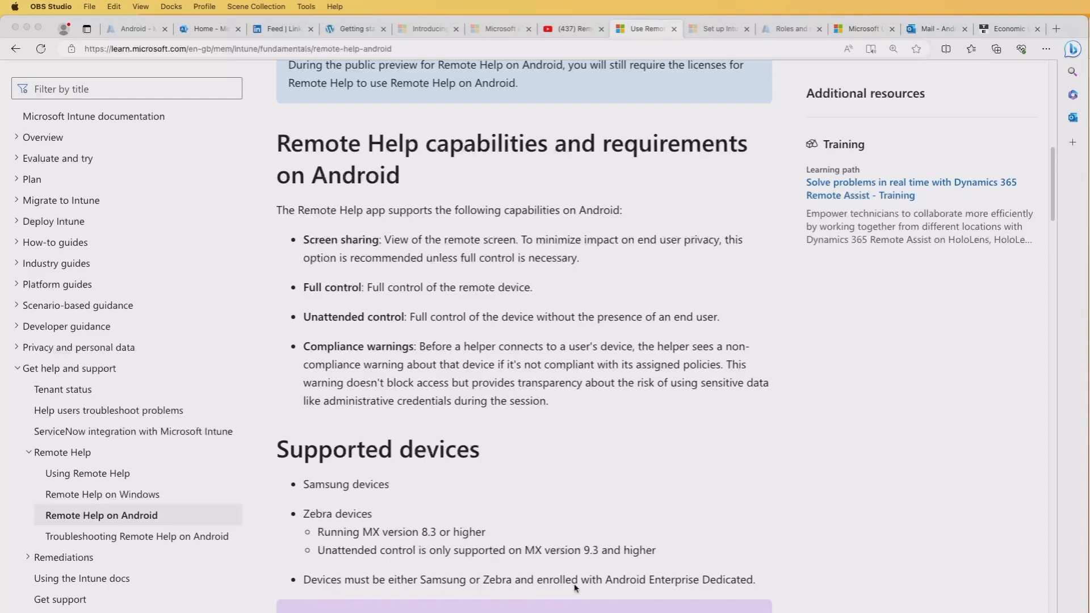
mouse_move(740, 584)
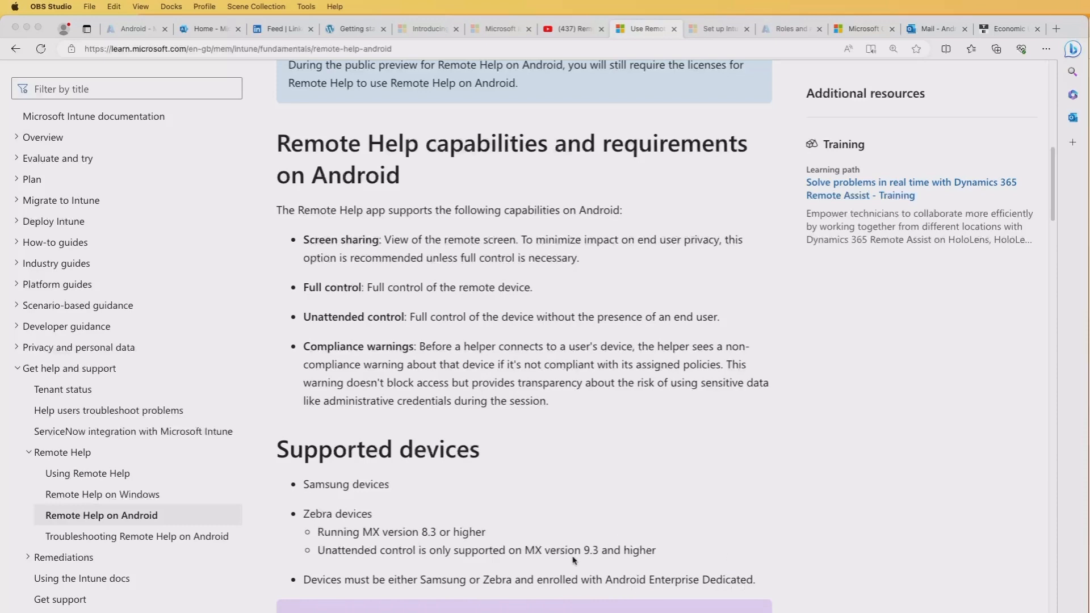
Return to the Intune admin center home after reading Samsung and Zebra support.
click(804, 28)
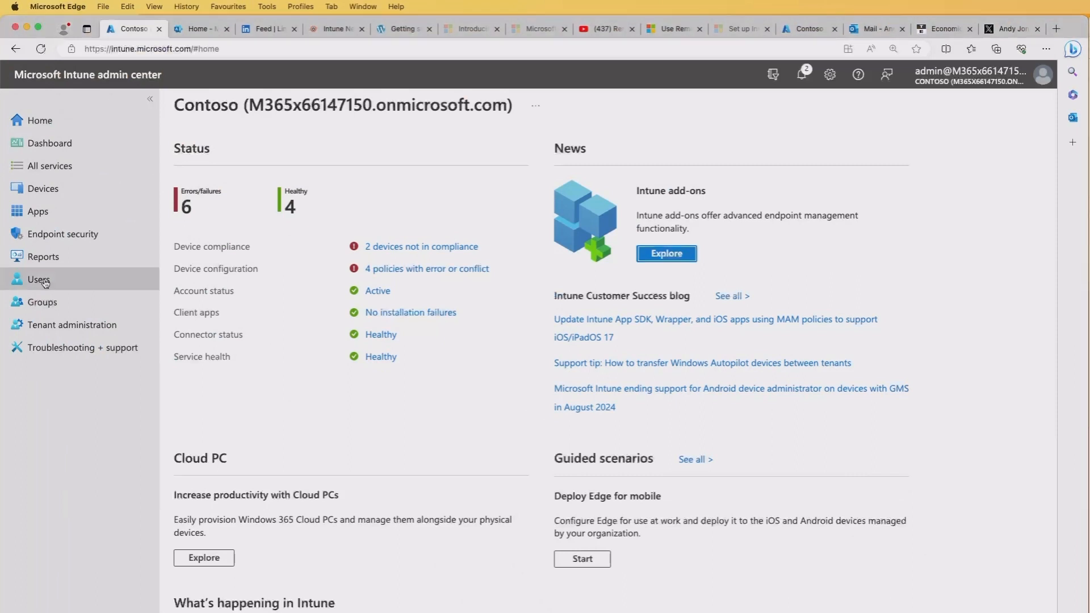
click(38, 279)
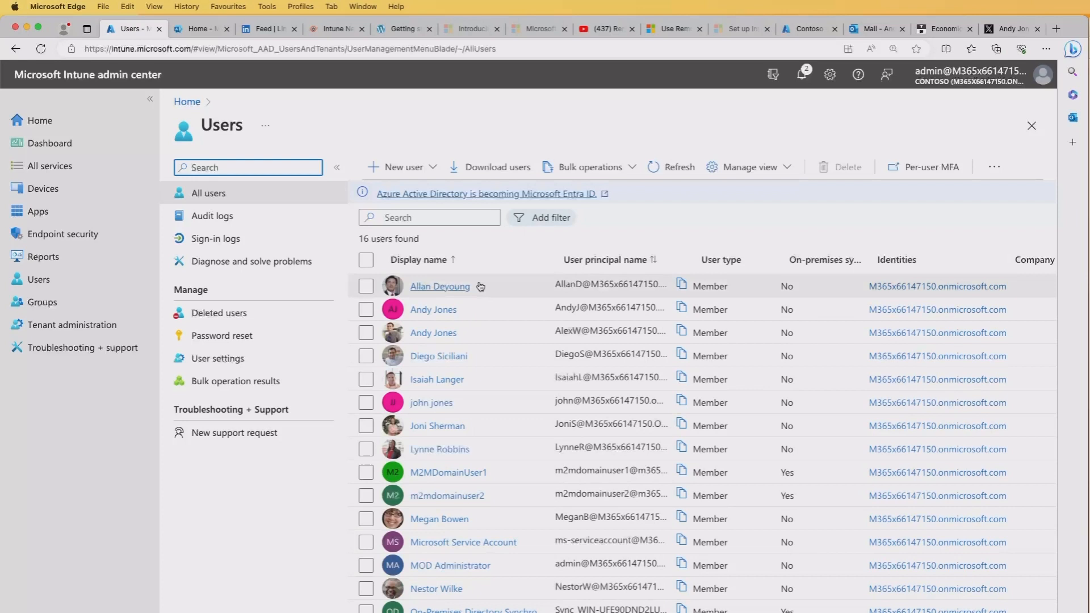
click(434, 309)
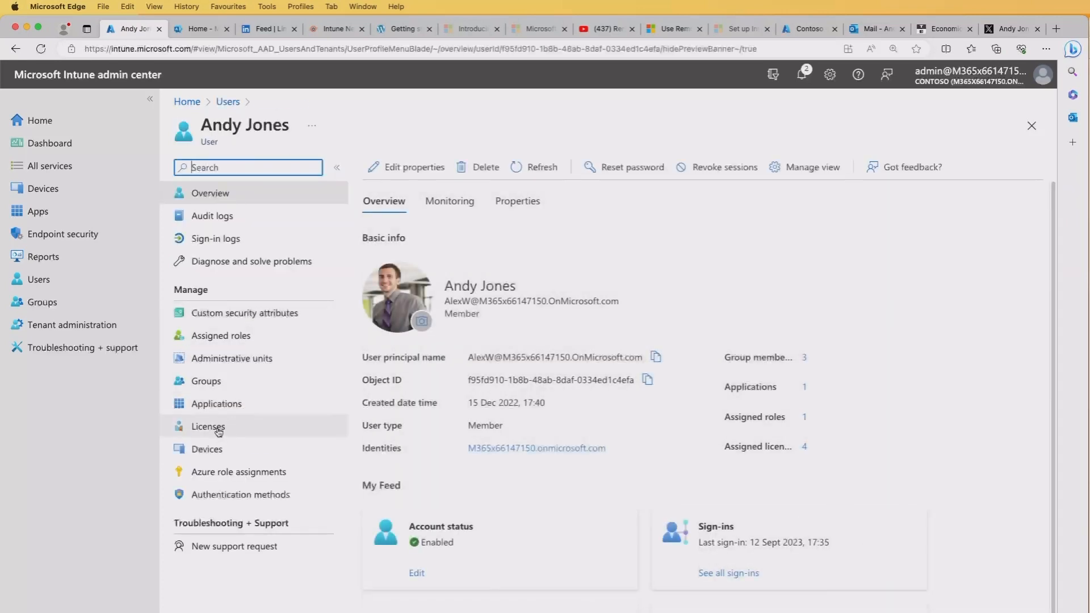
click(208, 426)
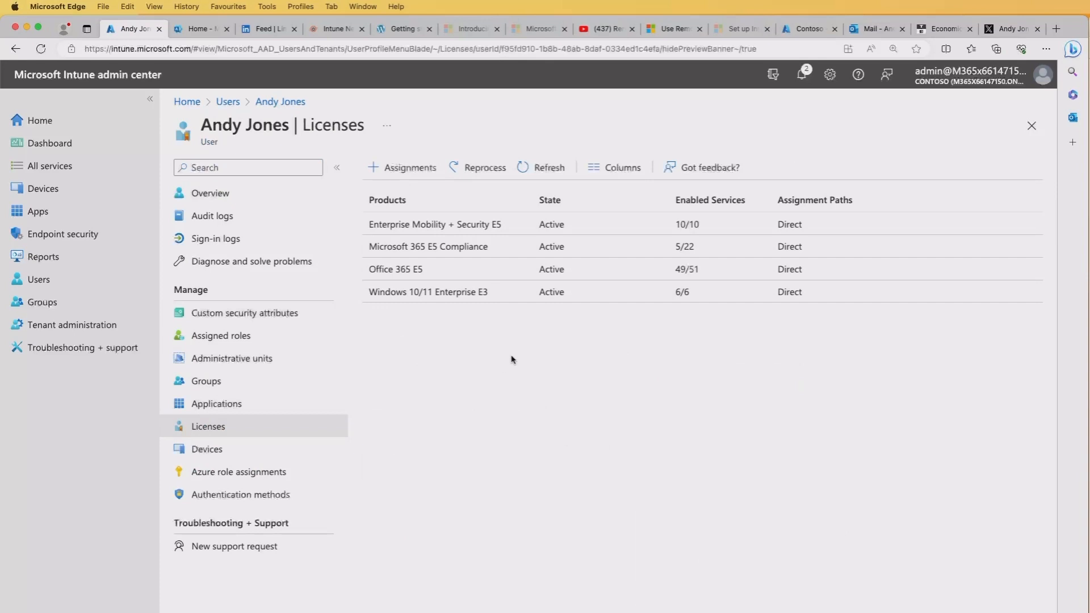
click(409, 168)
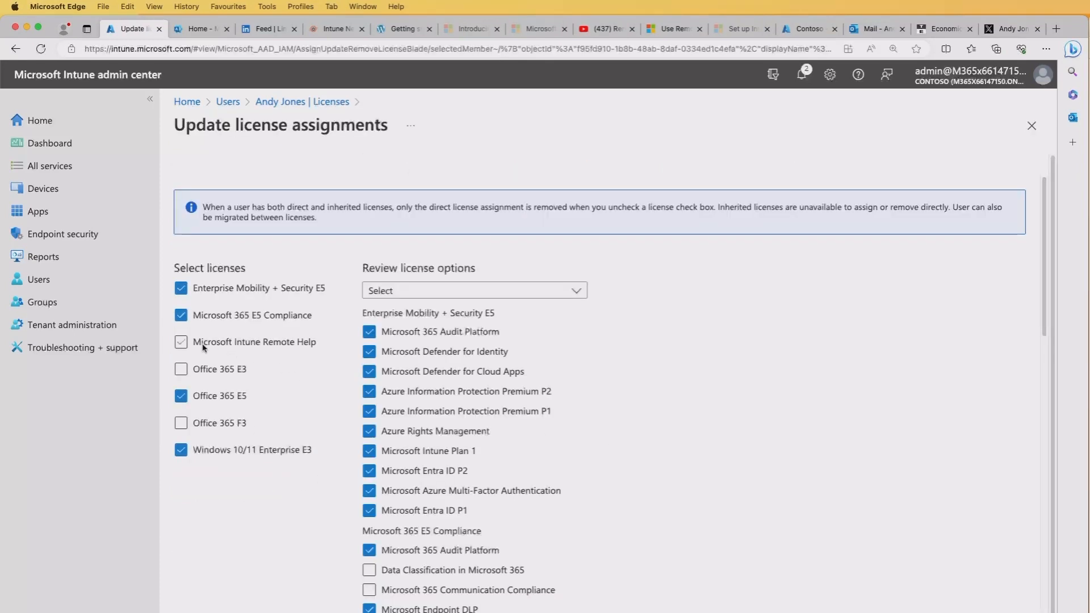
click(181, 341)
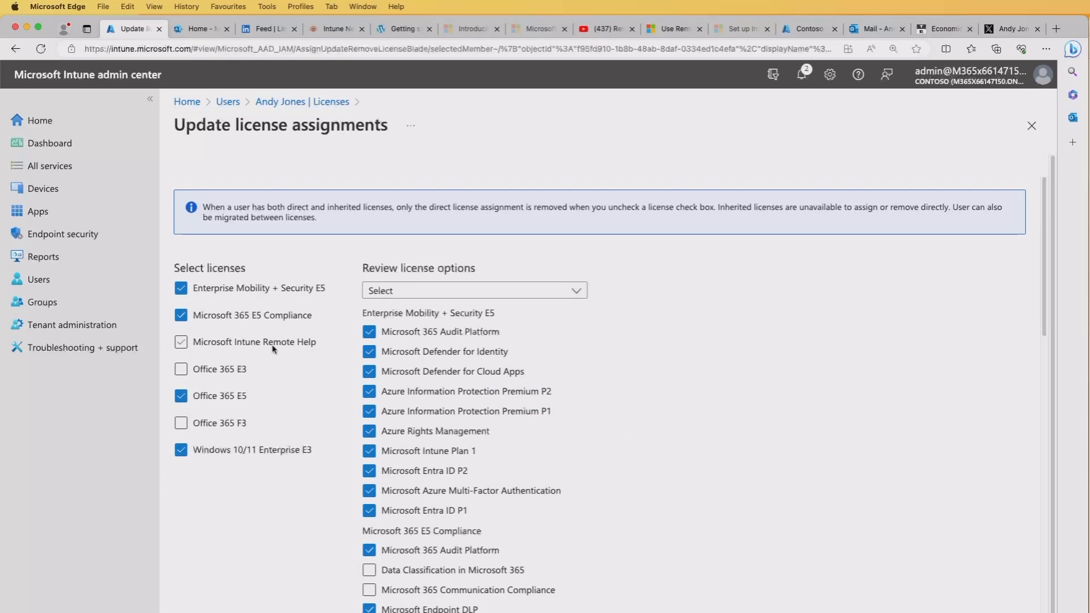
click(180, 342)
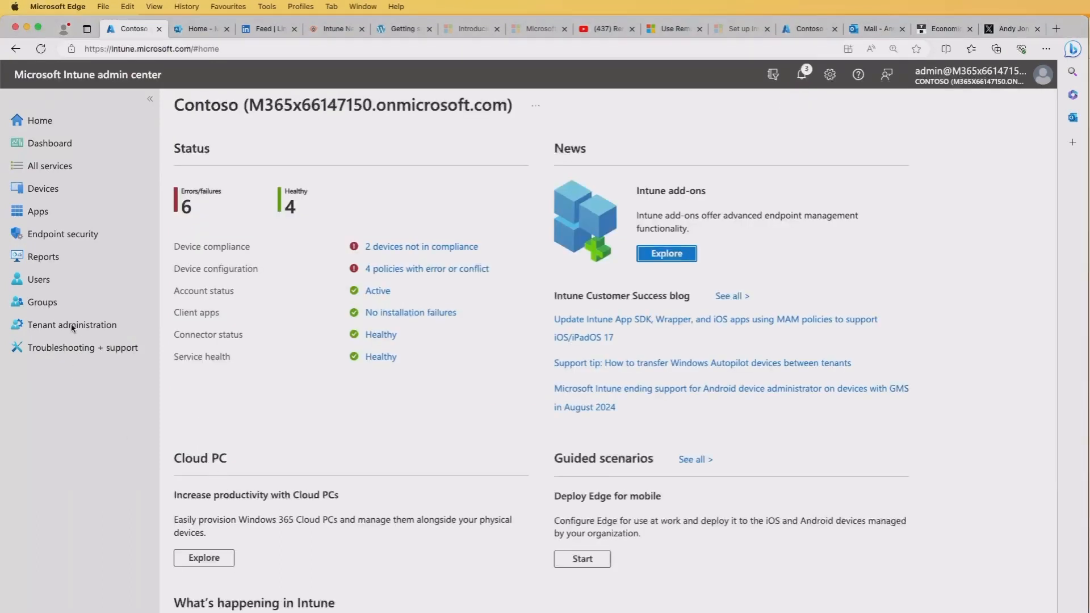
Go to Tenant administration > Remote Help and open its Settings for configuration.
click(72, 324)
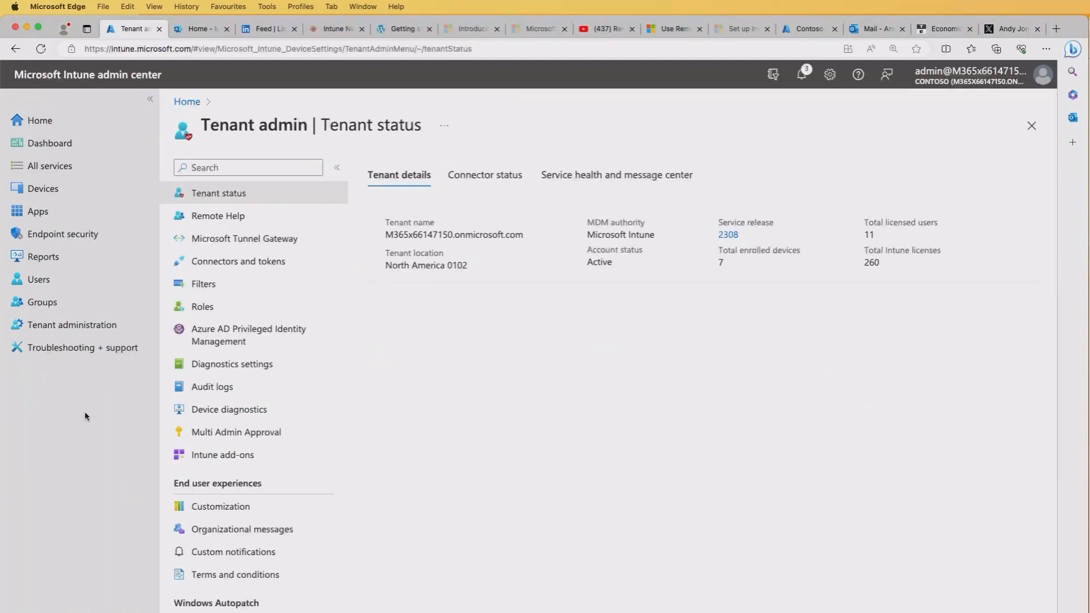
mouse_move(281, 242)
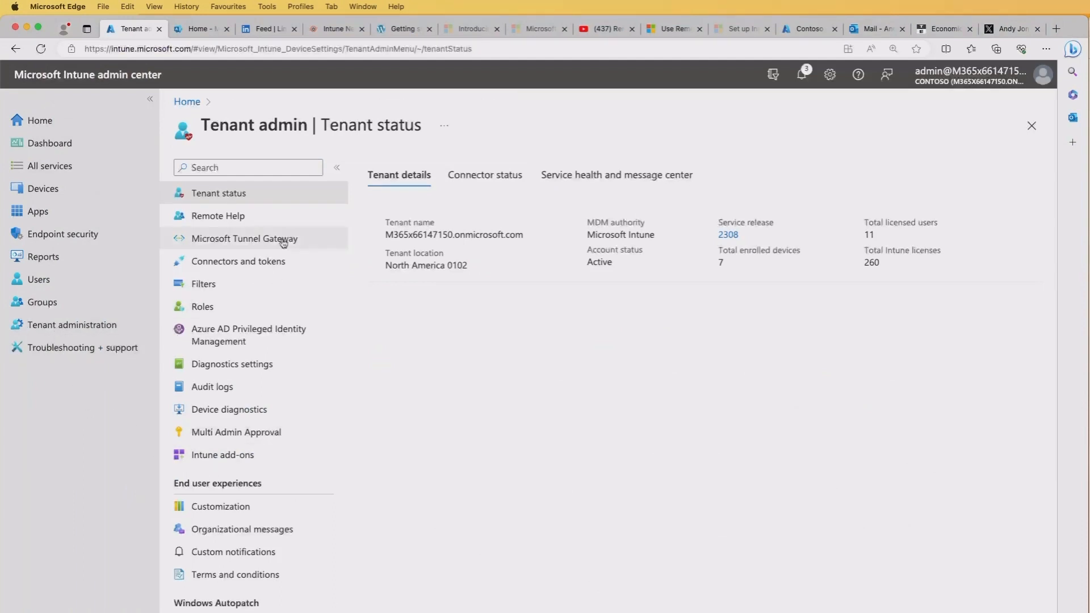
click(218, 215)
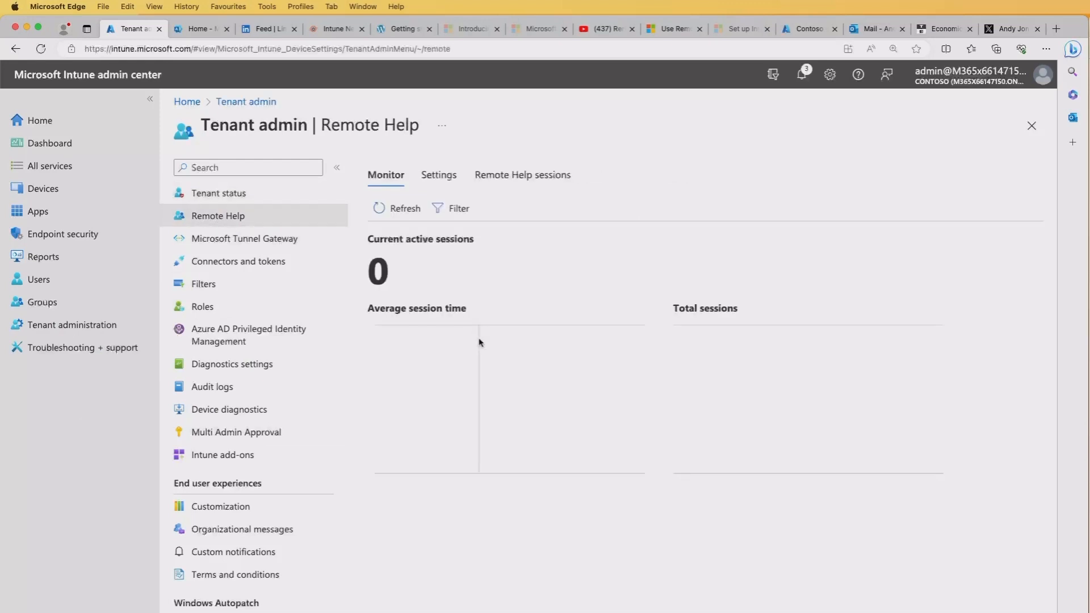
click(439, 174)
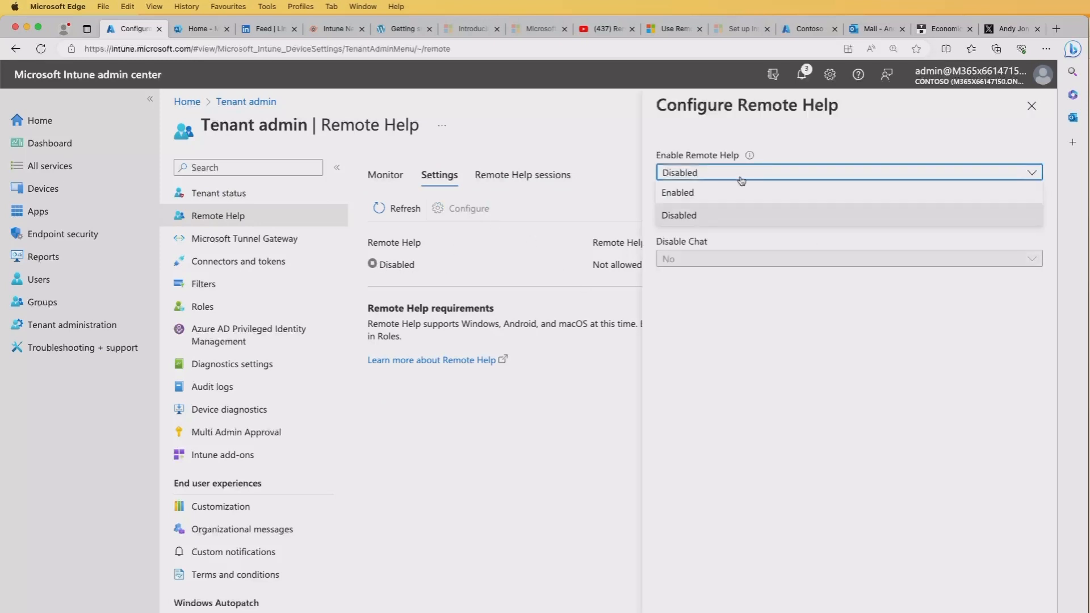
Set Enable Remote Help to Enabled, leaving other options unchanged, and save.
click(675, 193)
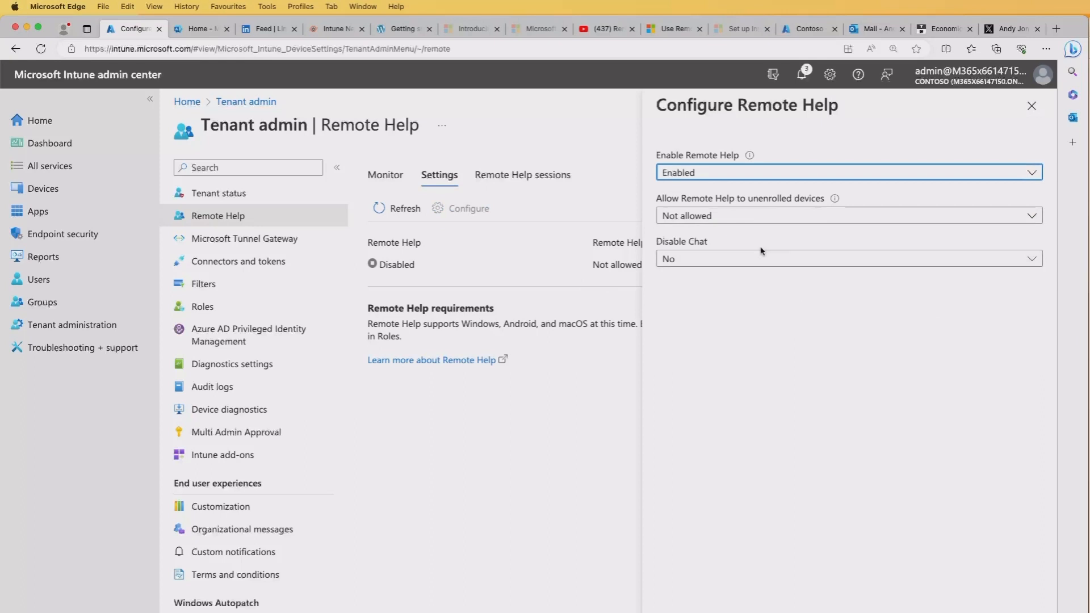
mouse_move(744, 215)
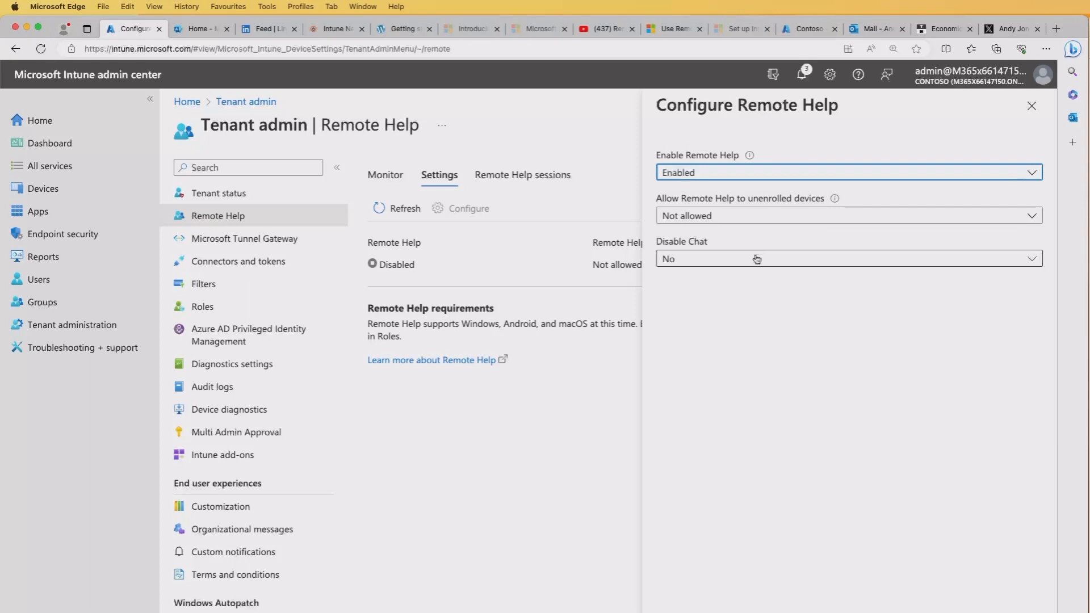
mouse_move(761, 267)
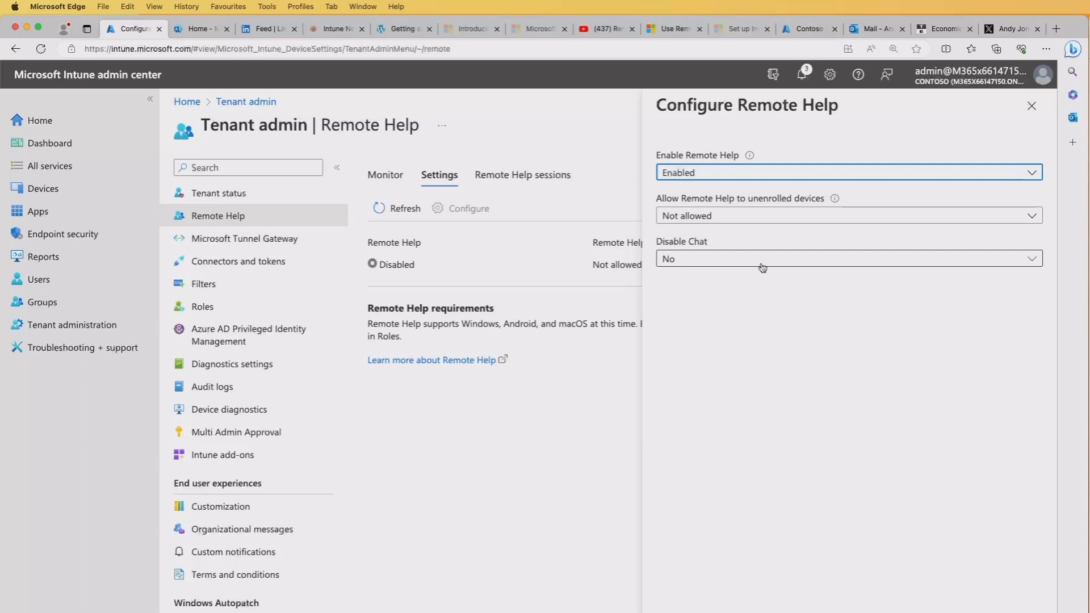
mouse_move(729, 449)
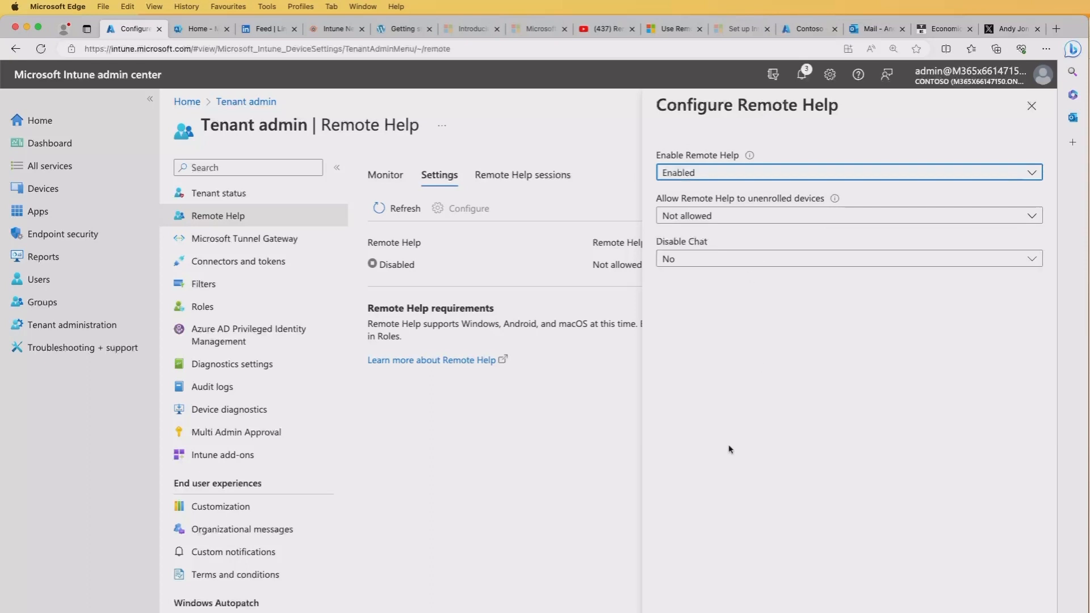
click(1035, 106)
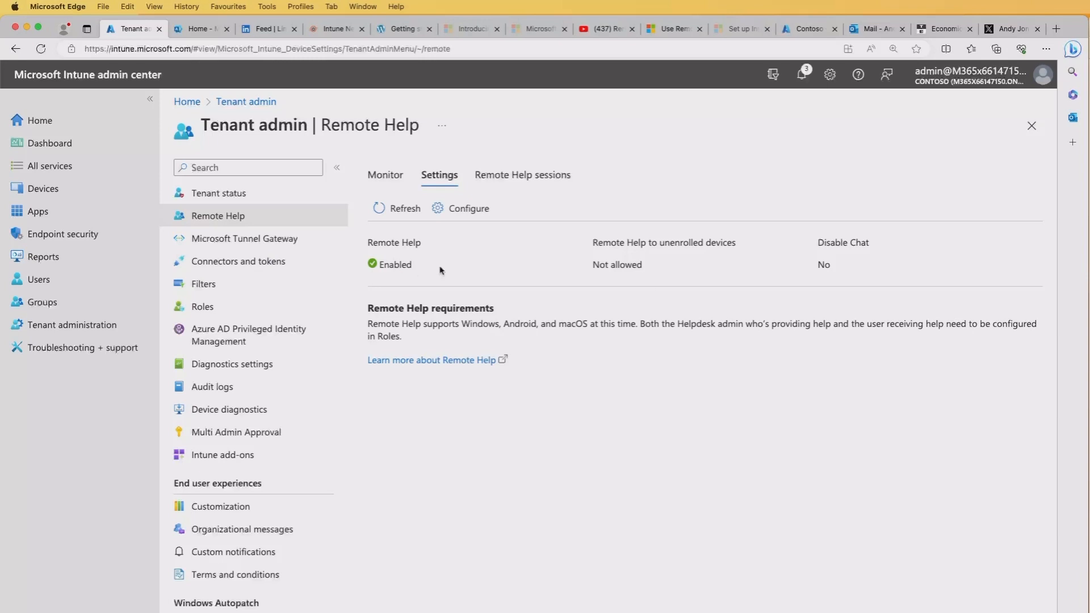
mouse_move(450, 275)
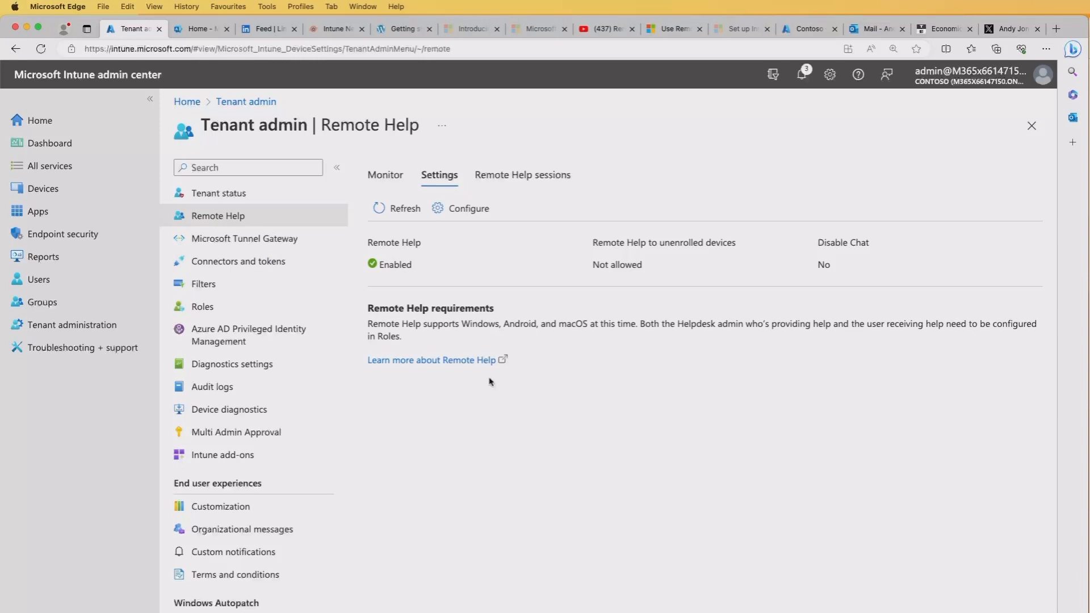
mouse_move(489, 389)
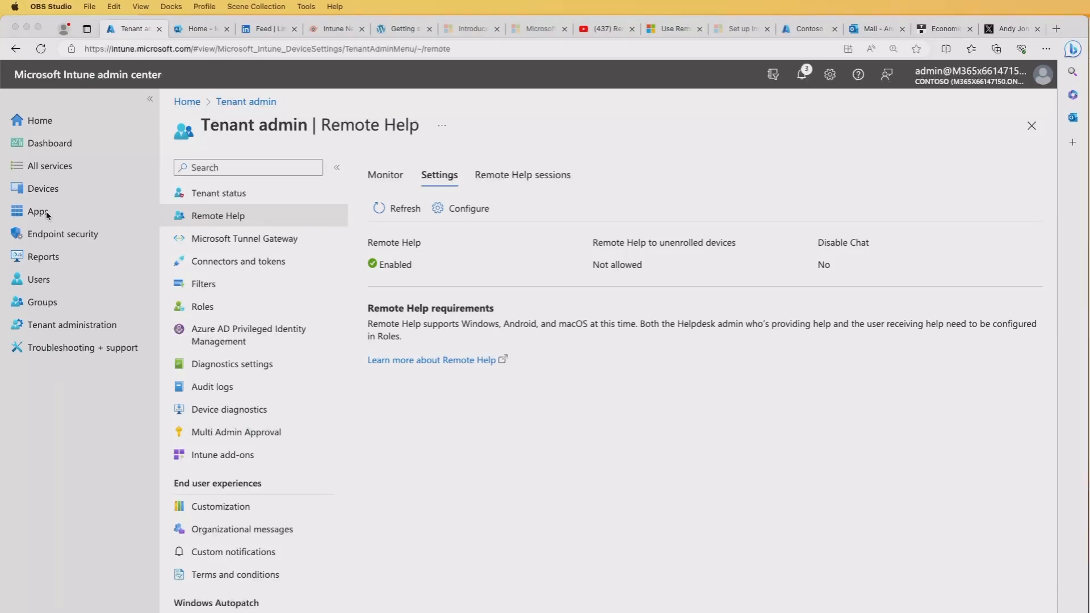
From Apps > Android, add a new app of type Managed Google Play app.
click(37, 211)
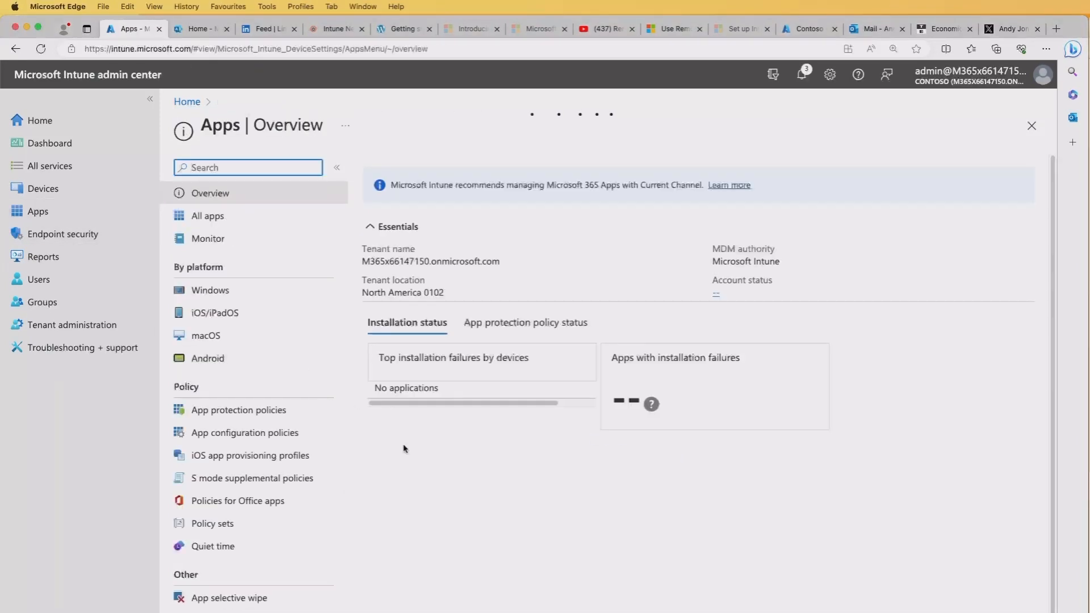
click(207, 358)
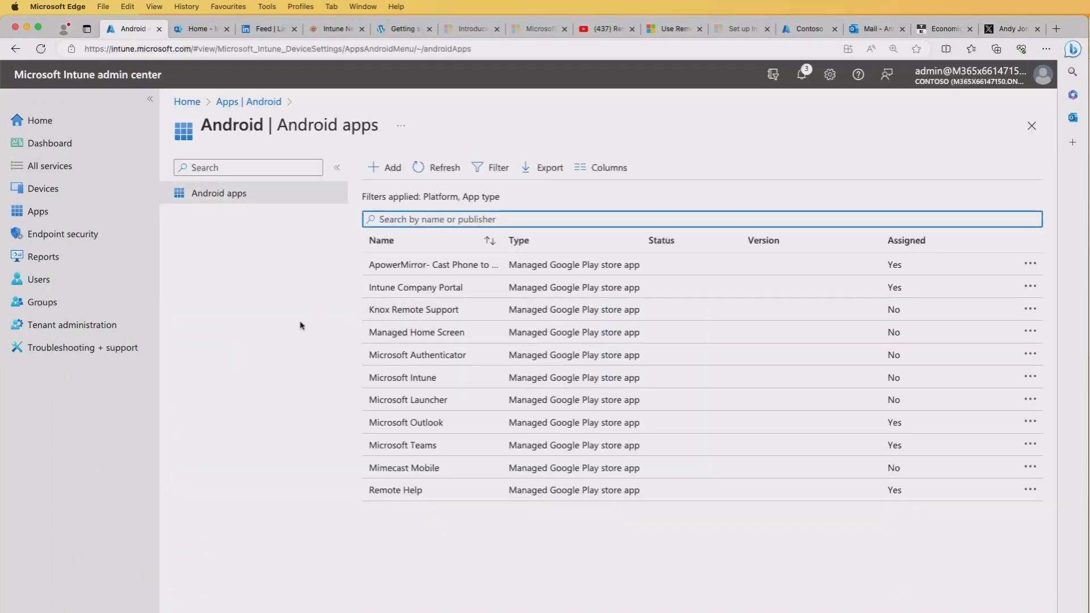
mouse_move(351, 305)
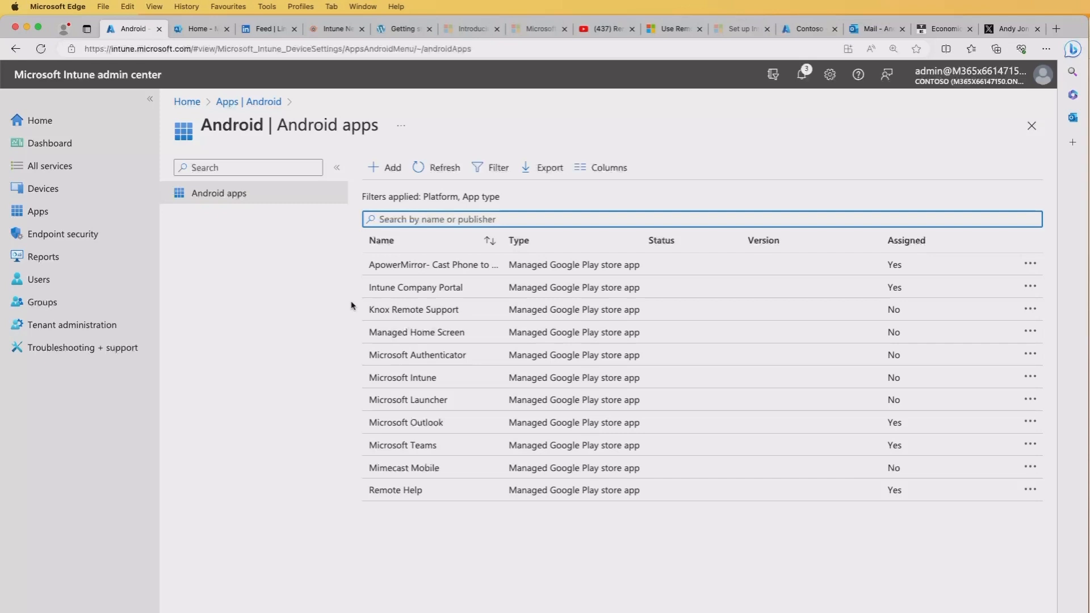
mouse_move(386, 513)
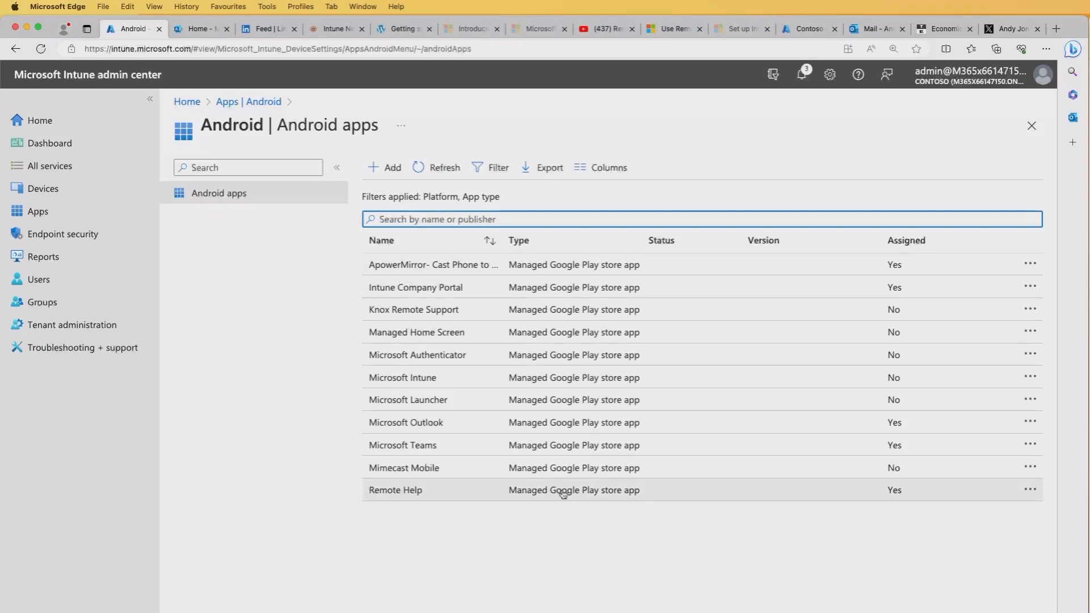
mouse_move(552, 493)
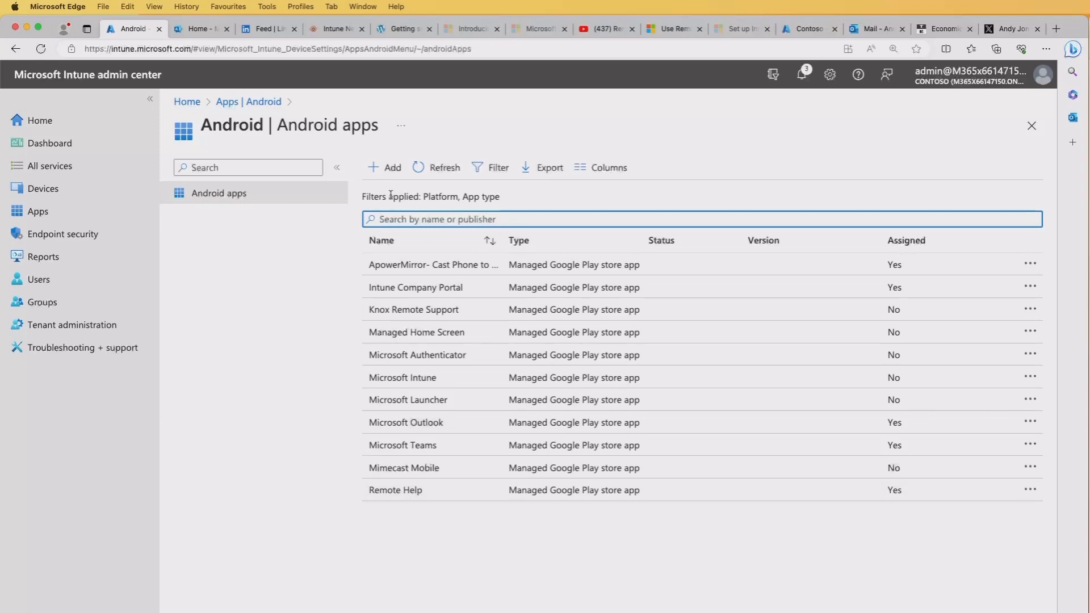
click(383, 167)
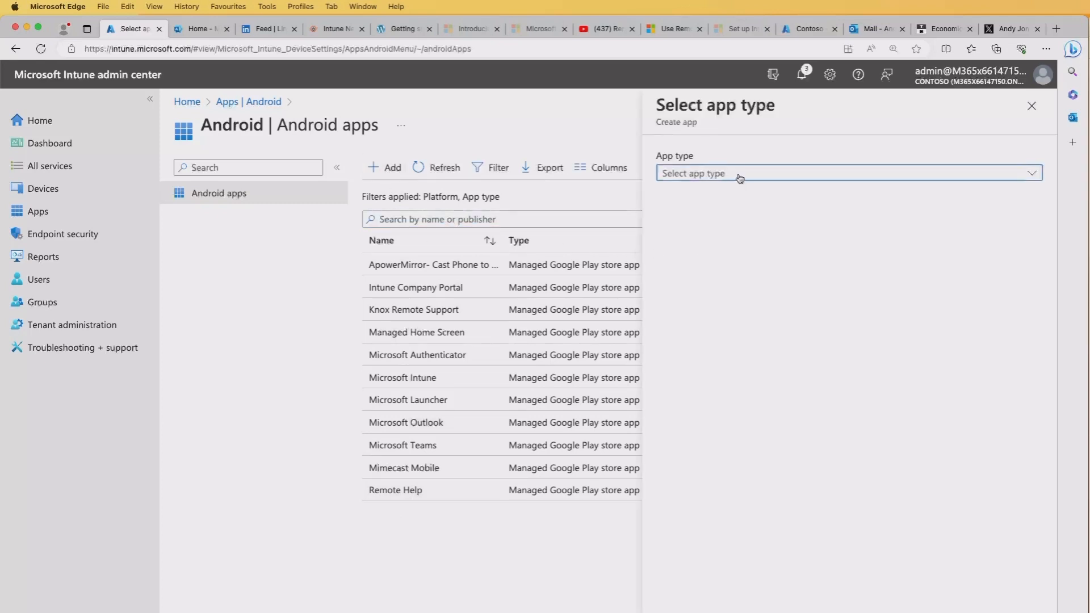
click(846, 173)
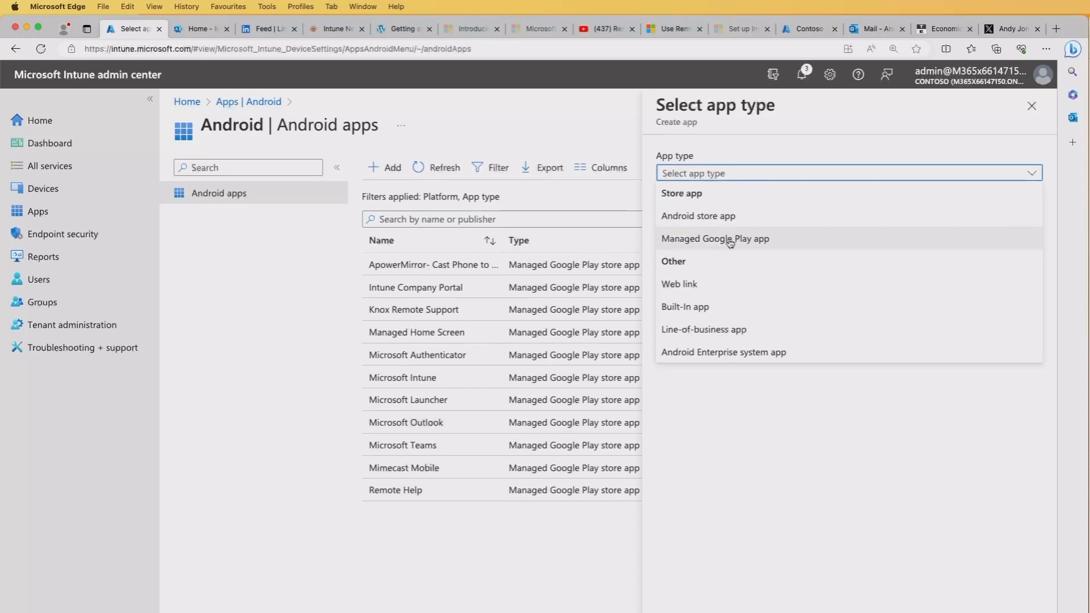
click(714, 238)
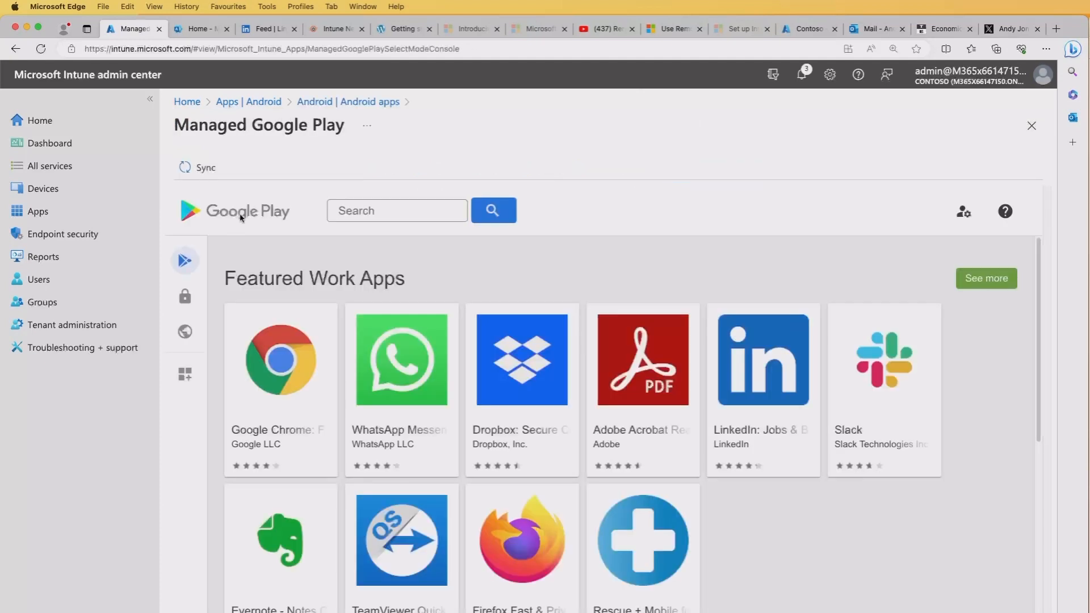
Search managed Google Play for 'remote help' and select Microsoft's Remote Help app.
click(397, 210)
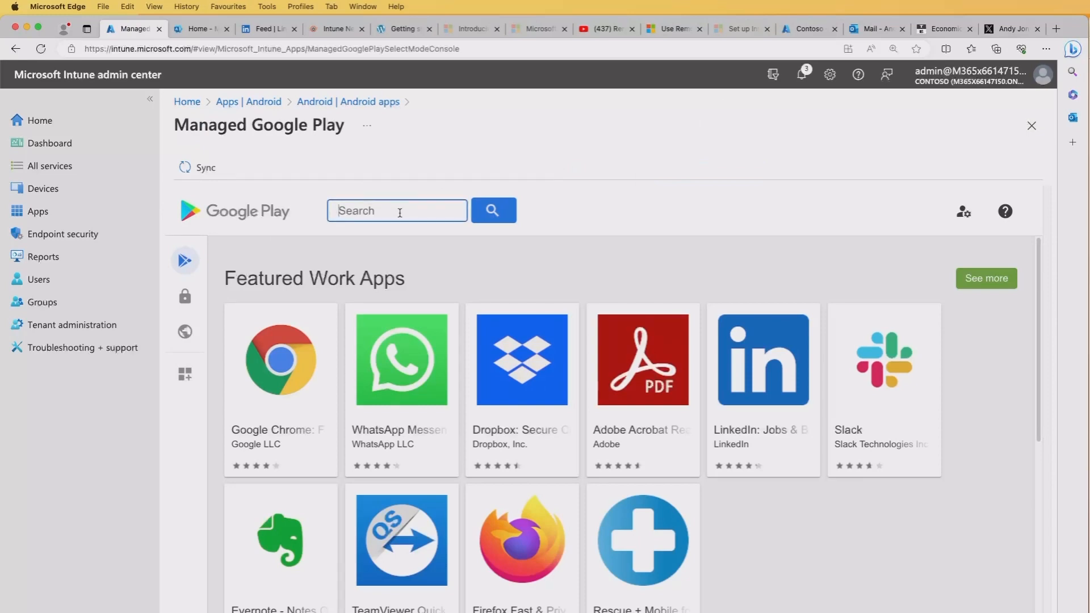
text(remote help)
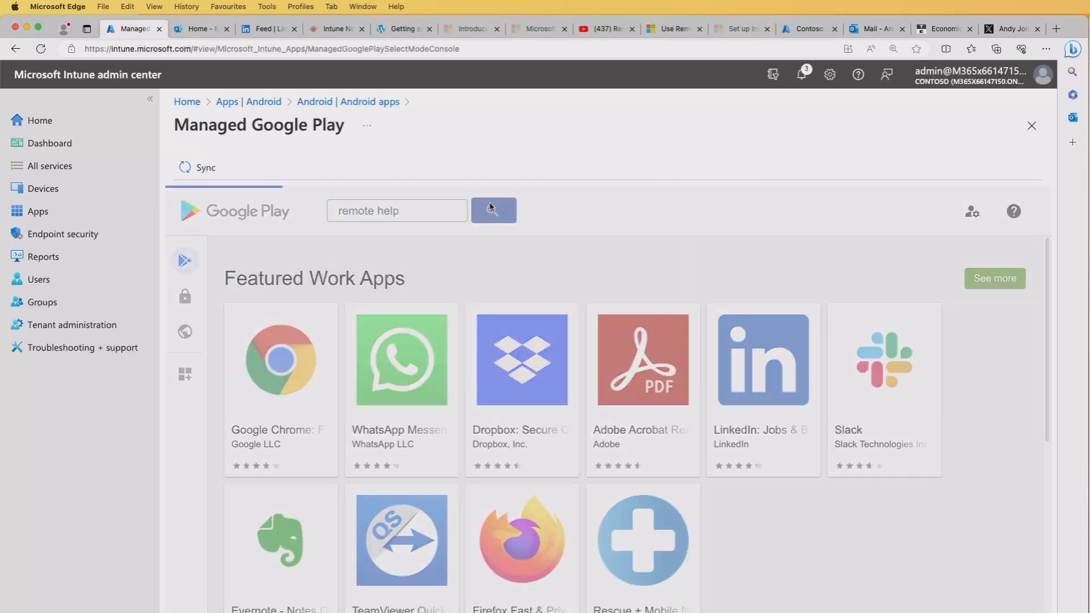
click(493, 210)
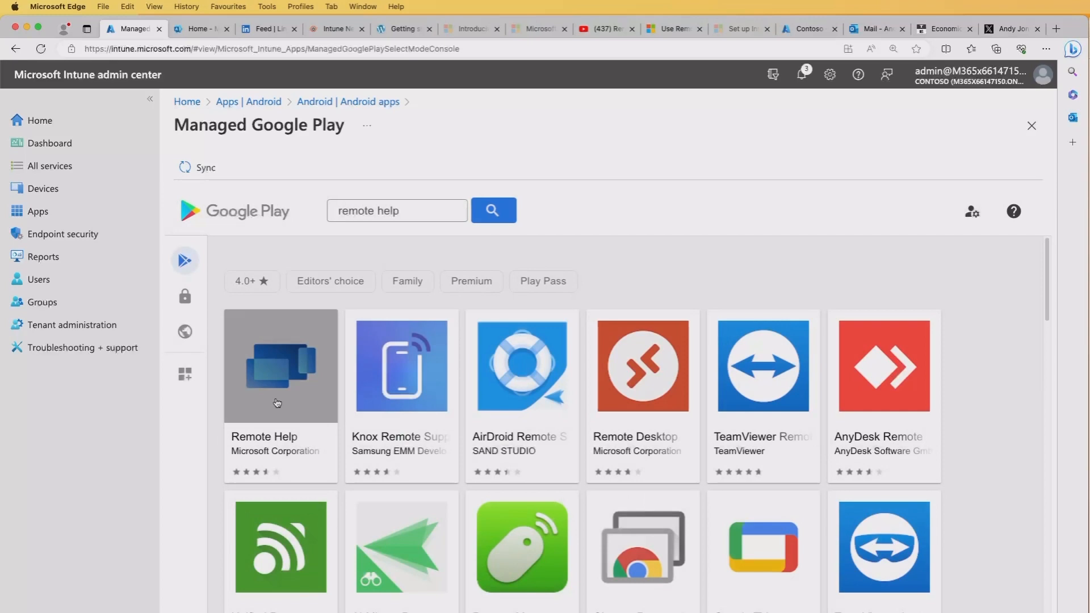
click(280, 365)
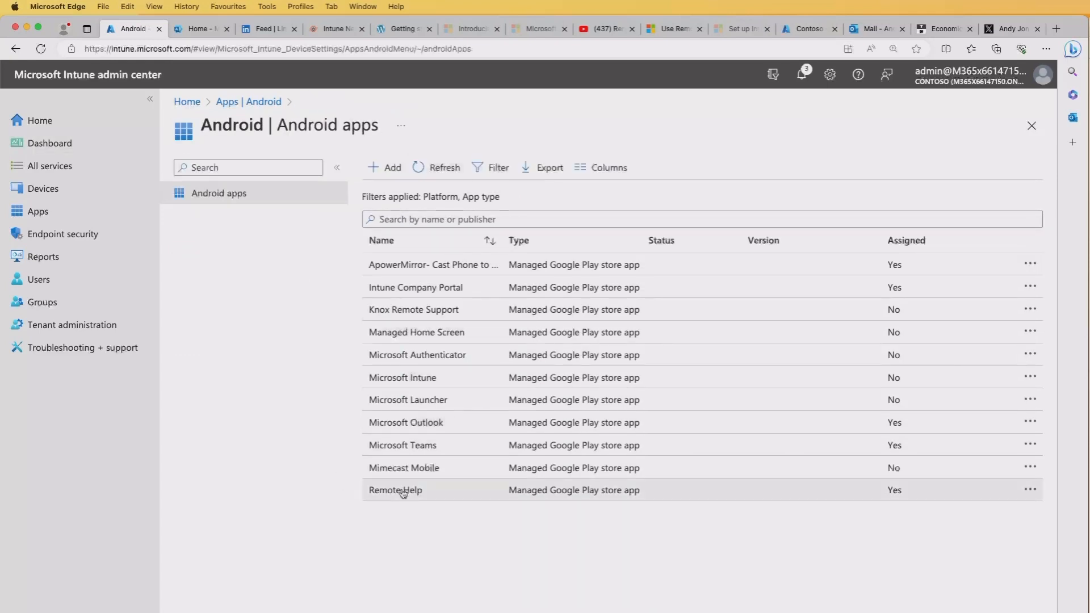
Check Remote Help's Properties, where it is required for all devices, then back out unchanged.
click(395, 489)
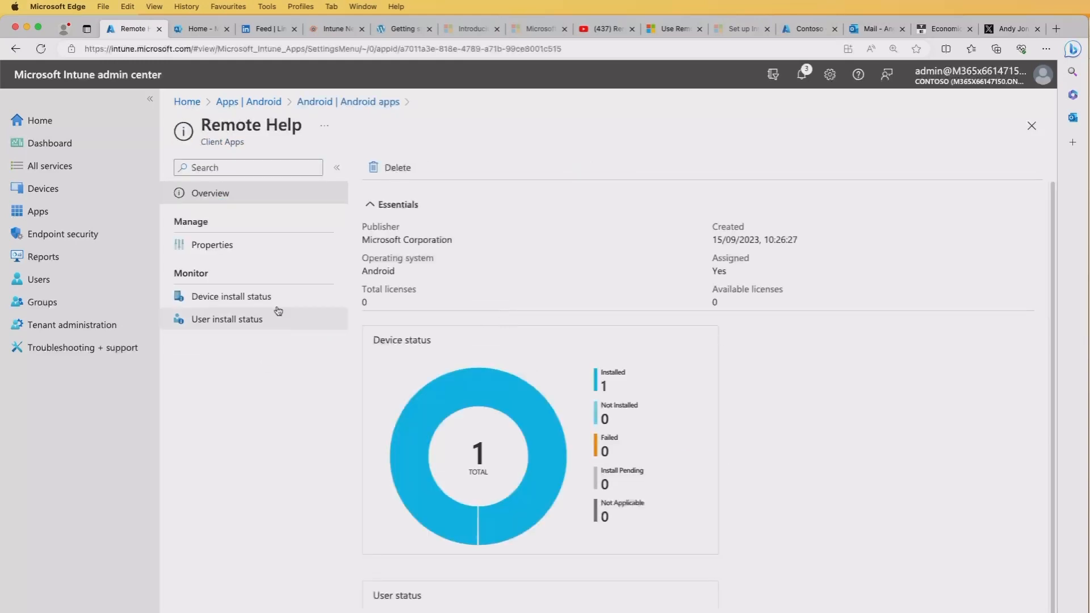
click(212, 245)
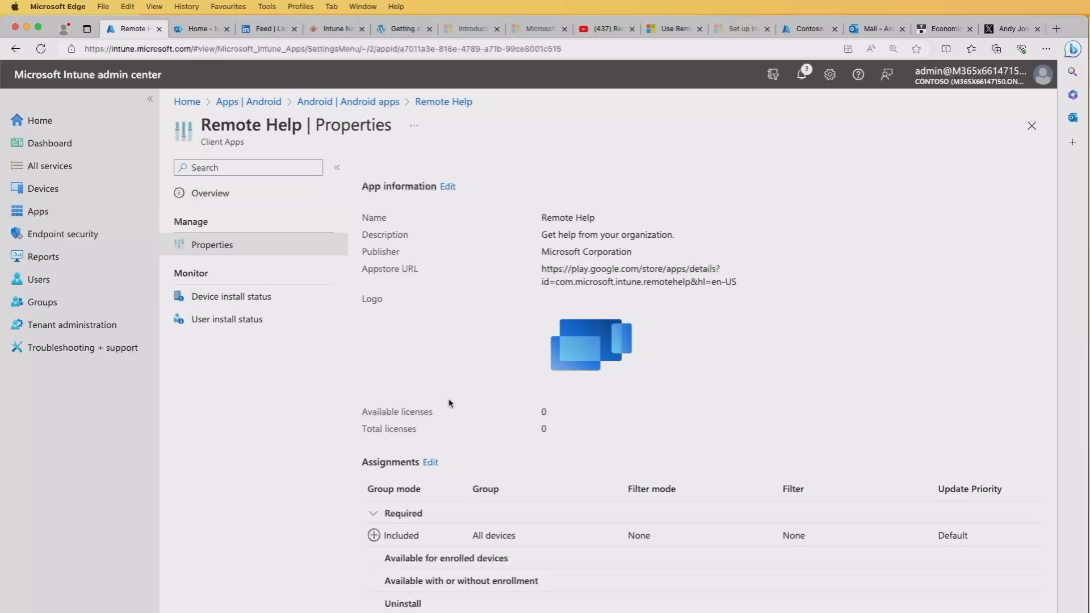
mouse_move(329, 508)
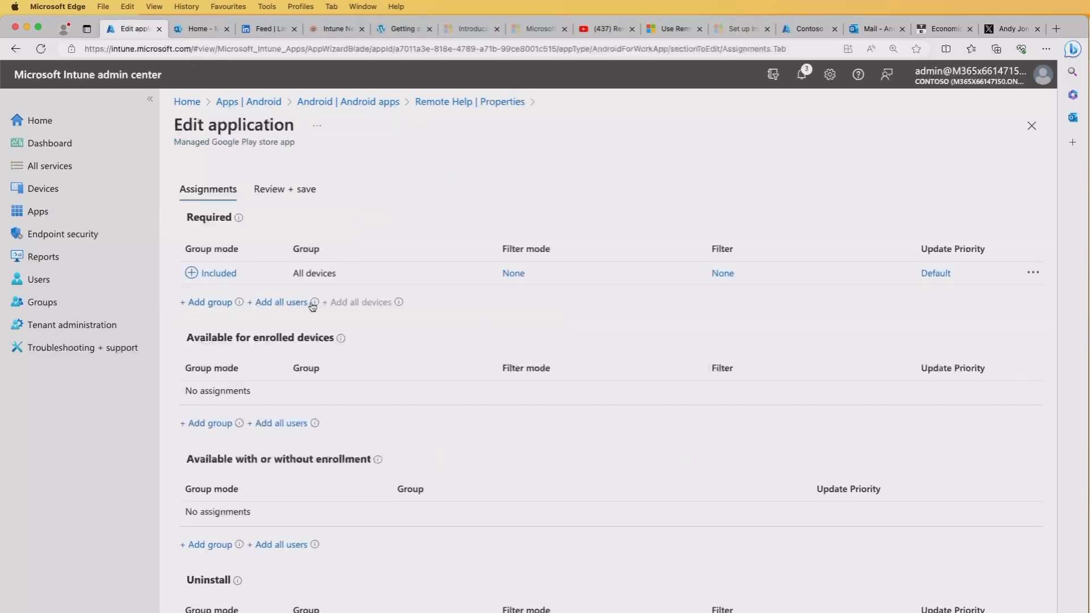
mouse_move(495, 327)
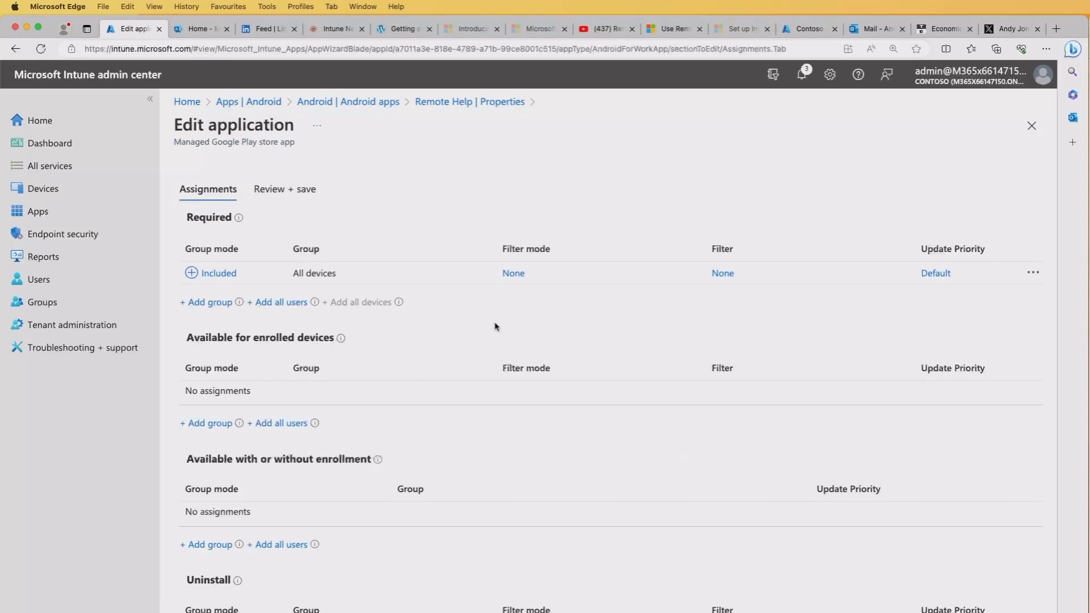
mouse_move(418, 327)
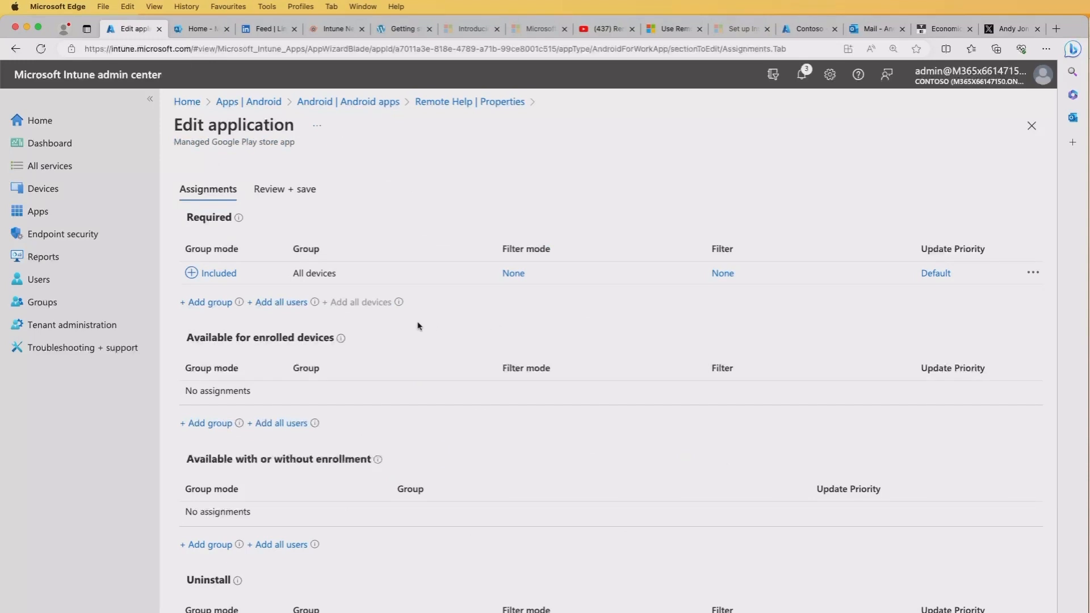
mouse_move(396, 315)
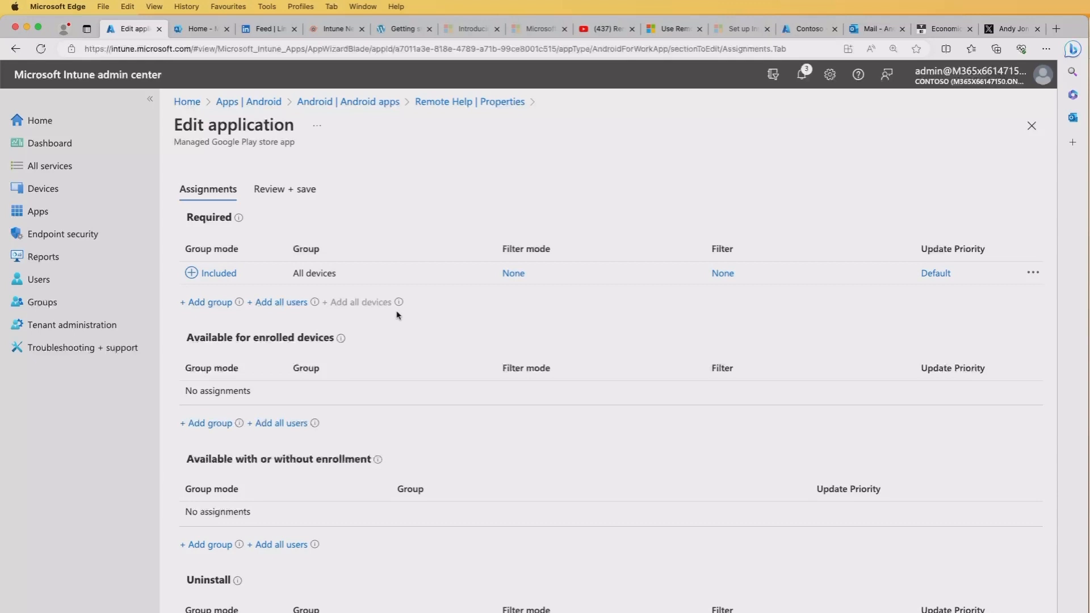
mouse_move(369, 282)
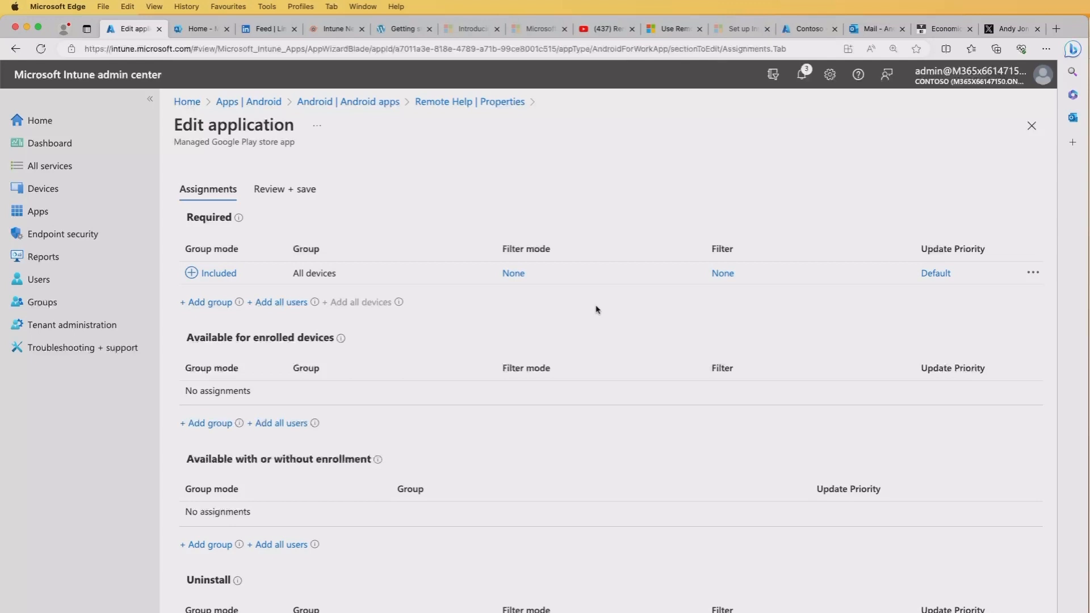
mouse_move(451, 120)
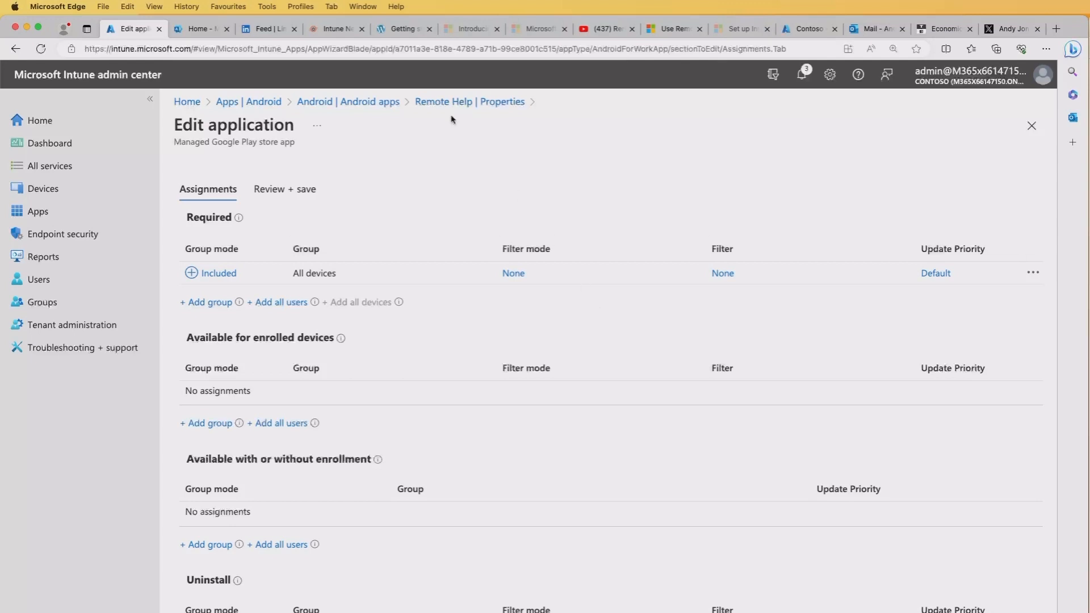
mouse_move(348, 102)
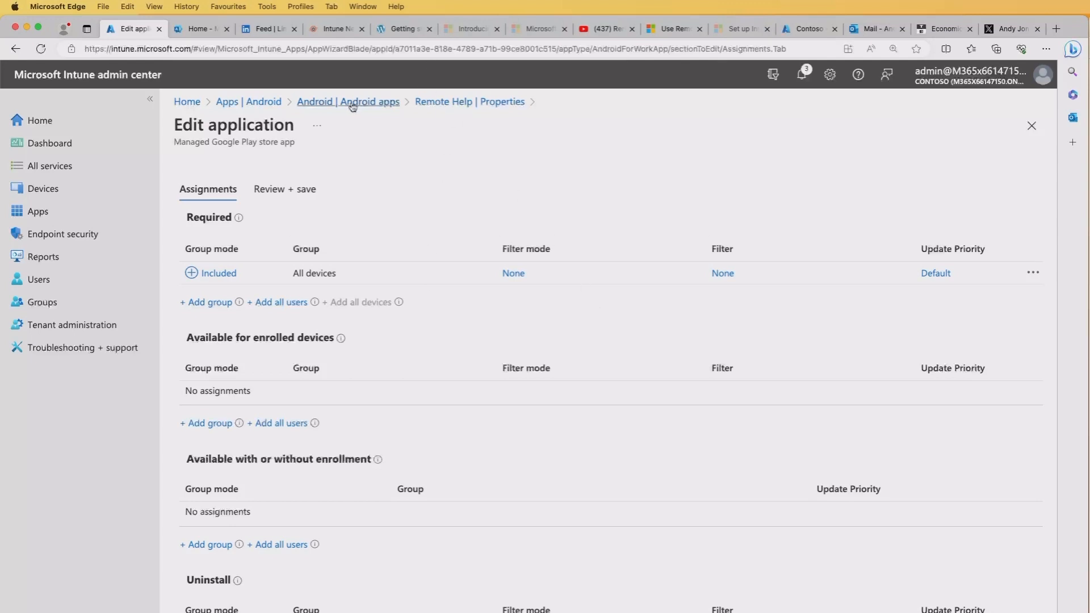
click(348, 101)
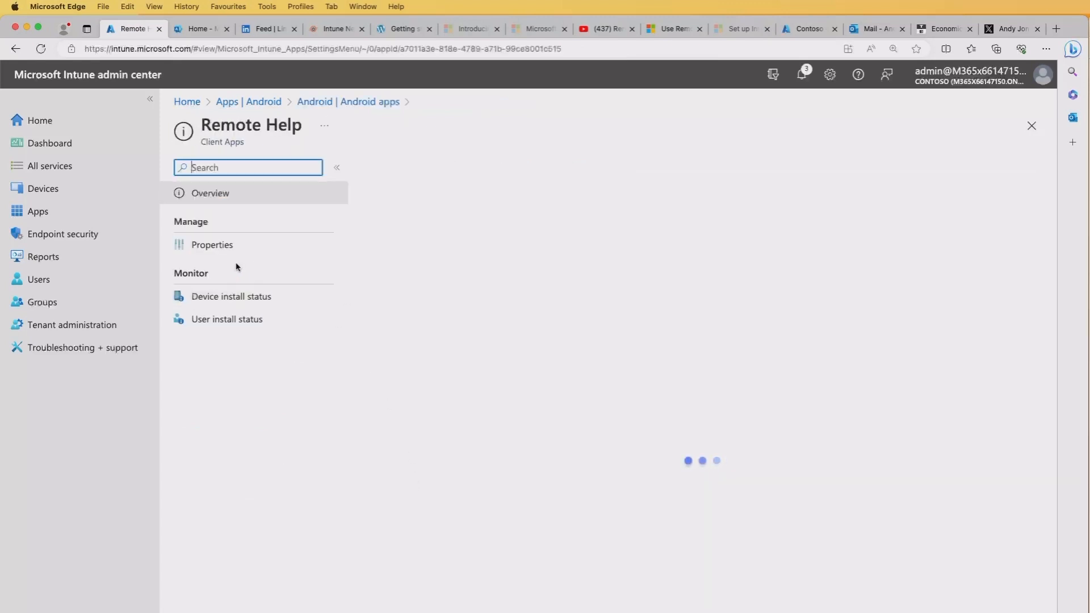
Navigate away from Remote Help's properties back to its overview page.
click(212, 244)
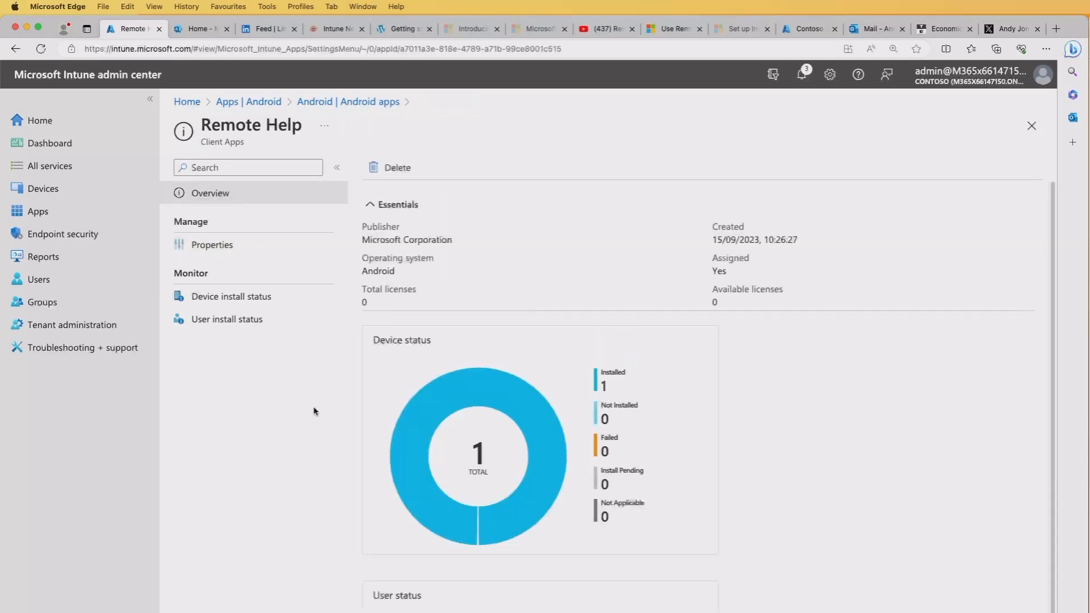
mouse_move(554, 397)
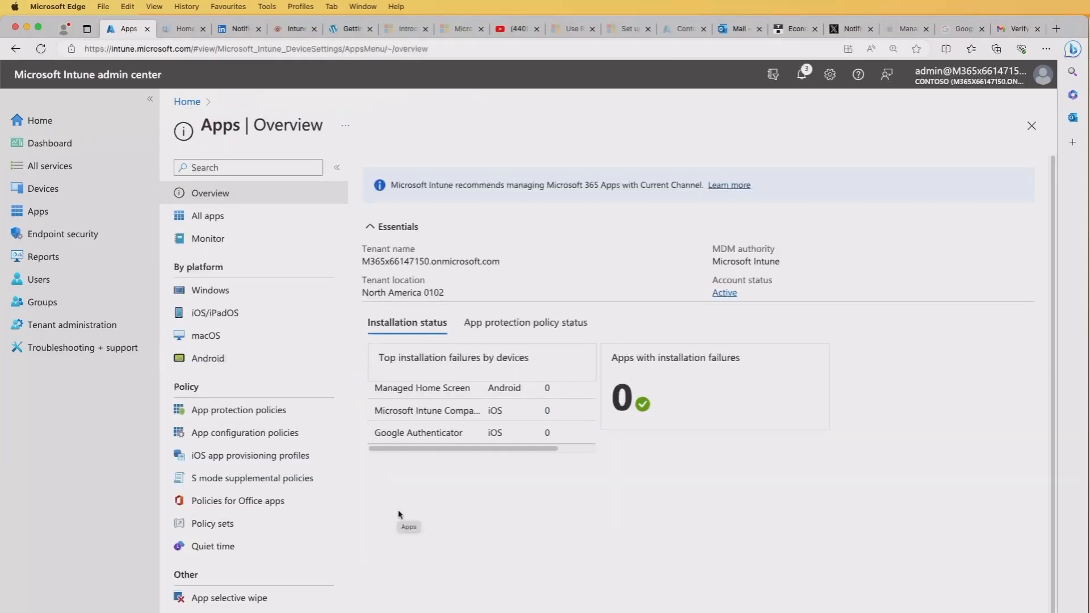
mouse_move(378, 480)
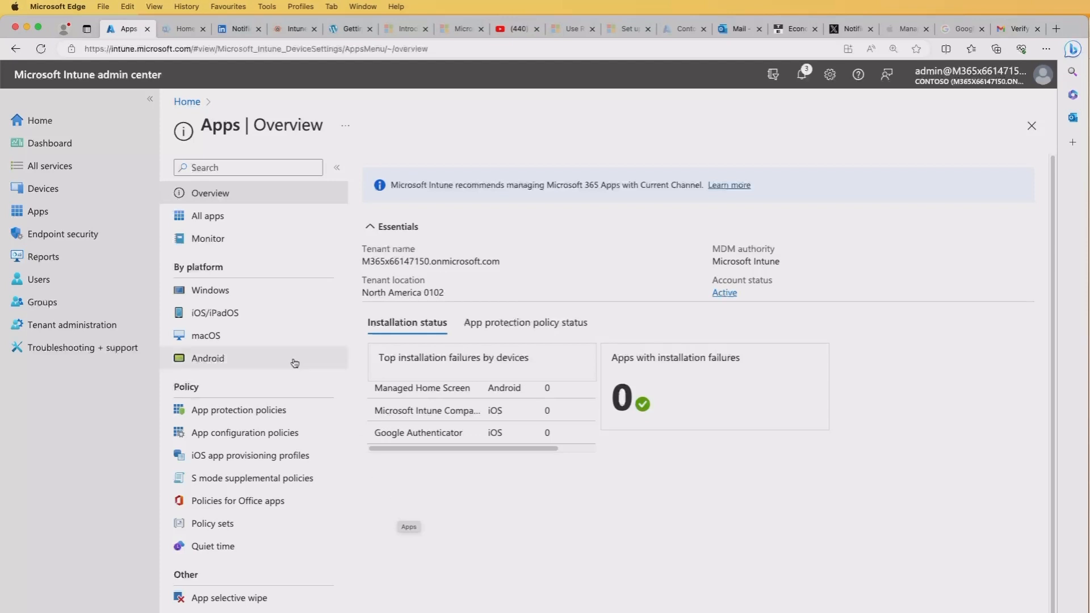
mouse_move(449, 493)
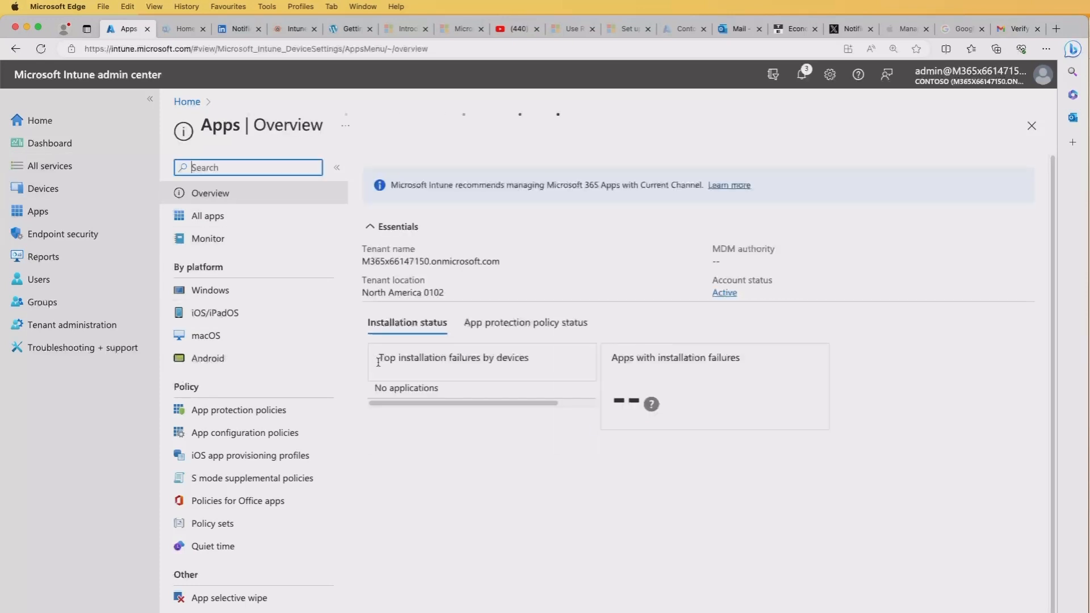
Start a managed-devices configuration policy 'Remote Help config' for Android Enterprise fully managed devices.
click(245, 432)
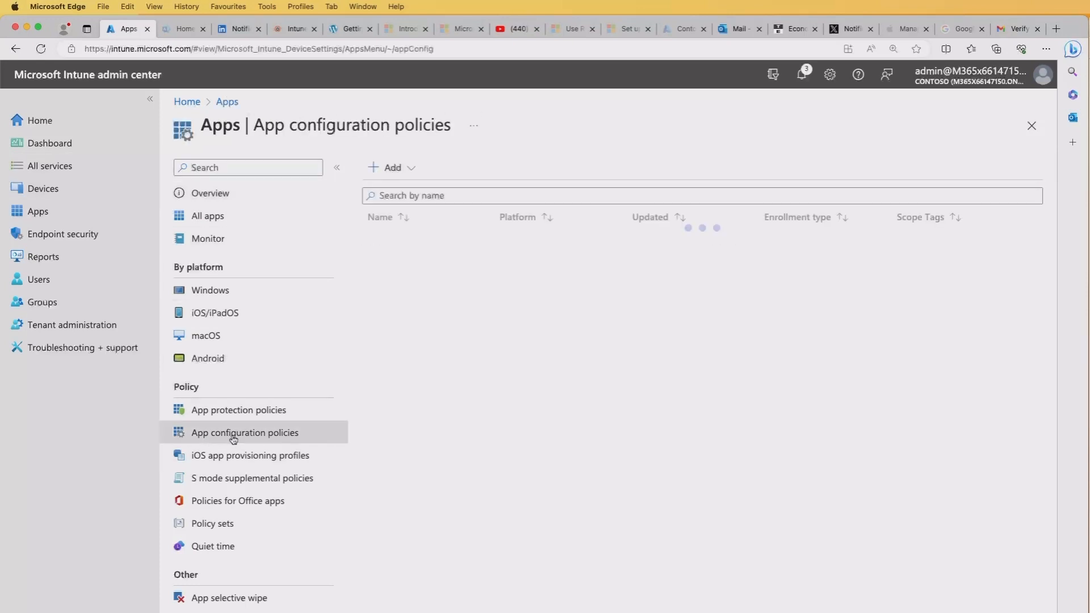
click(391, 167)
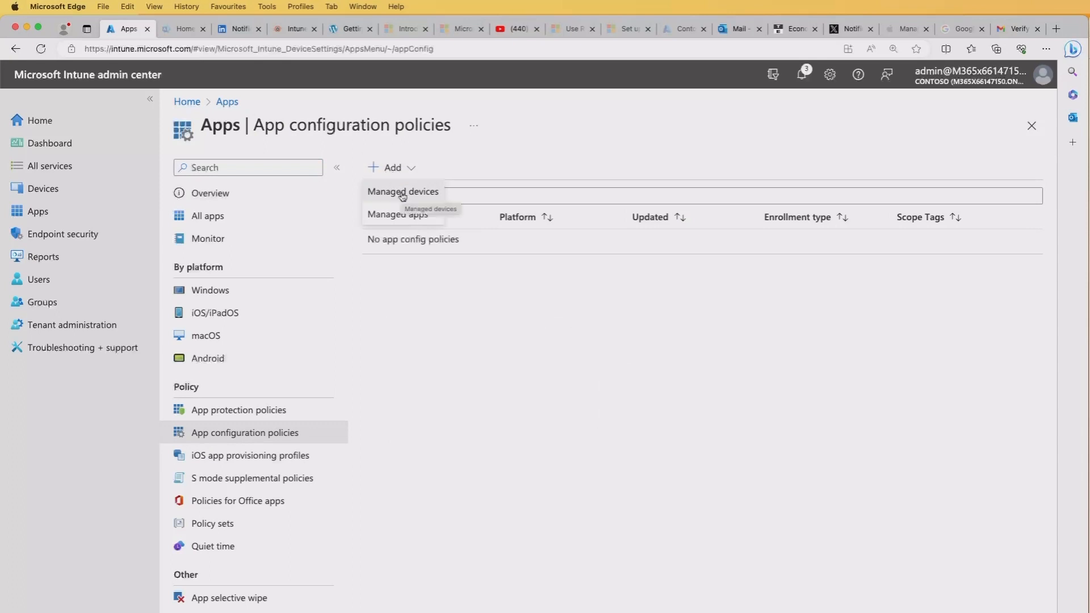
click(401, 191)
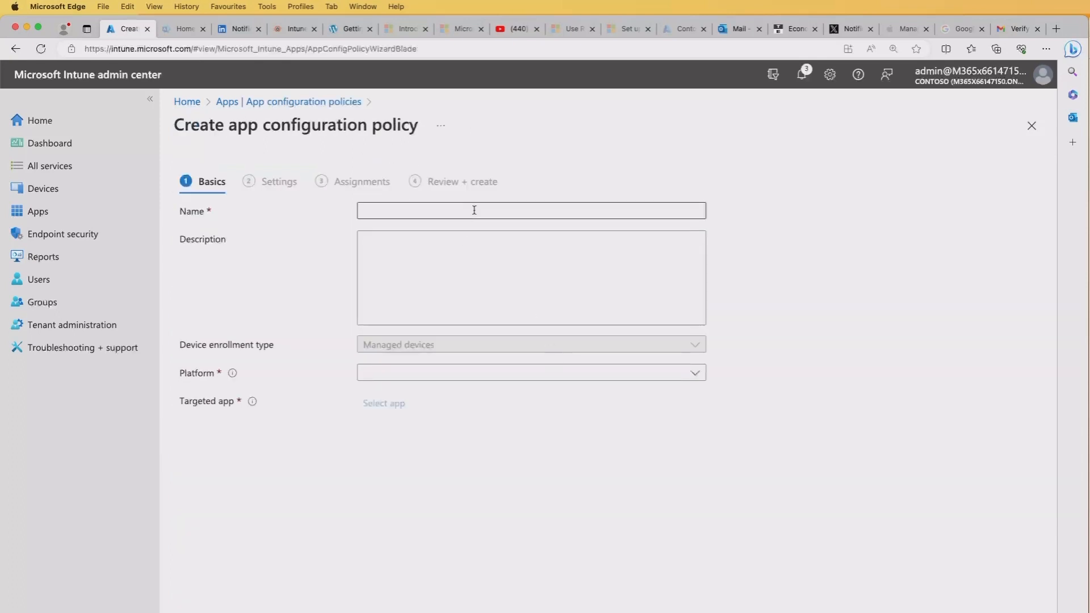
click(530, 372)
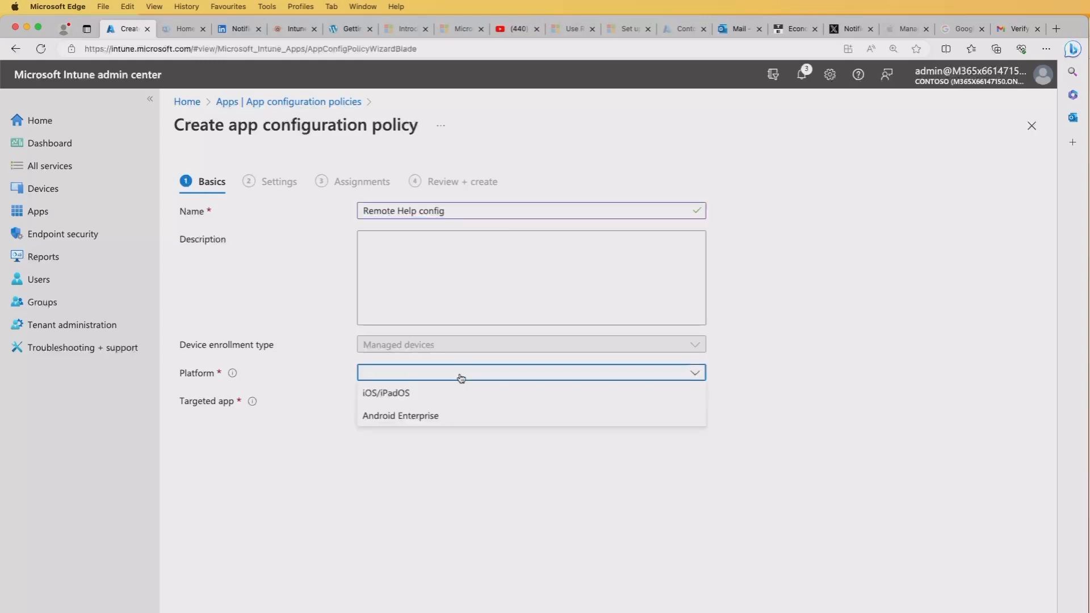
click(400, 415)
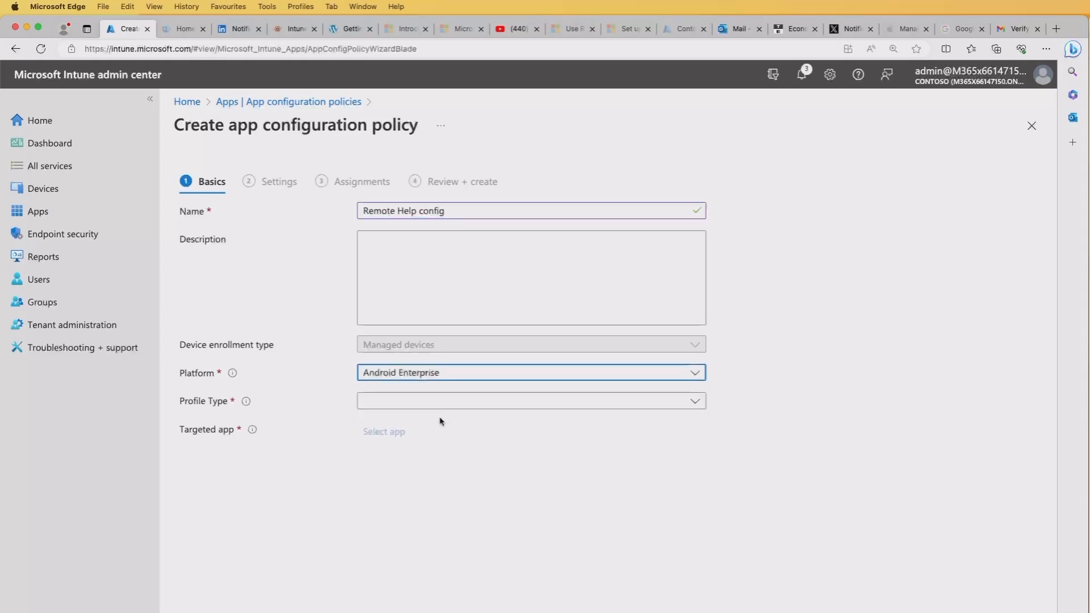
click(530, 400)
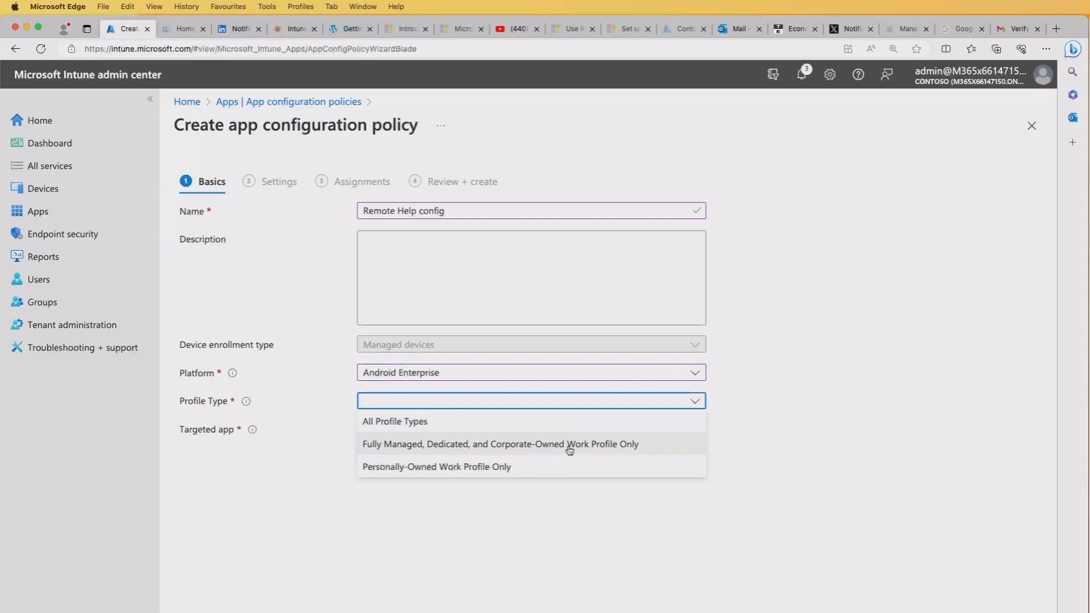
mouse_move(445, 449)
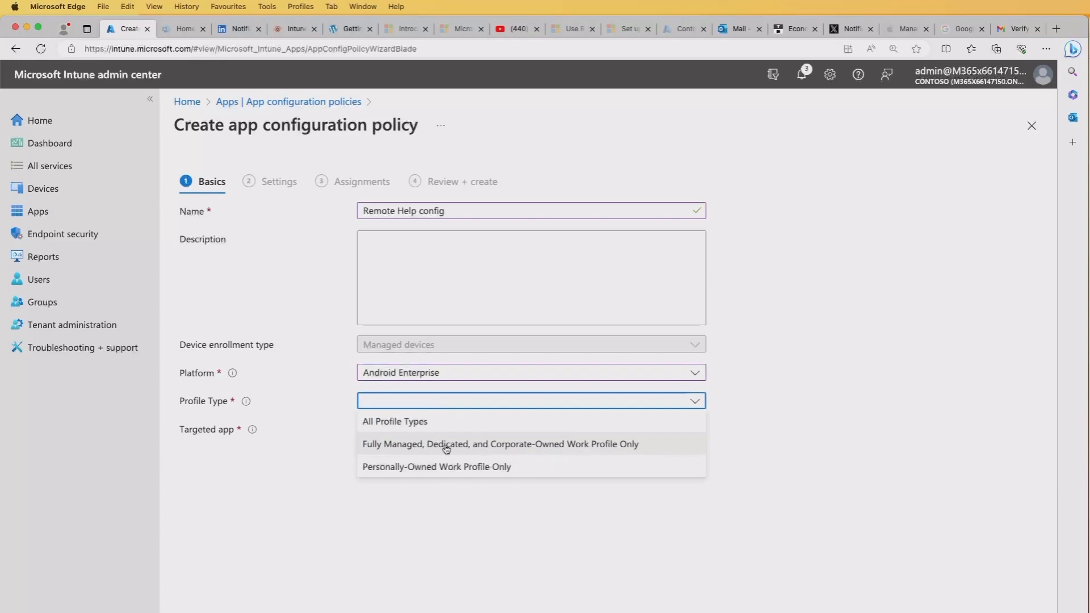
mouse_move(465, 448)
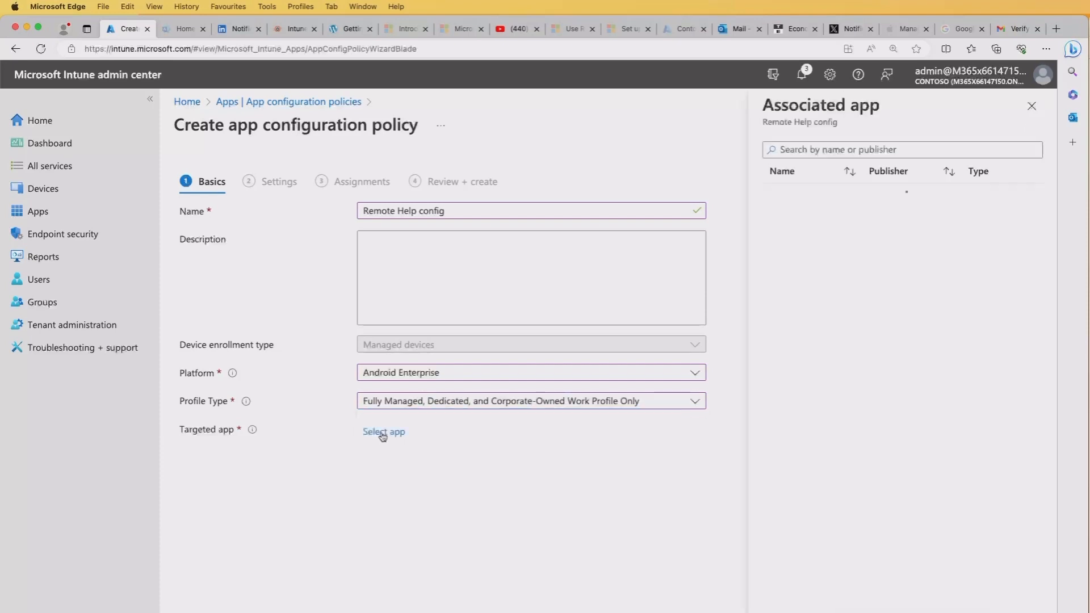
Target the Remote Help app and advance to the policy's Settings step.
click(383, 431)
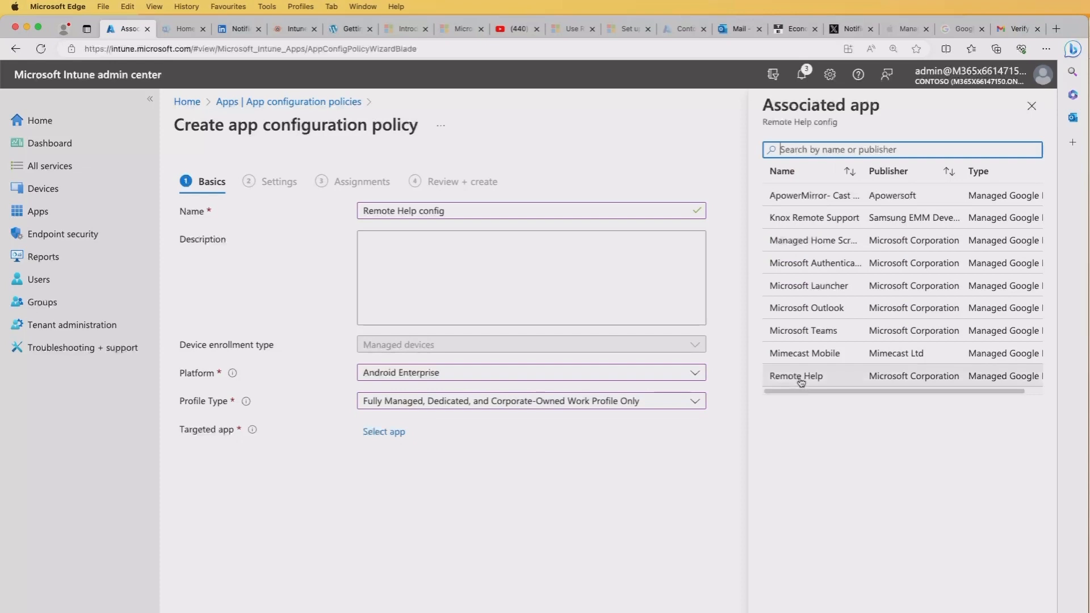
click(795, 376)
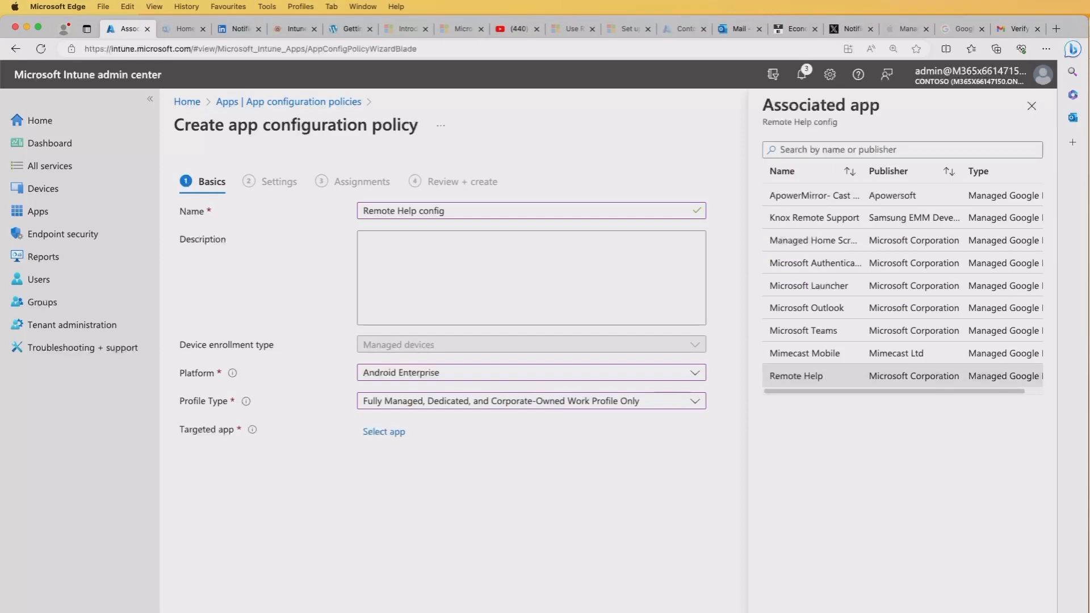
click(795, 375)
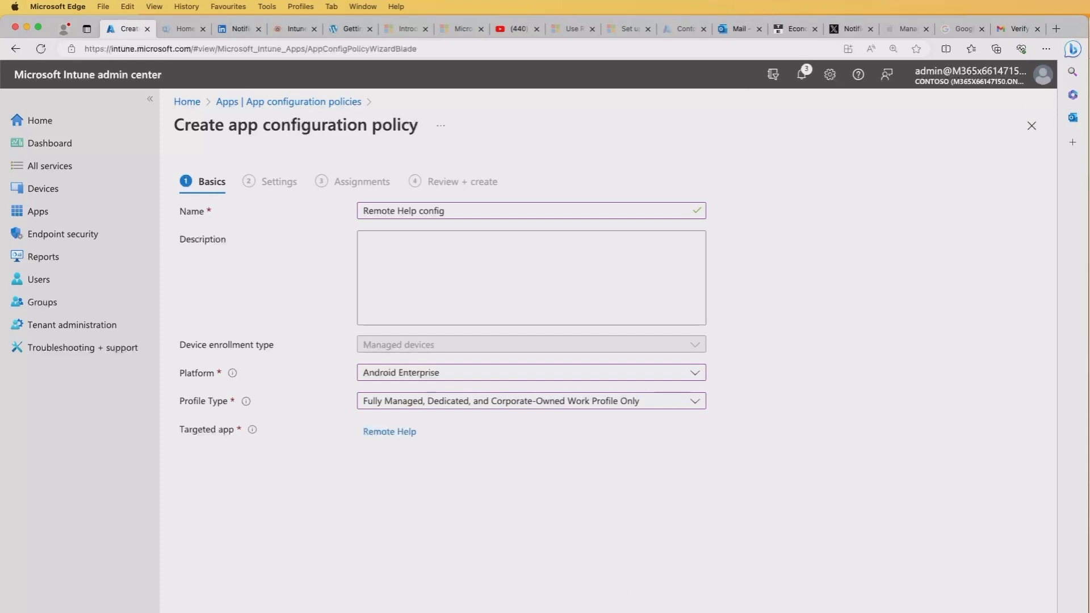
click(279, 181)
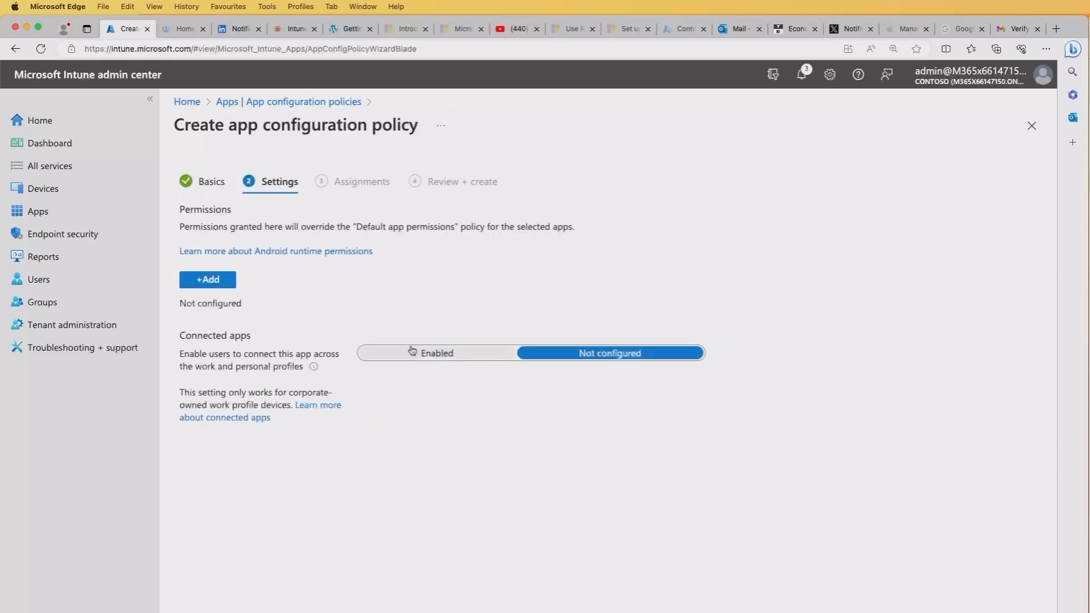
mouse_move(368, 290)
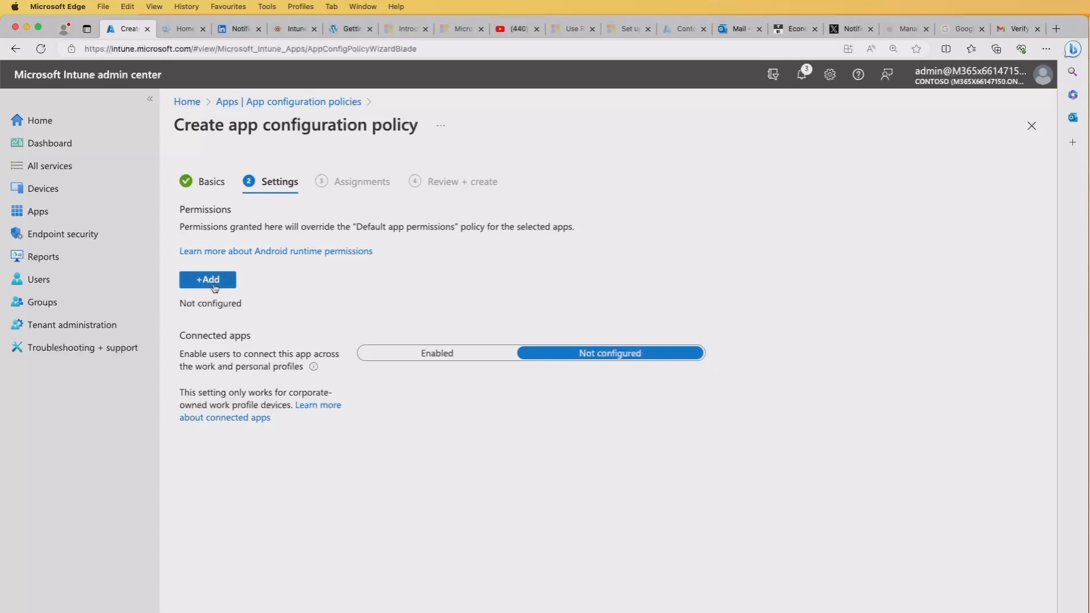
Add Camera and Record audio permissions and set both to Auto grant.
click(207, 279)
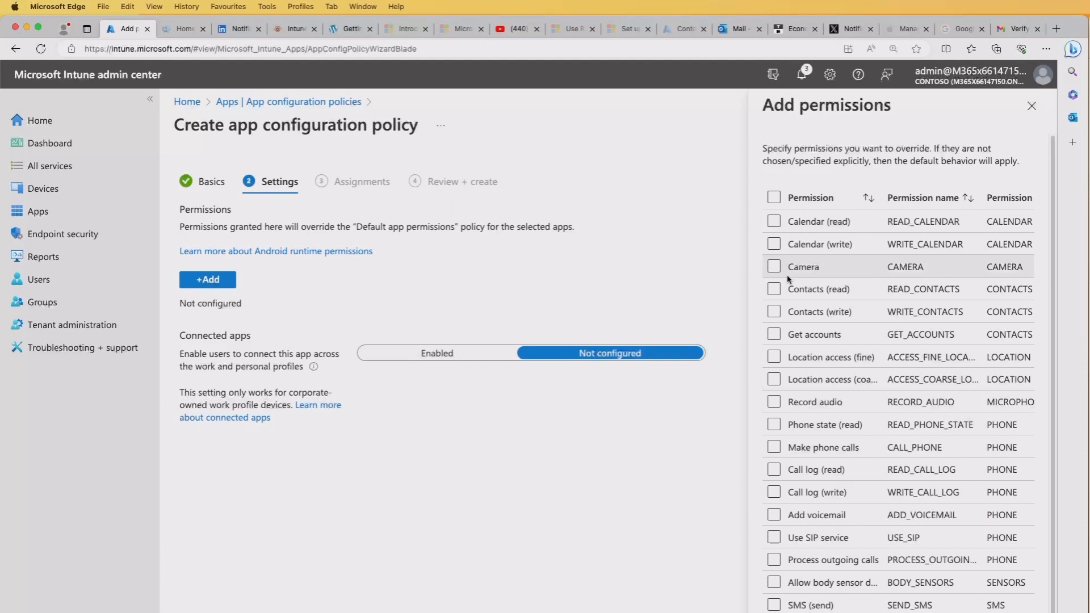
click(773, 266)
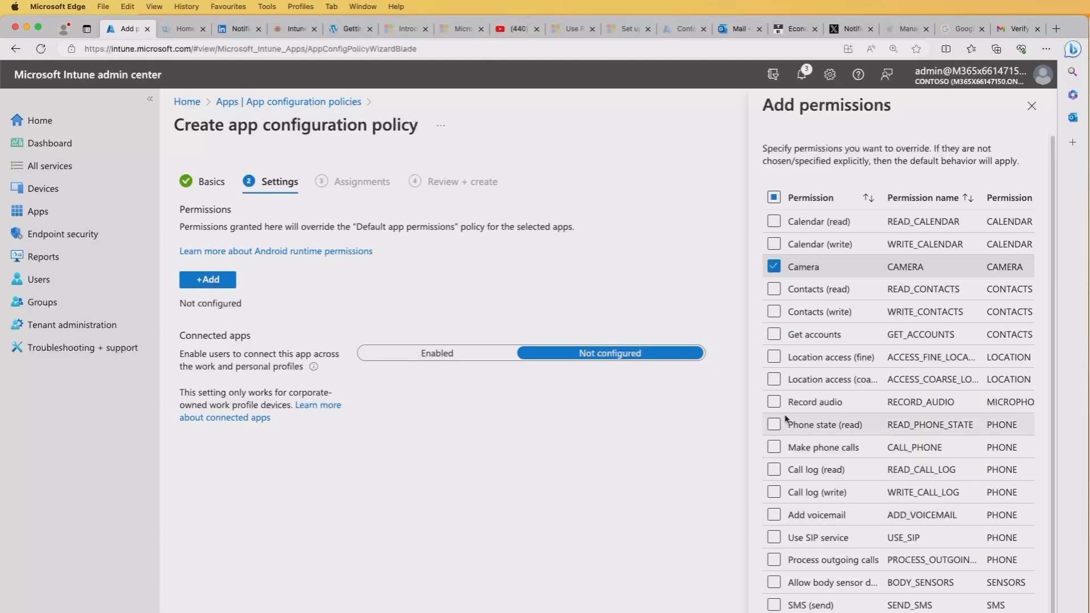
click(774, 402)
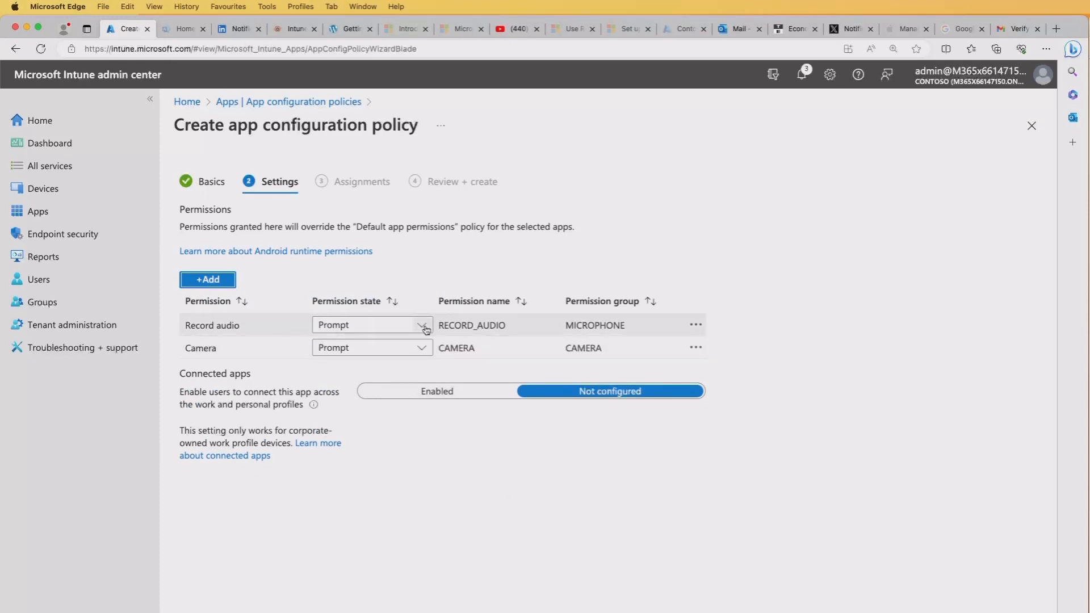
click(371, 325)
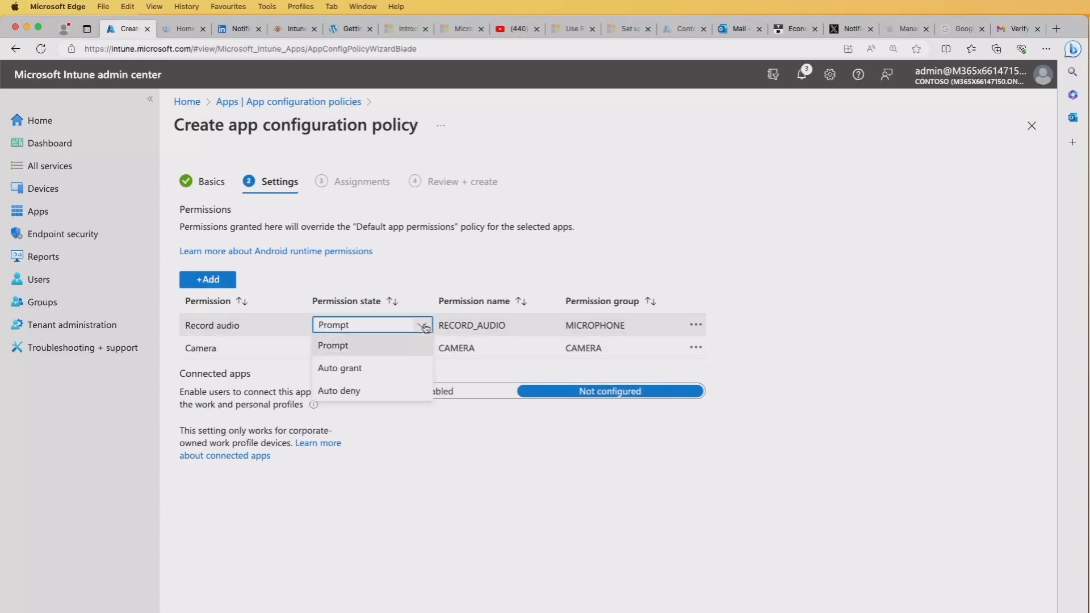
click(340, 368)
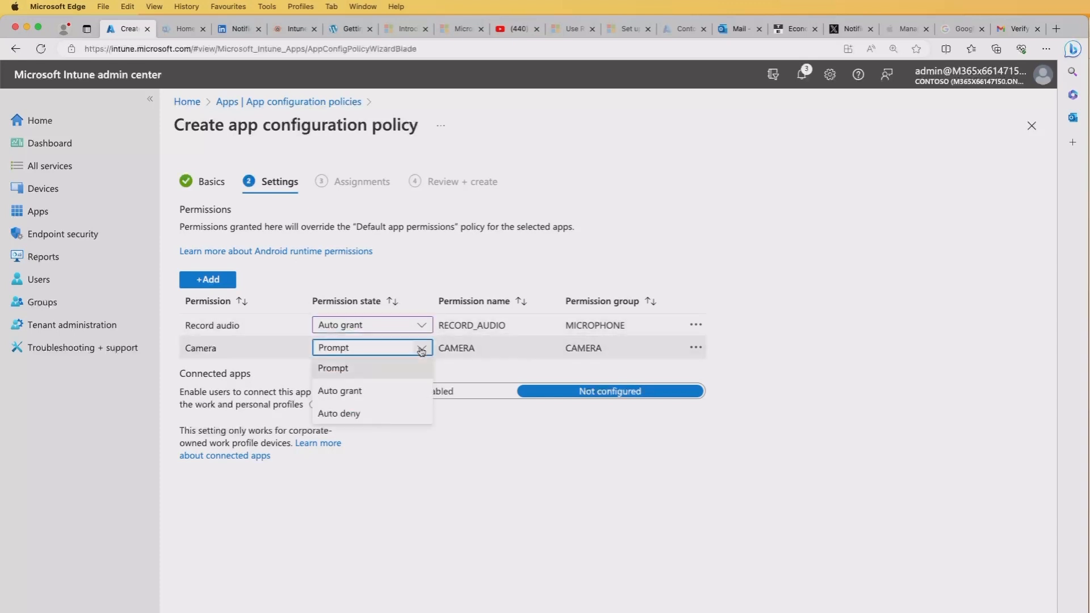
click(340, 391)
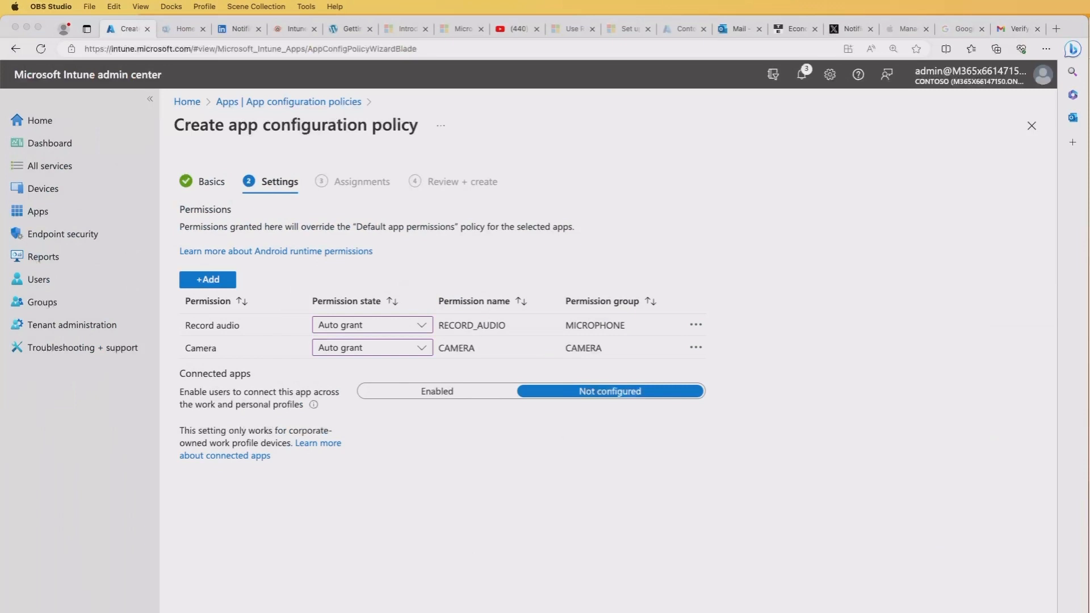
click(361, 182)
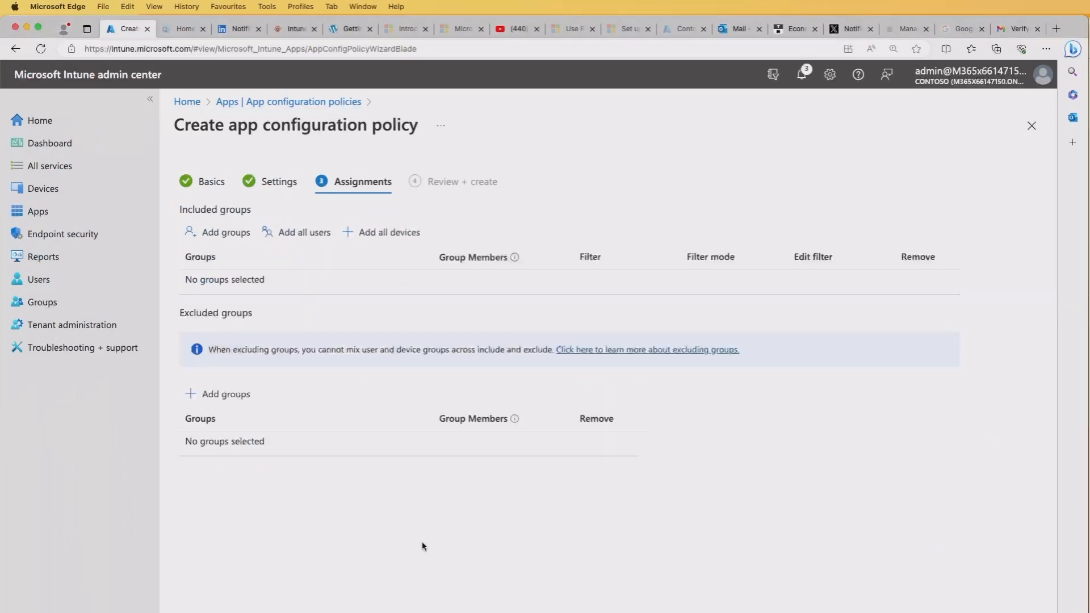
mouse_move(278, 279)
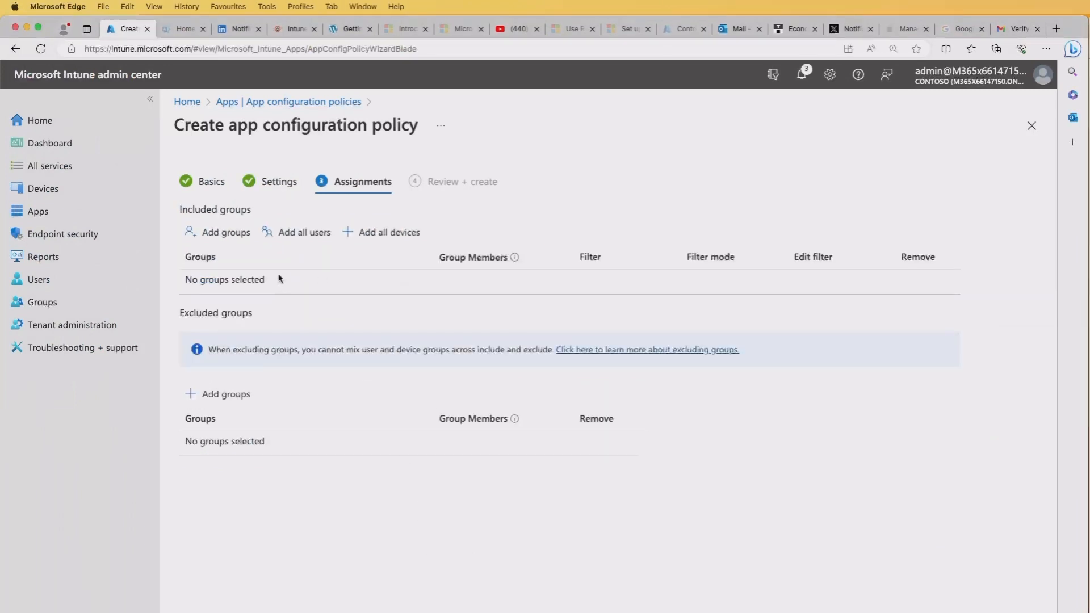
Search groups for 'android' and include the Android dedicated devices group.
click(226, 232)
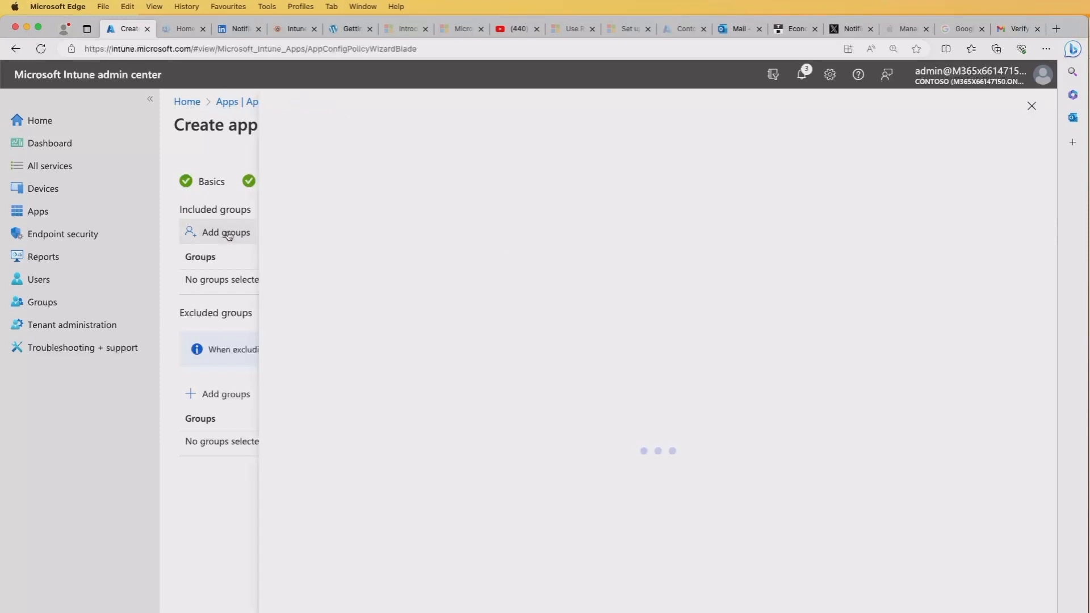
click(225, 232)
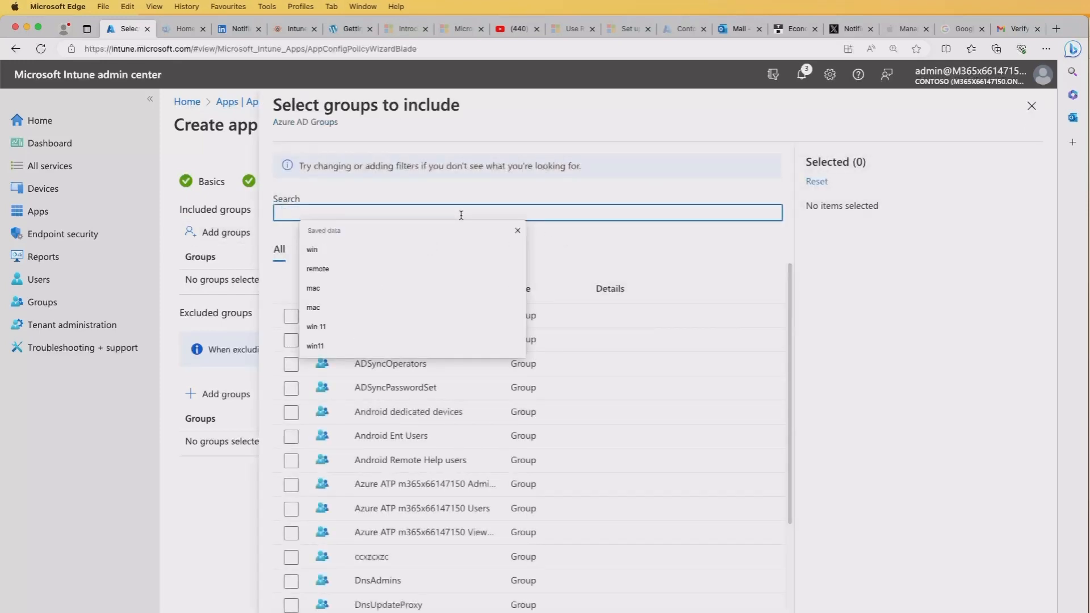
text(android)
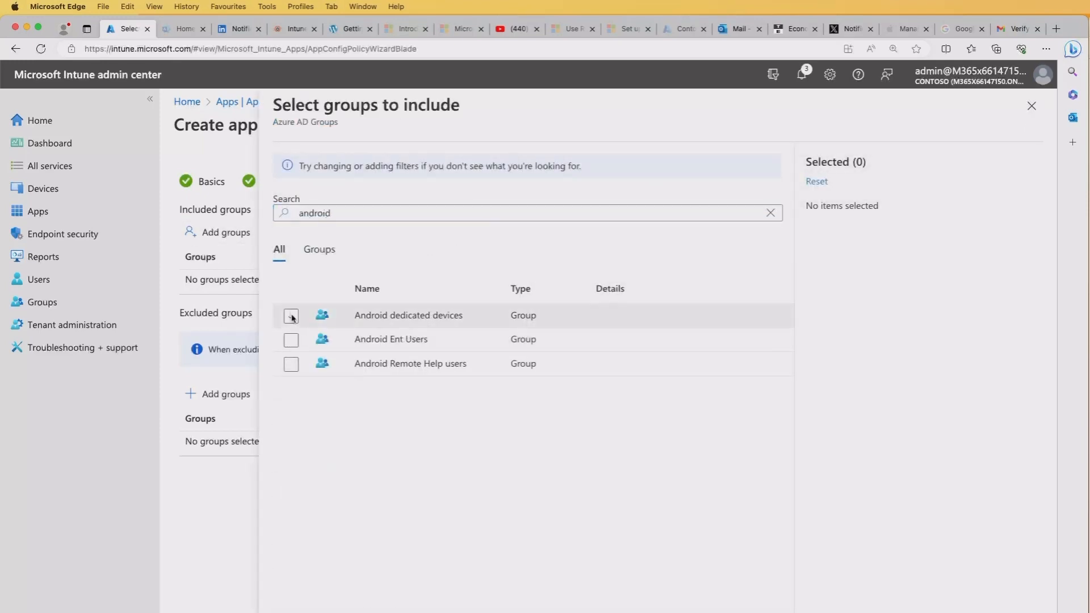
click(291, 315)
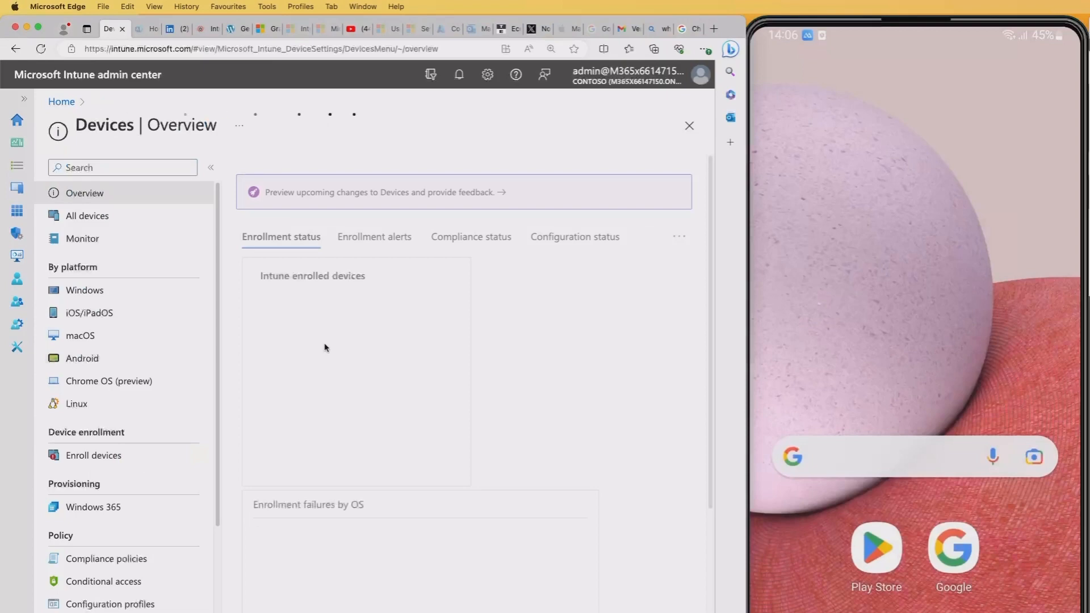
Open the second Android device (3e21d2e0f…) and show its extra actions menu.
click(81, 359)
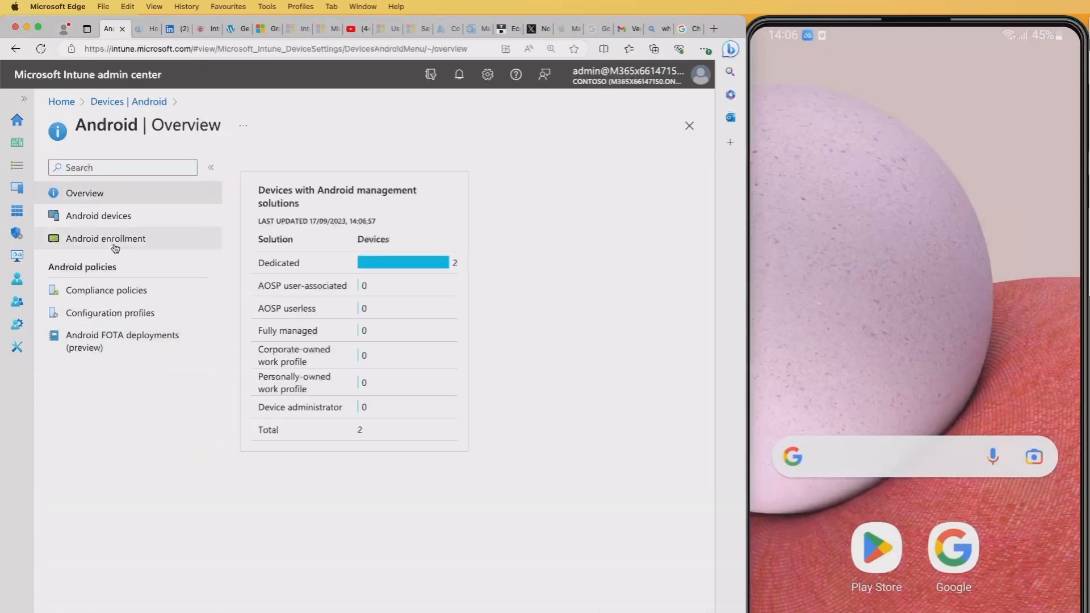
click(98, 216)
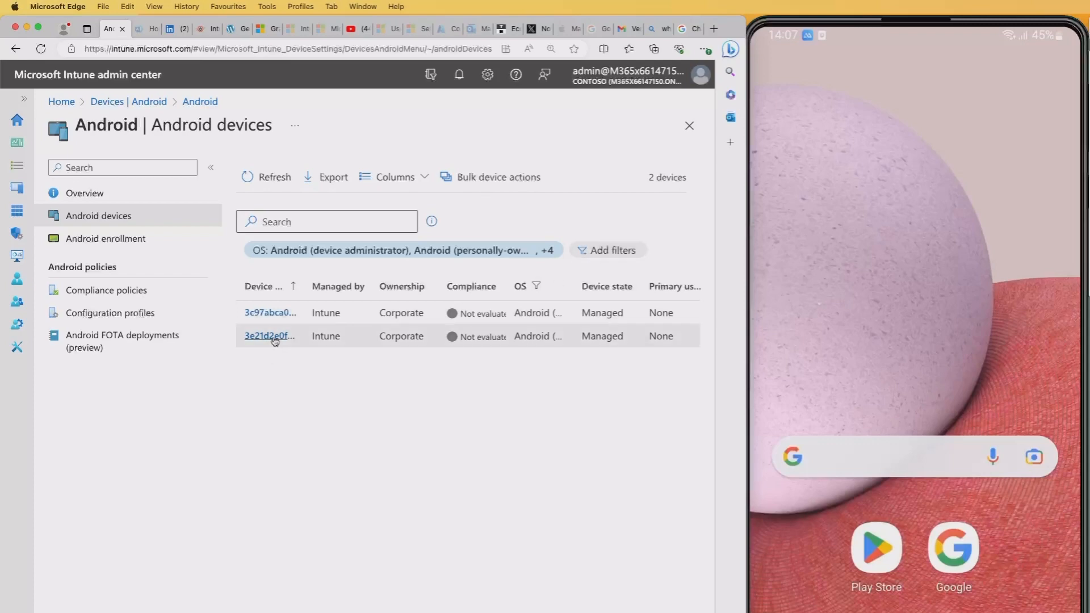
click(269, 335)
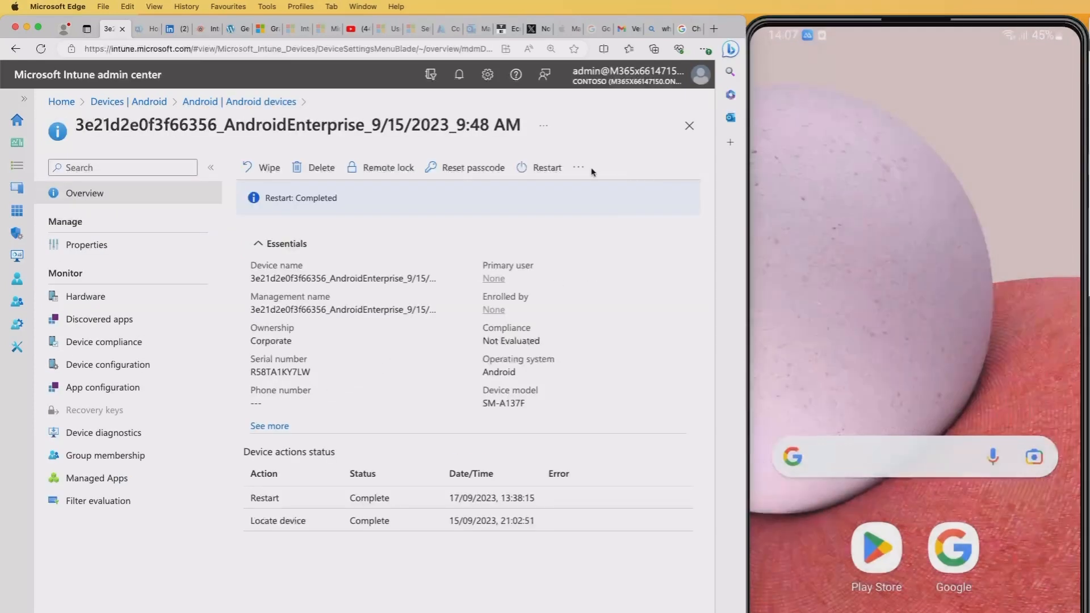
click(578, 167)
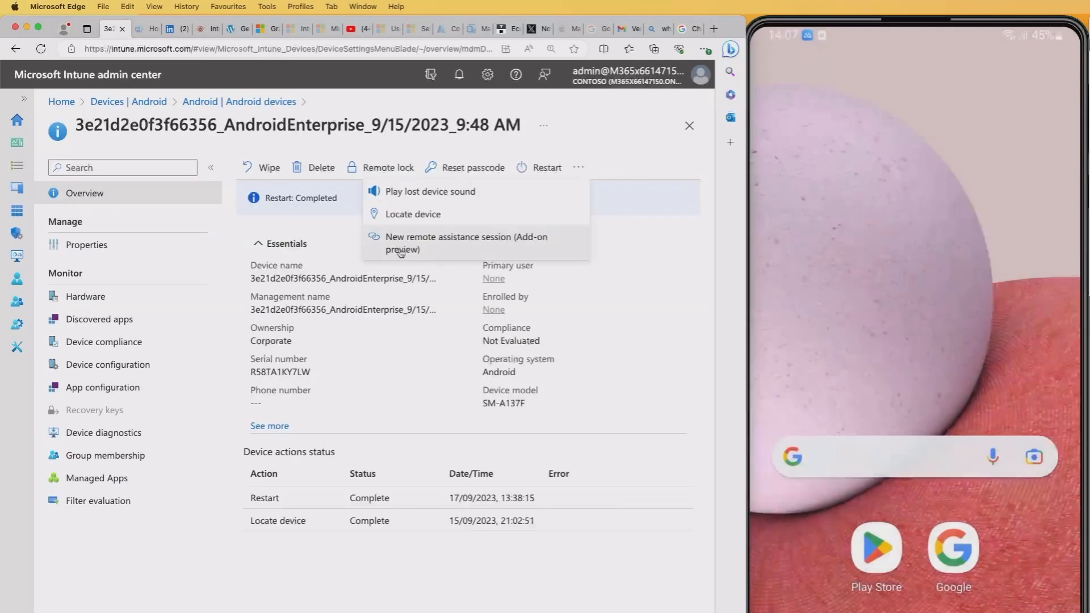
mouse_move(504, 245)
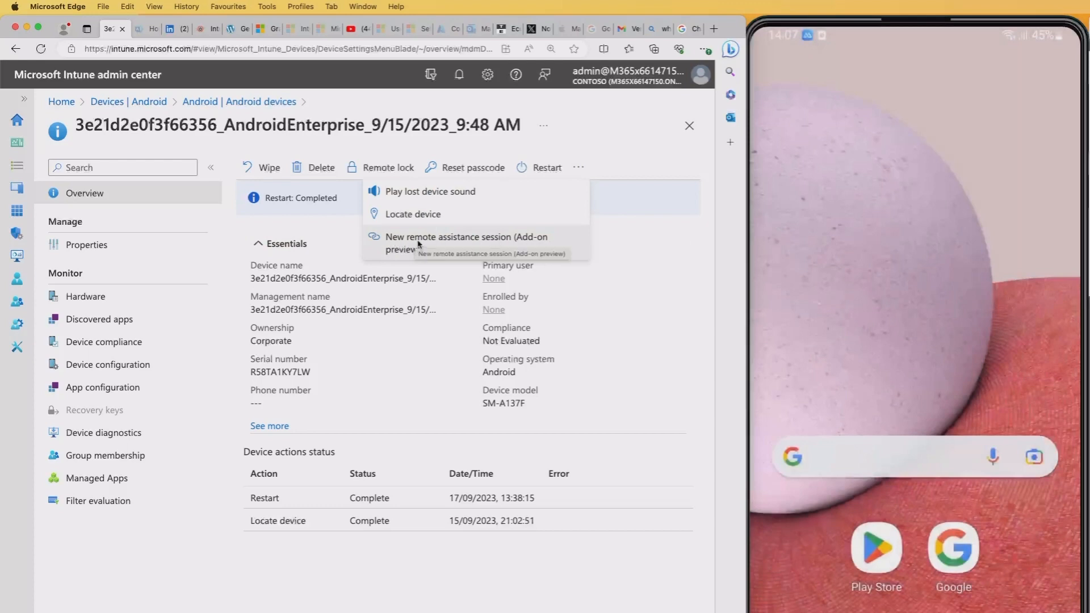
Launch a new Remote Help session requesting screen sharing with the Android device.
click(466, 243)
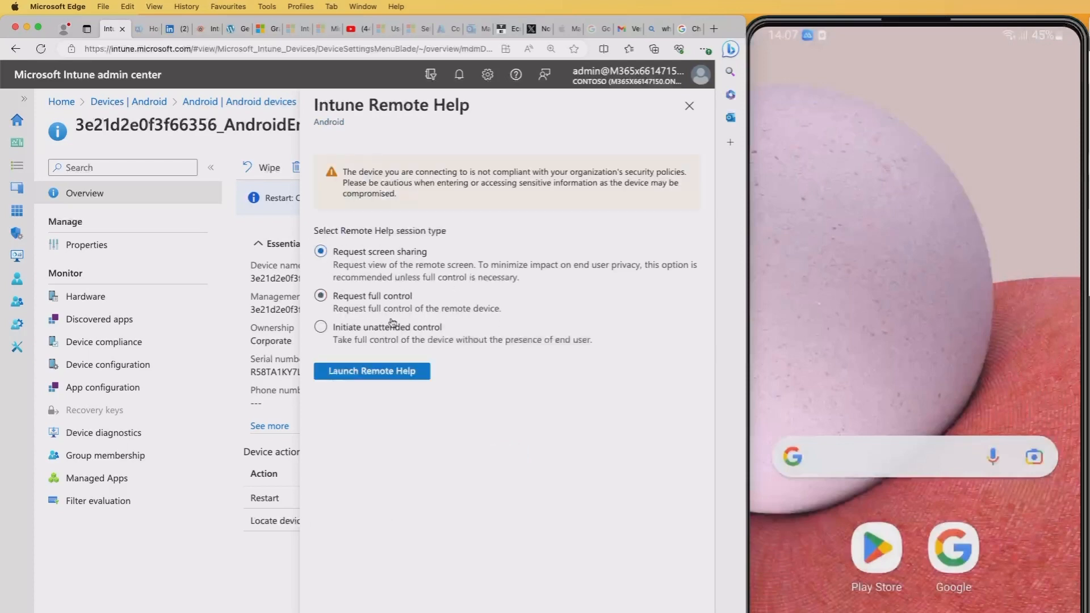
click(320, 250)
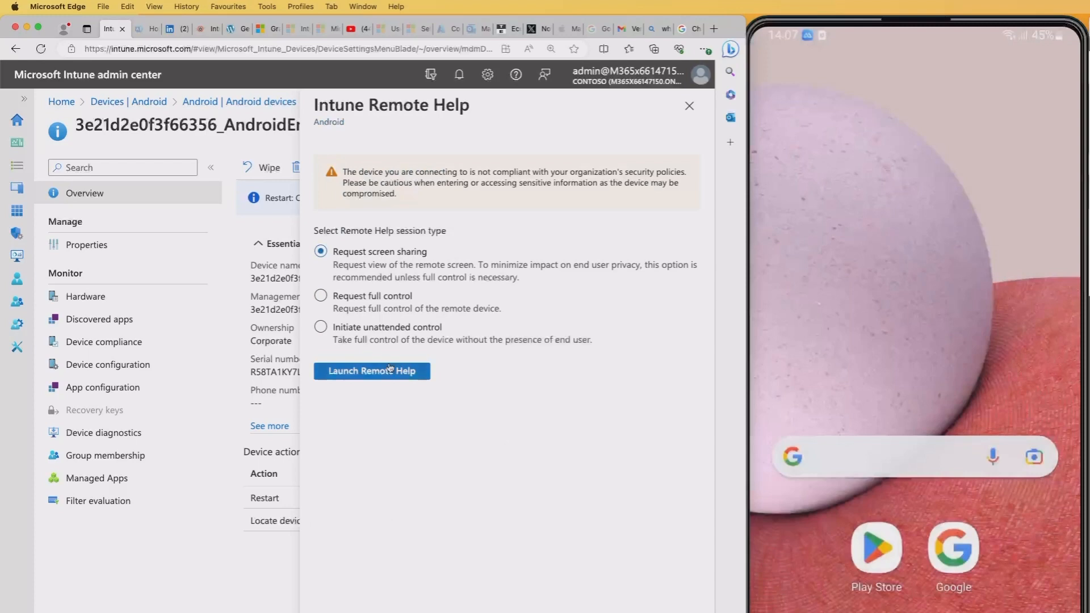
click(371, 371)
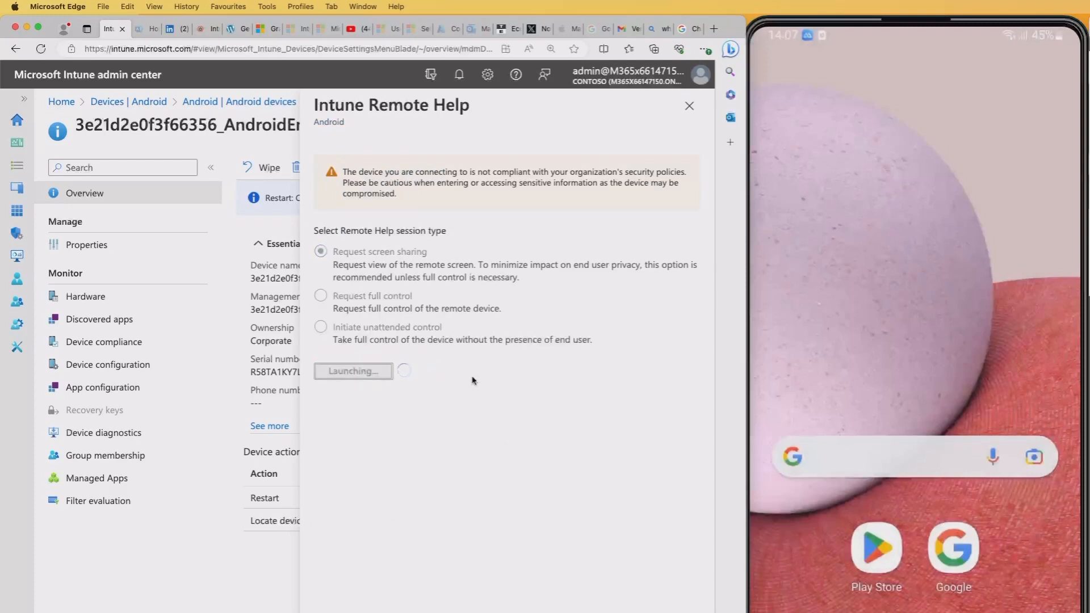
click(353, 371)
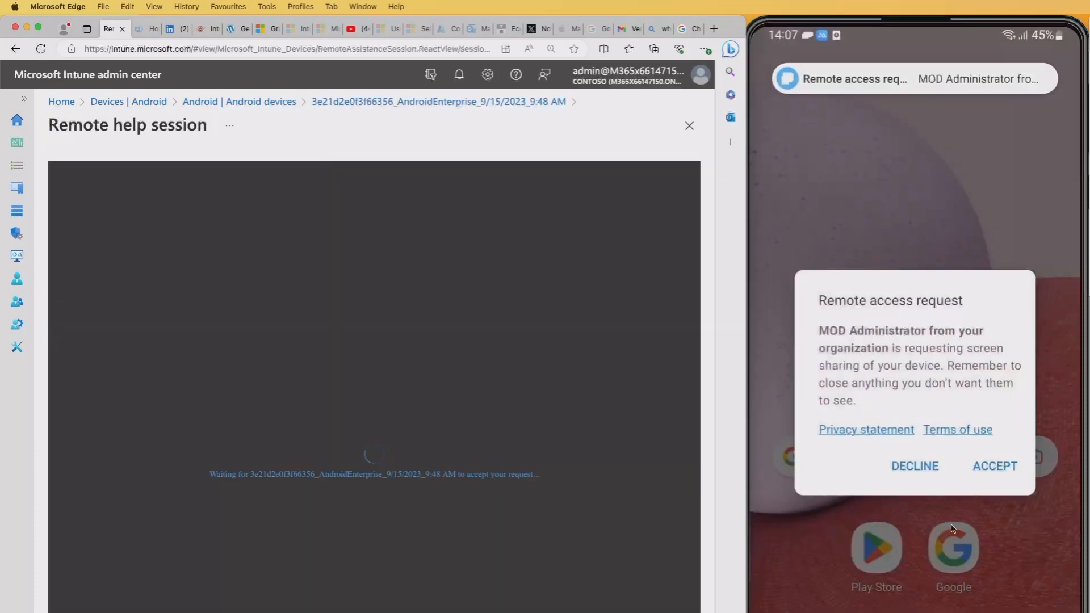
mouse_move(911, 312)
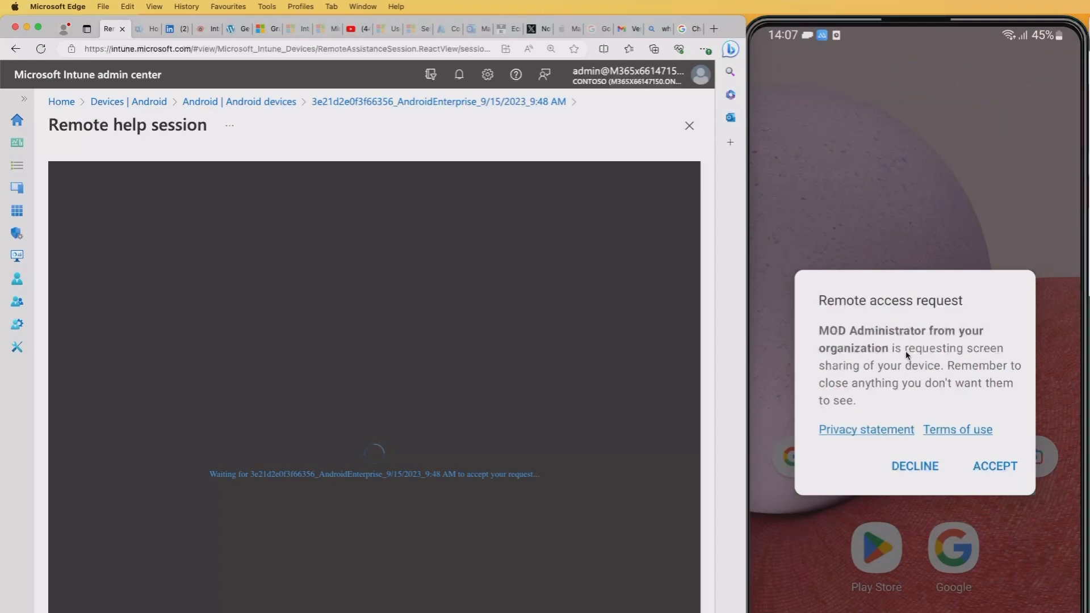
Accept the remote access request on the phone to connect the view-only session.
click(994, 465)
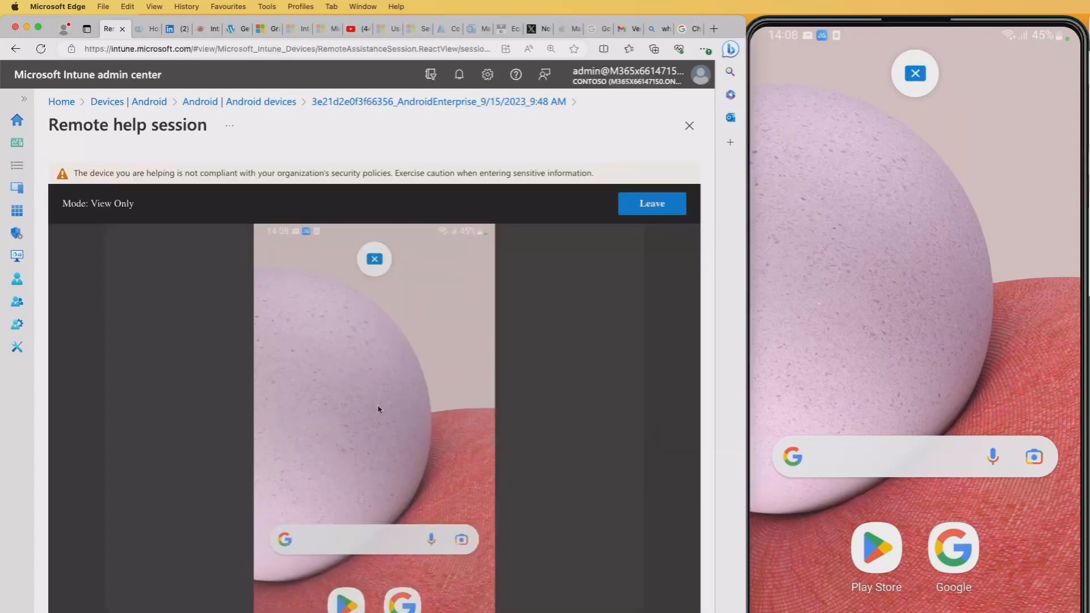
mouse_move(384, 376)
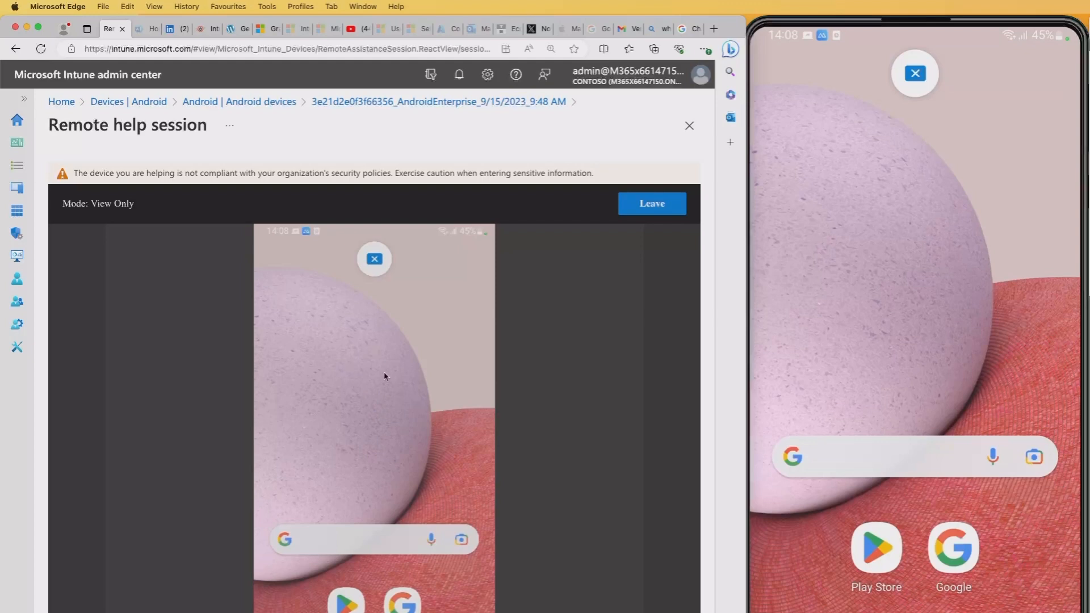
mouse_move(336, 365)
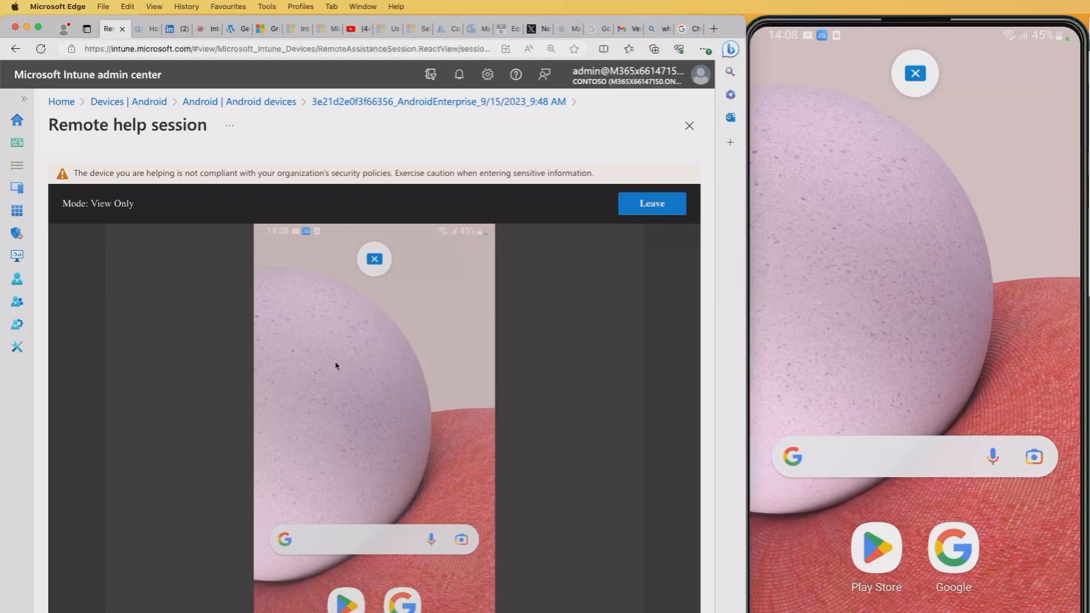
mouse_move(205, 277)
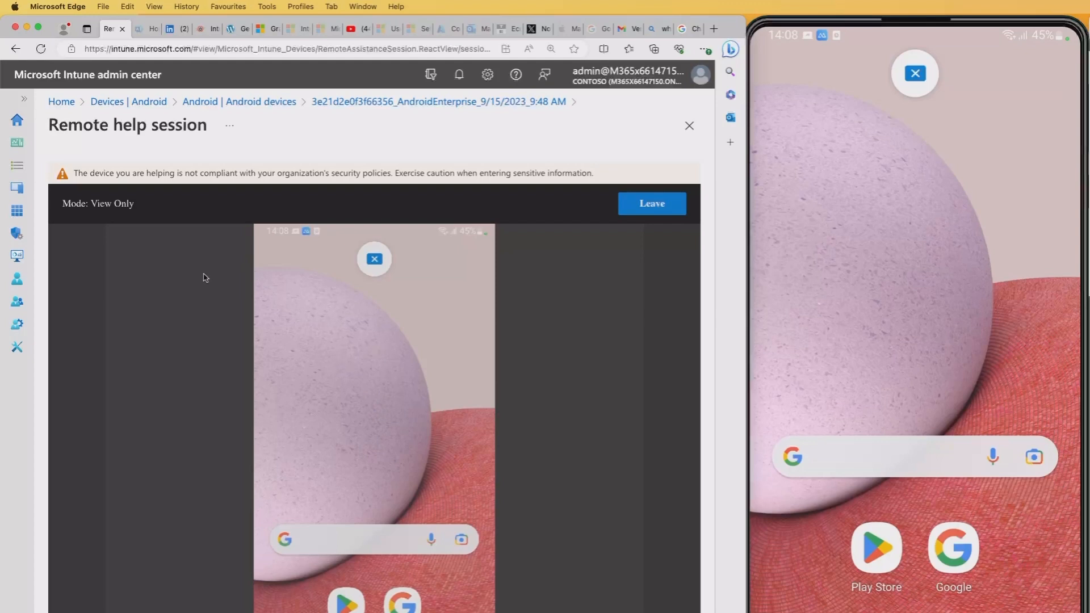
mouse_move(134, 212)
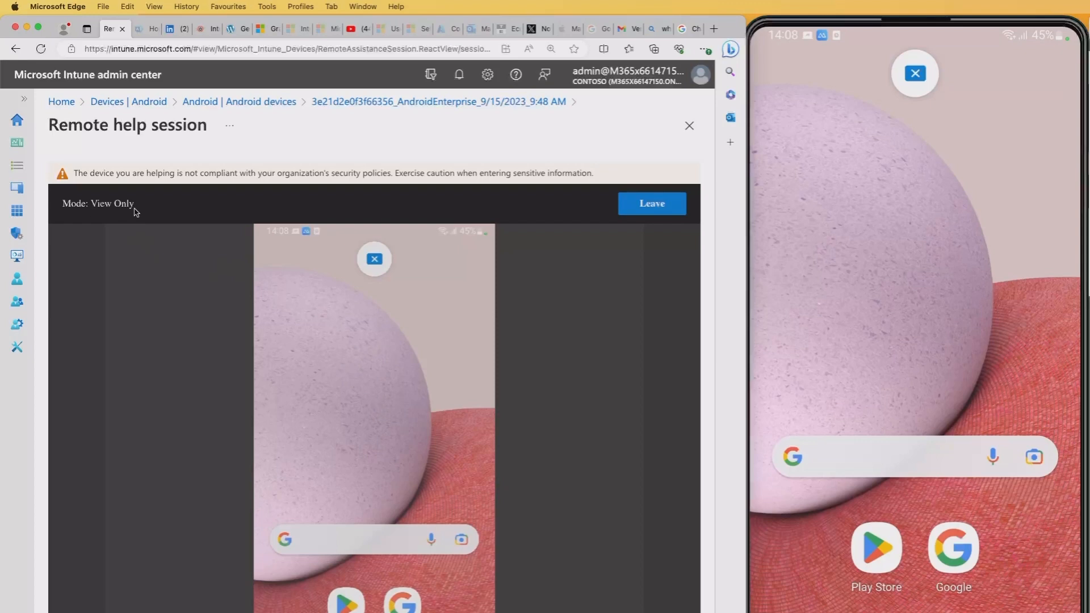
mouse_move(559, 341)
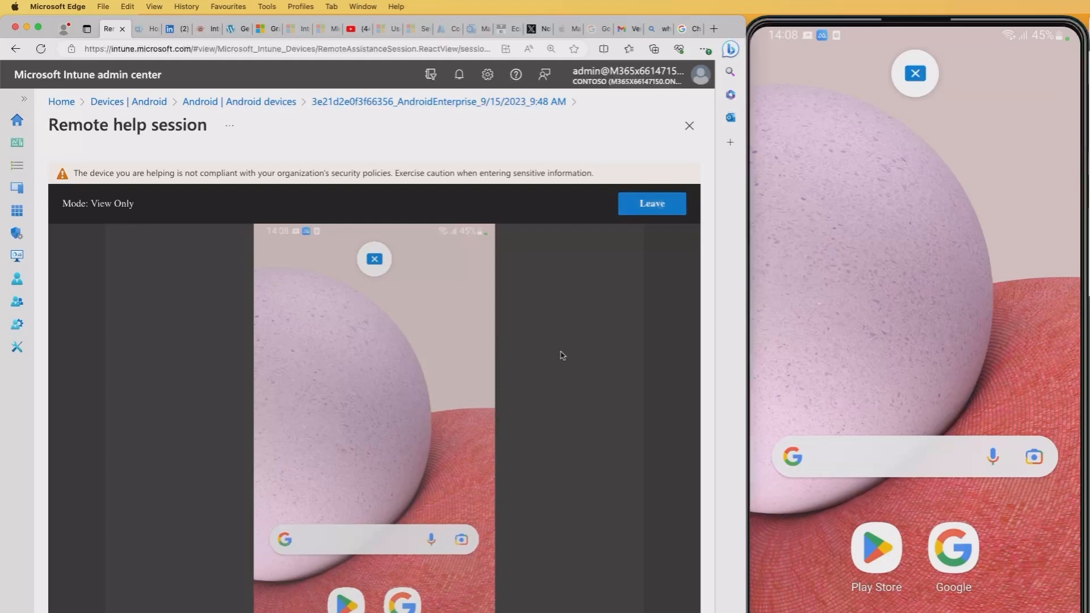
mouse_move(877, 263)
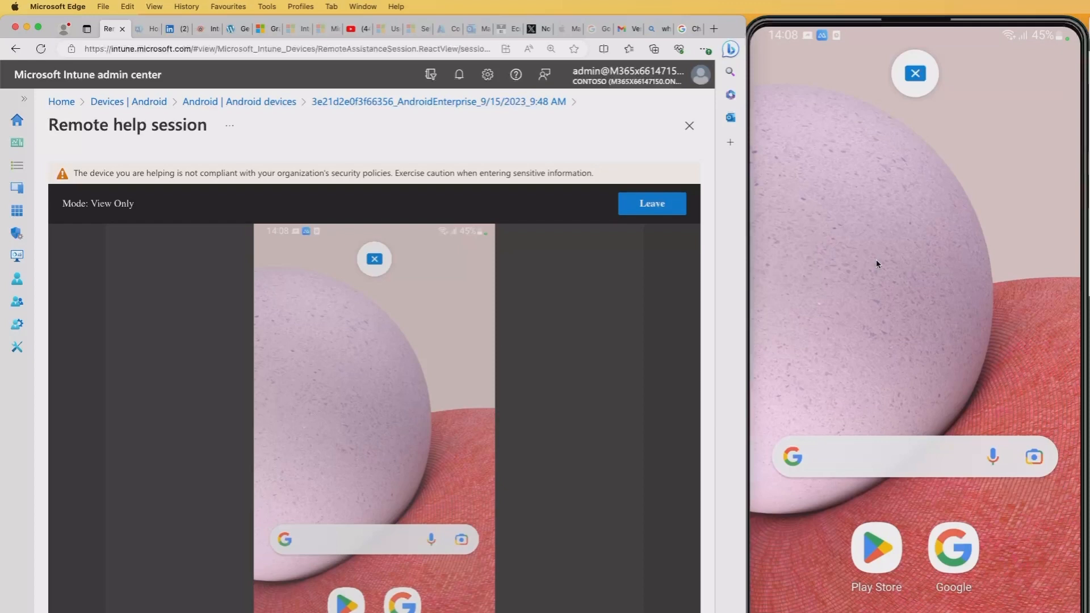
mouse_move(811, 283)
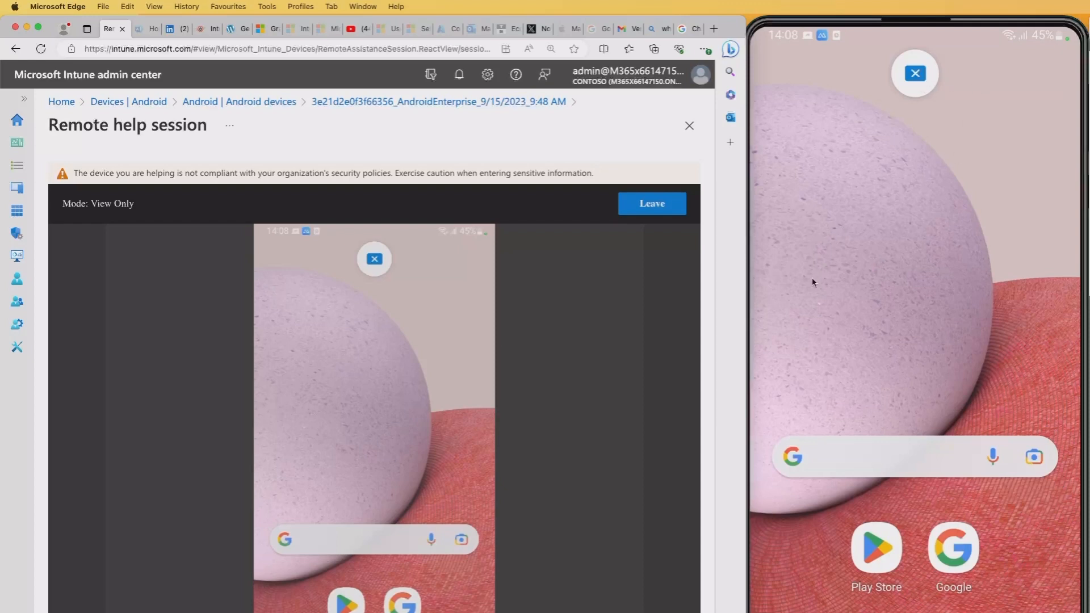
mouse_move(798, 278)
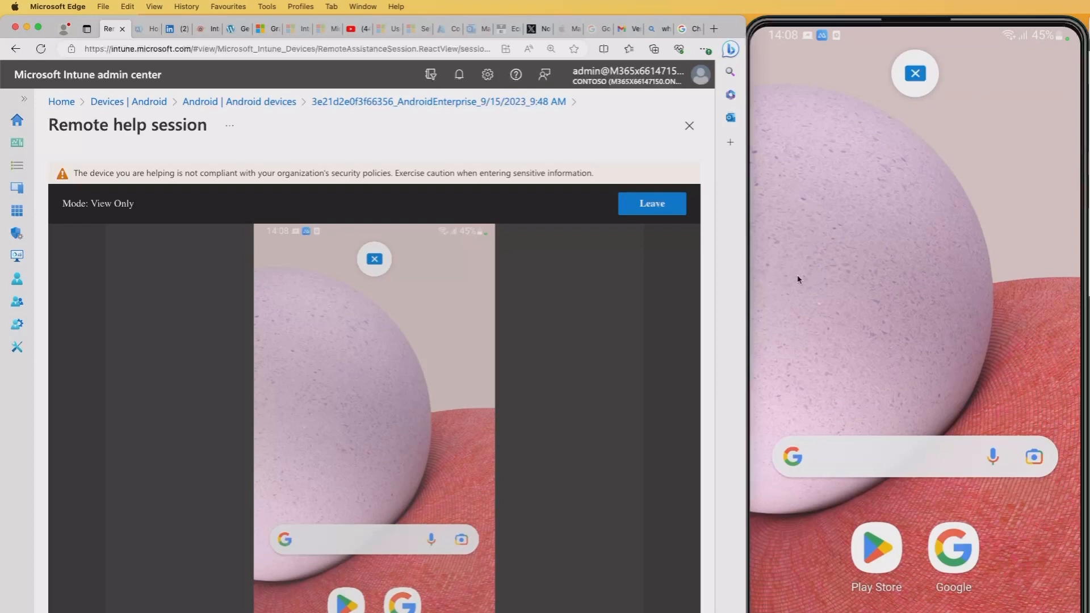
mouse_move(118, 201)
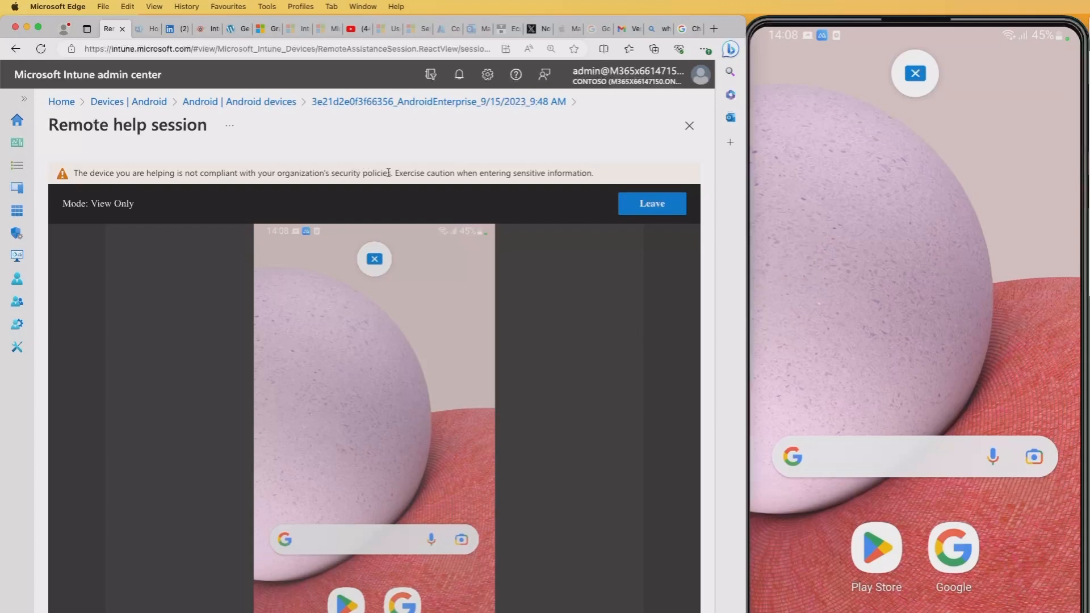
mouse_move(526, 277)
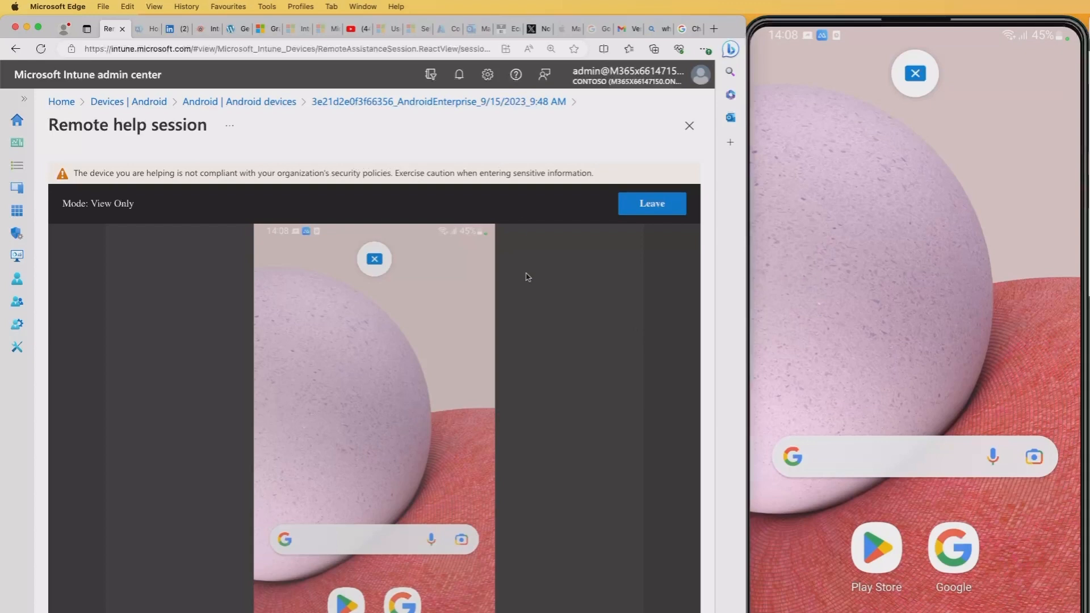
mouse_move(539, 318)
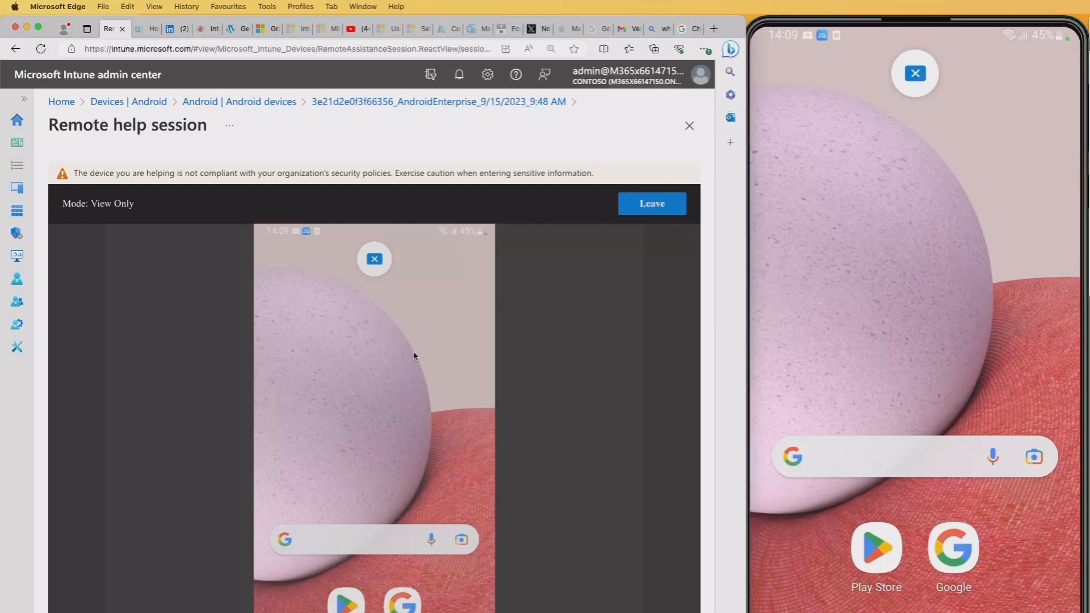
mouse_move(397, 341)
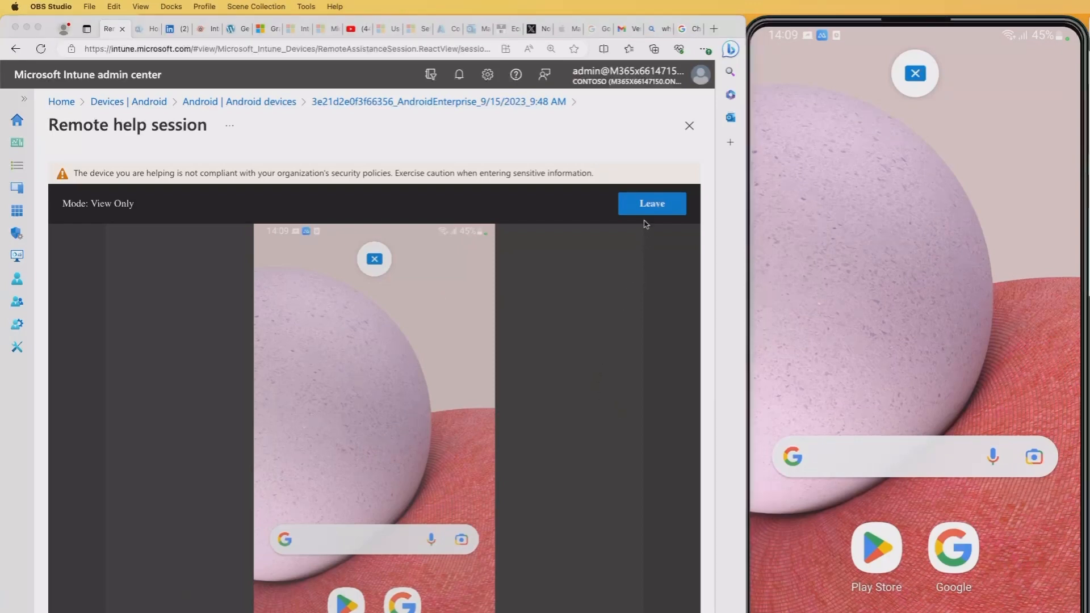
Leave the Remote Help session and confirm leaving in the dialog.
click(650, 203)
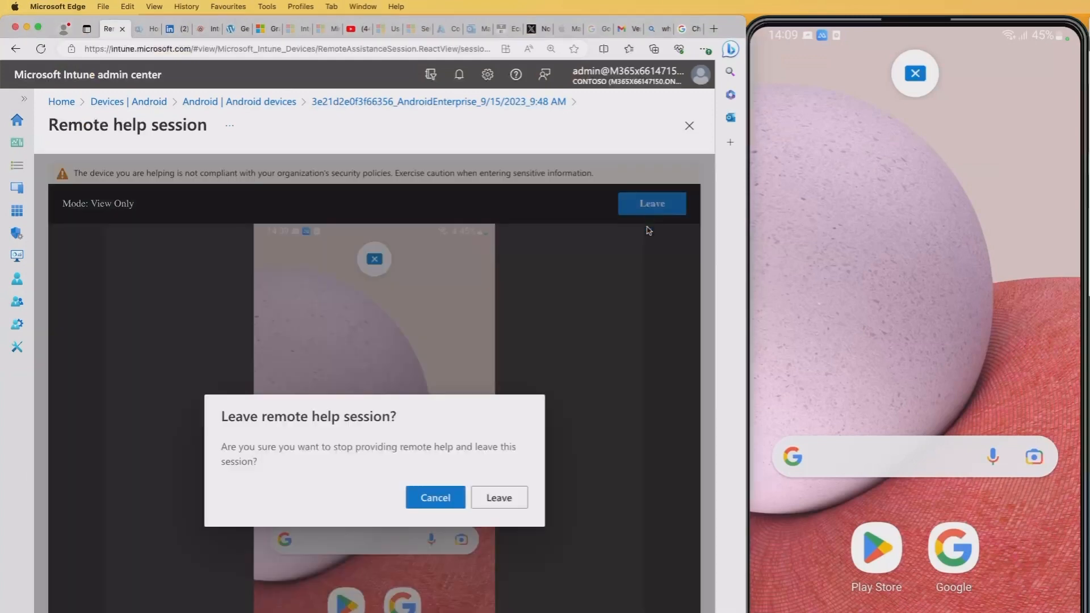
mouse_move(294, 439)
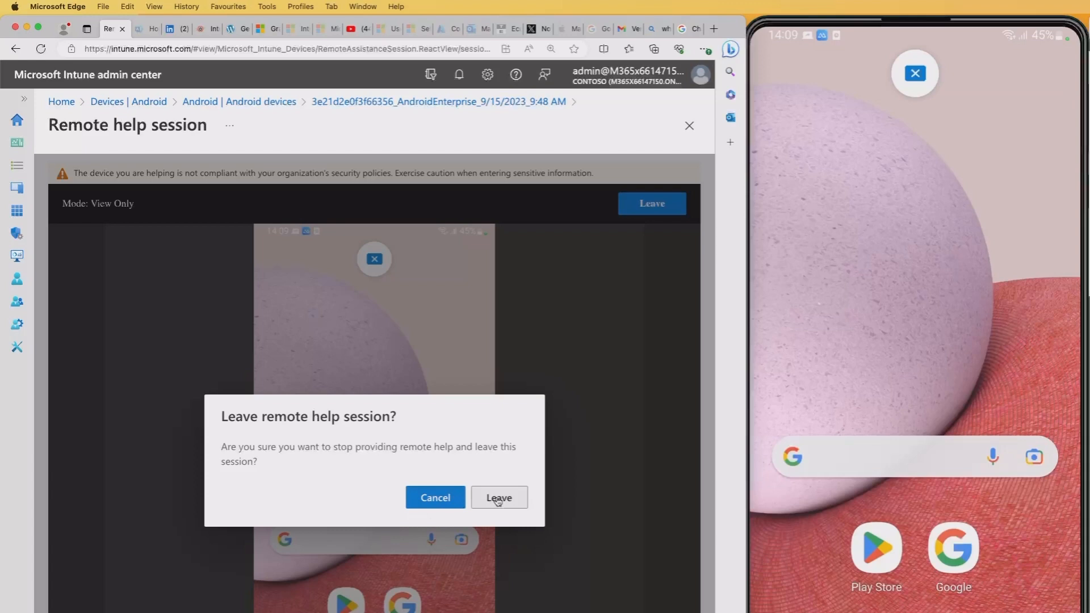
click(498, 497)
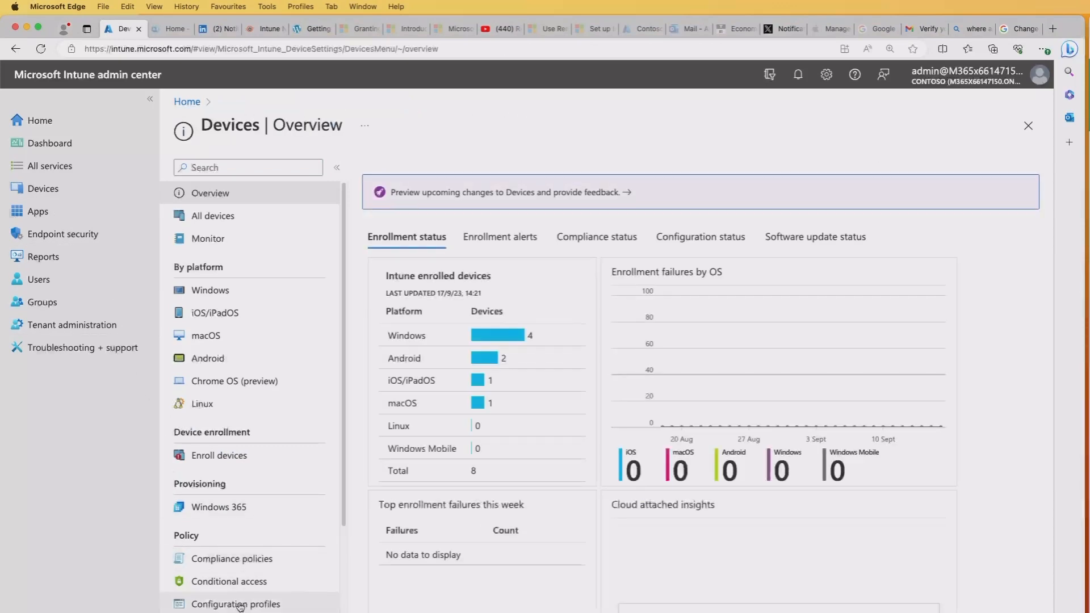
Open the Android Ent Compliance policy's properties and edit its Assignments.
click(231, 558)
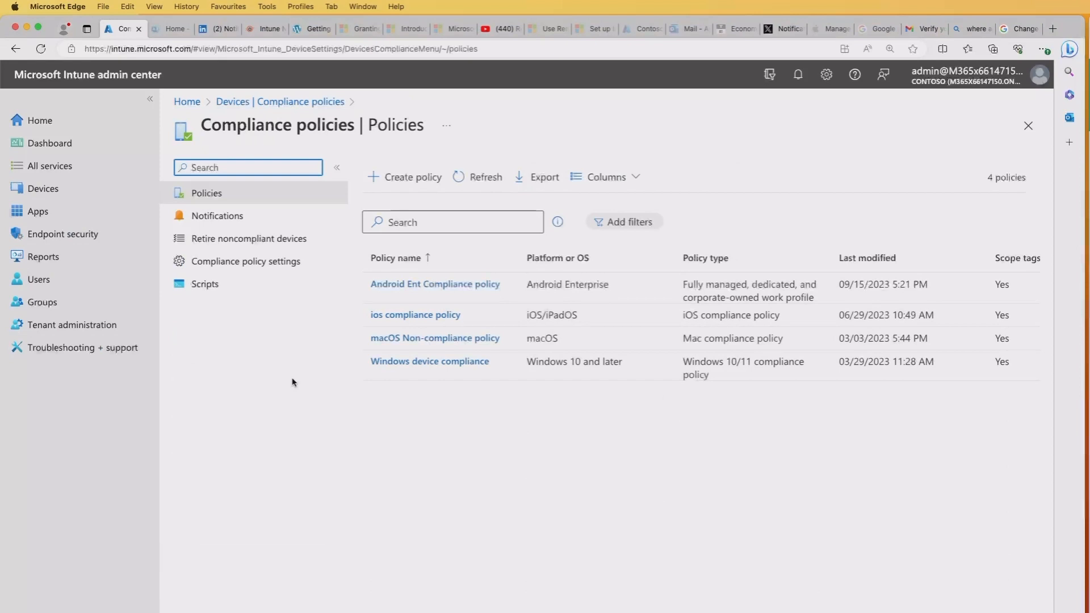
mouse_move(435, 284)
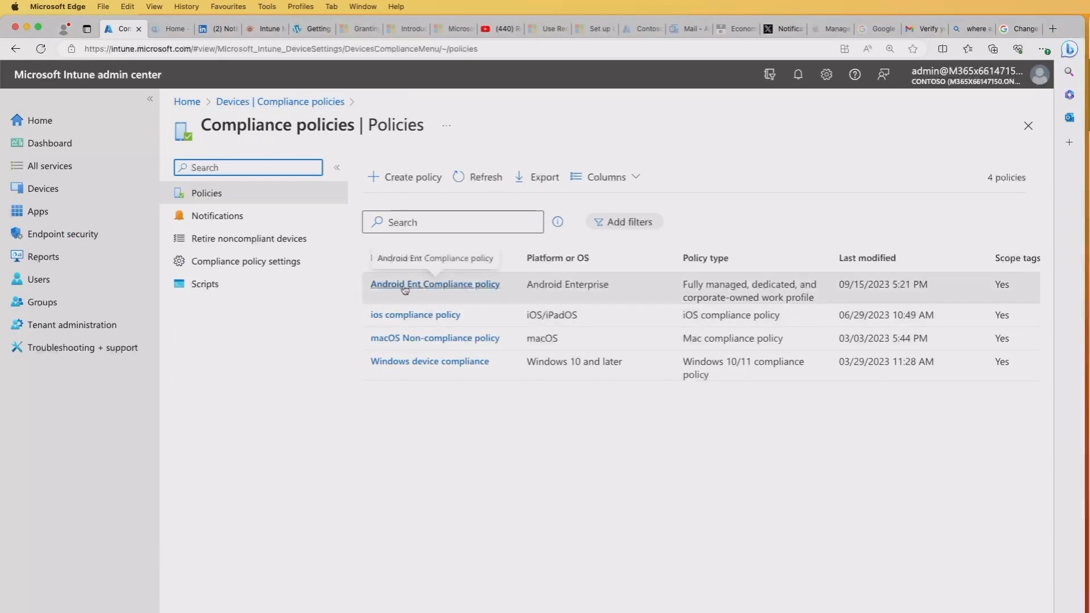
click(435, 285)
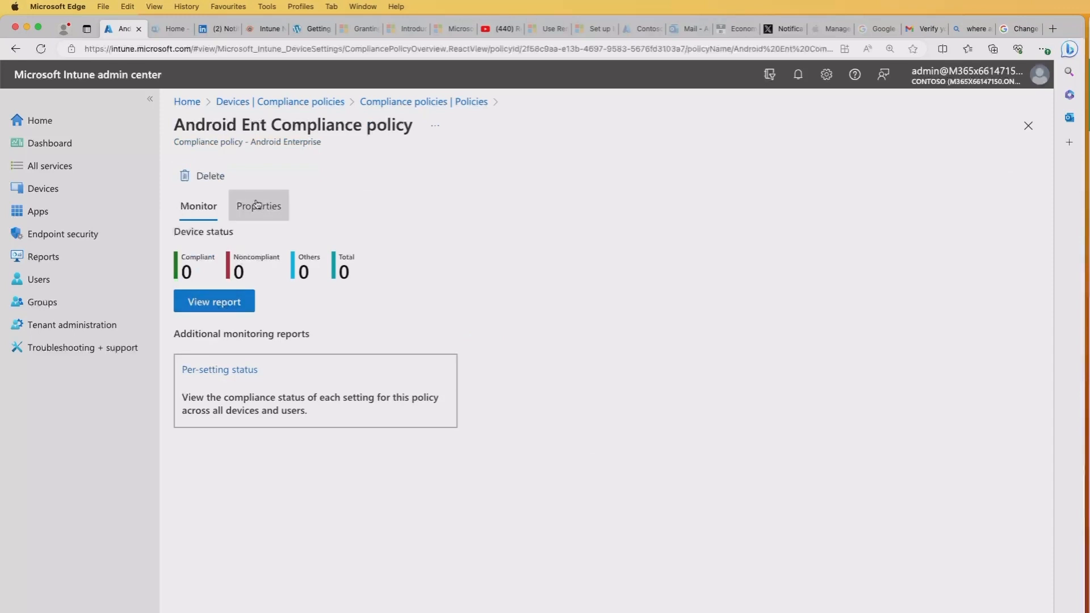
click(258, 205)
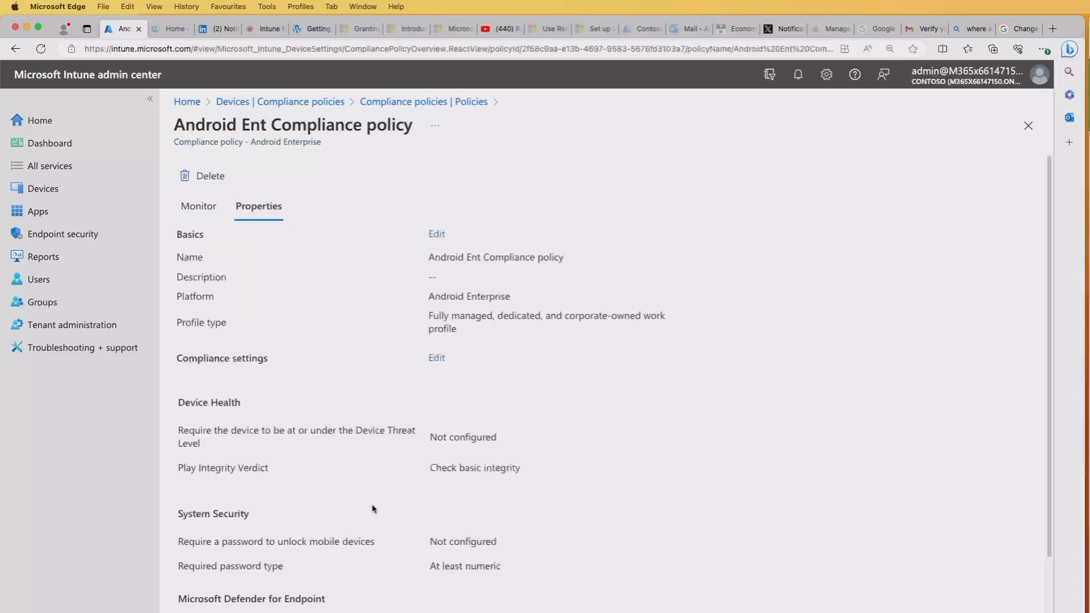
scroll(down, 3)
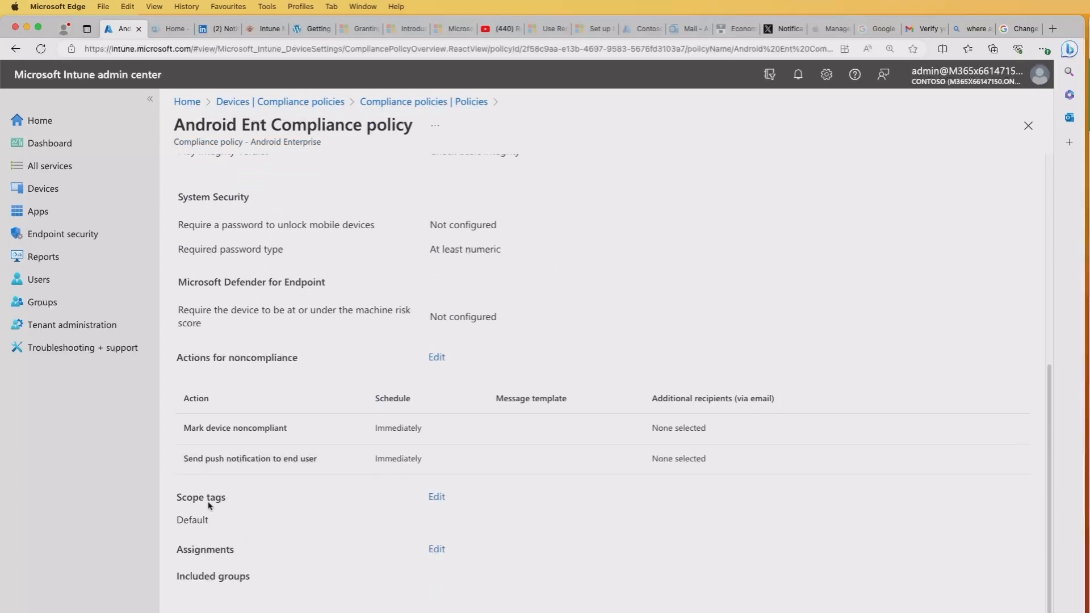
click(436, 549)
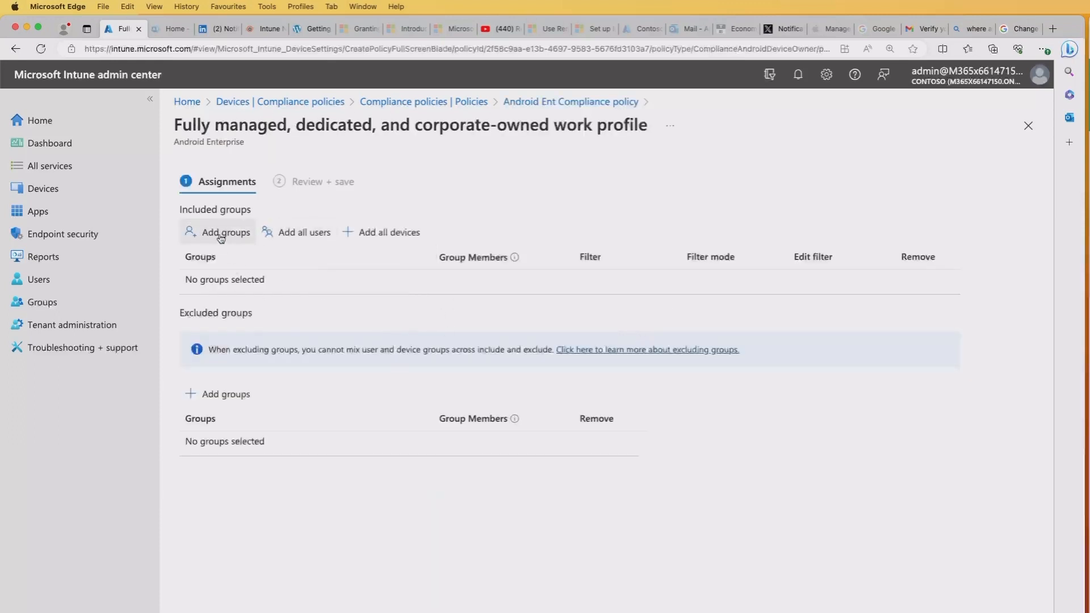
Search 'and', include the Android dedicated devices group, and save the policy assignment.
click(225, 232)
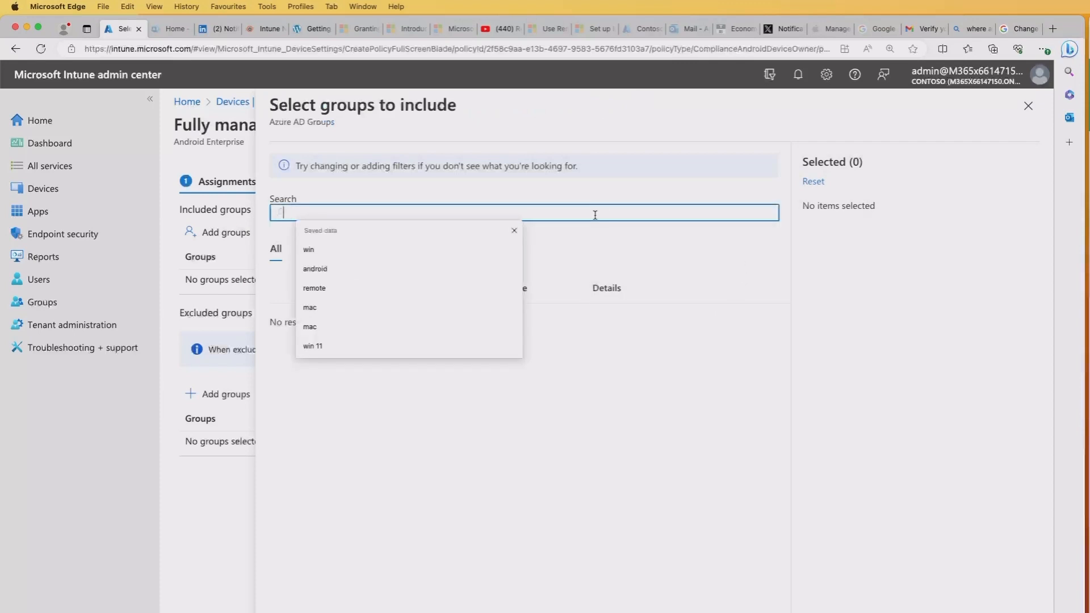
text(andr)
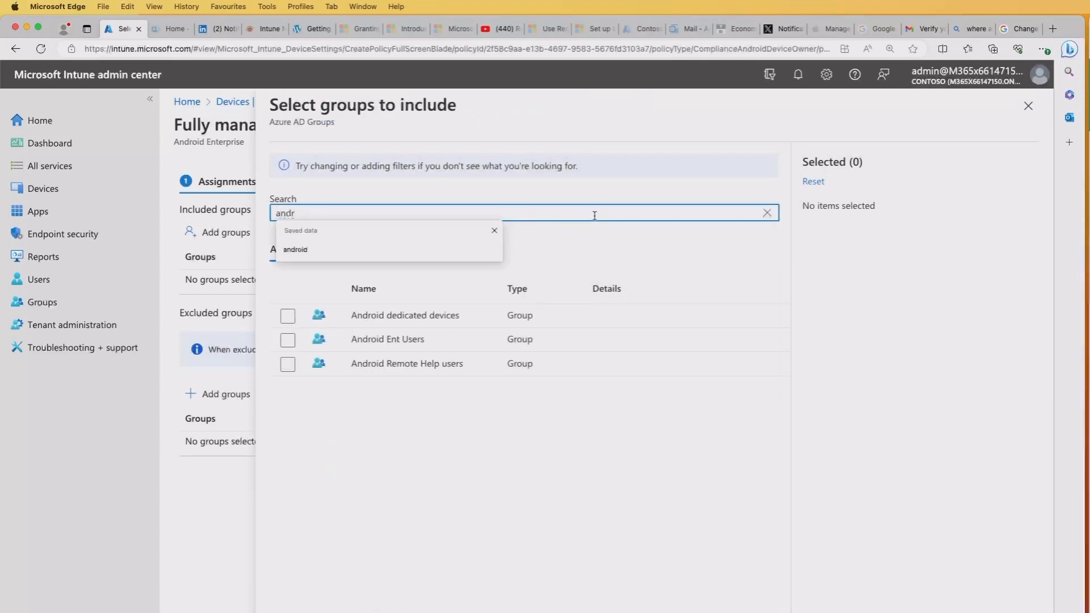
click(288, 316)
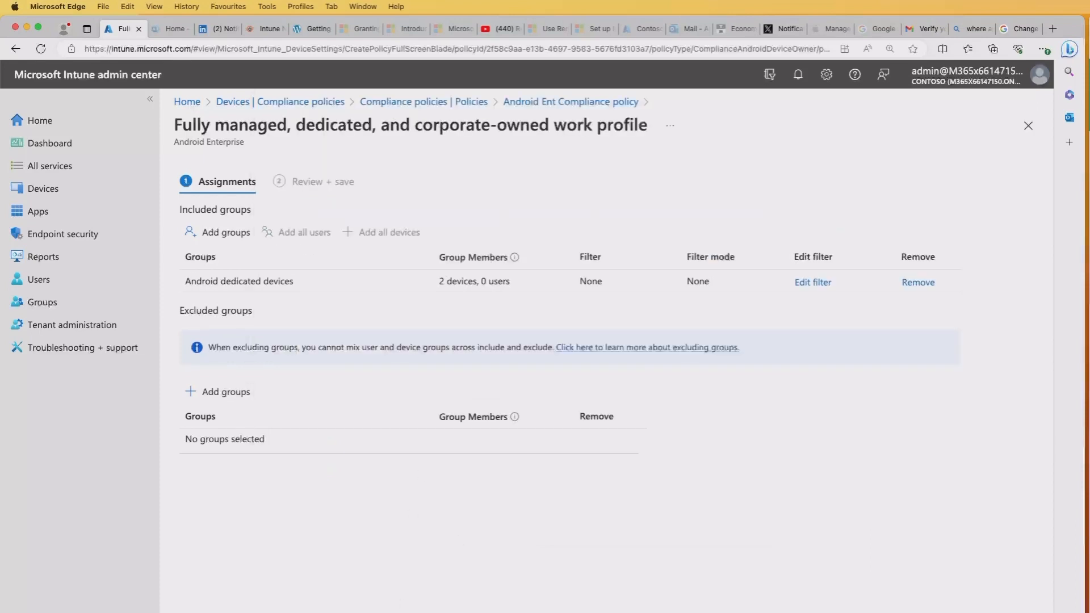
click(321, 182)
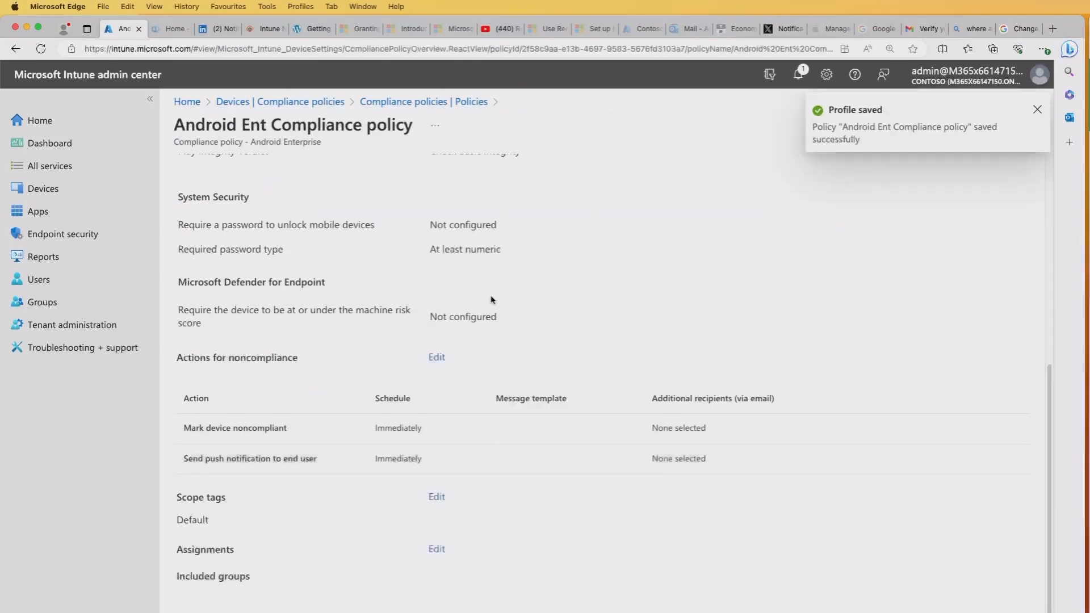
mouse_move(789, 213)
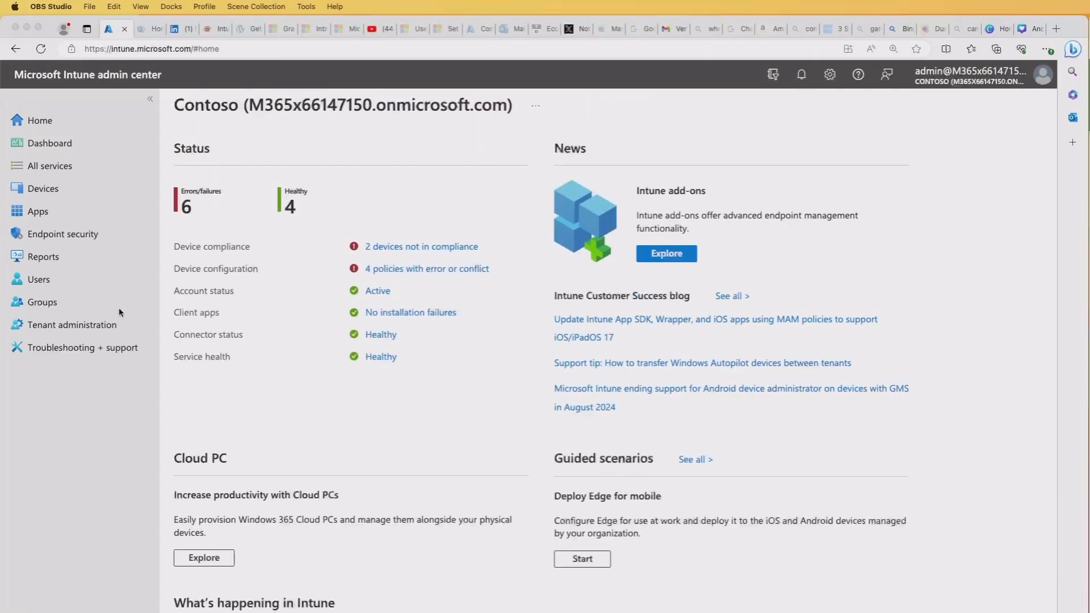
Open Android Ent Compliance from Devices > Compliance policies and view its device status report.
click(42, 189)
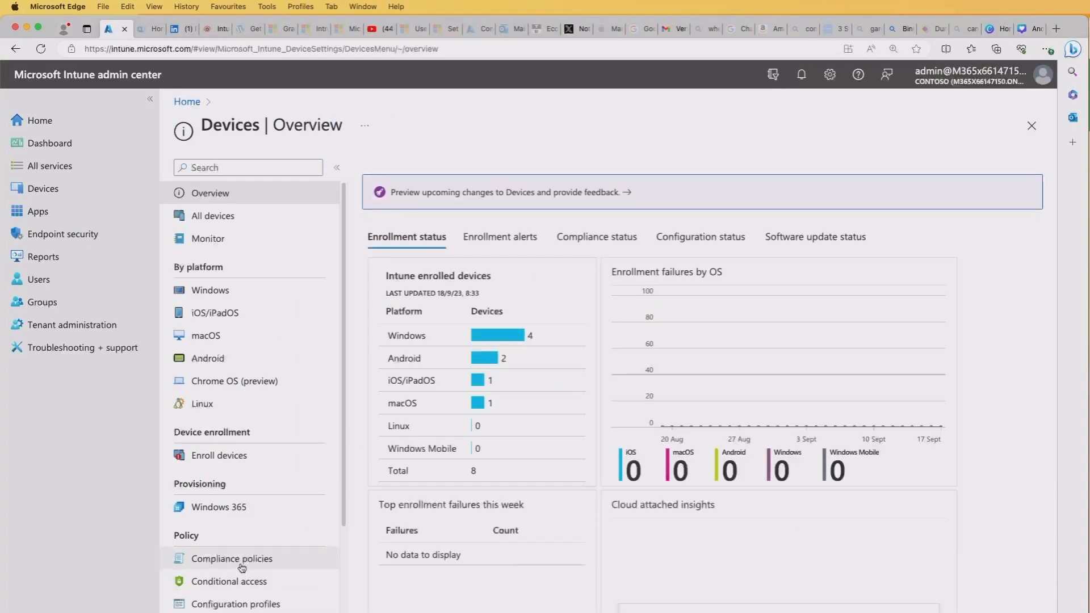
click(231, 558)
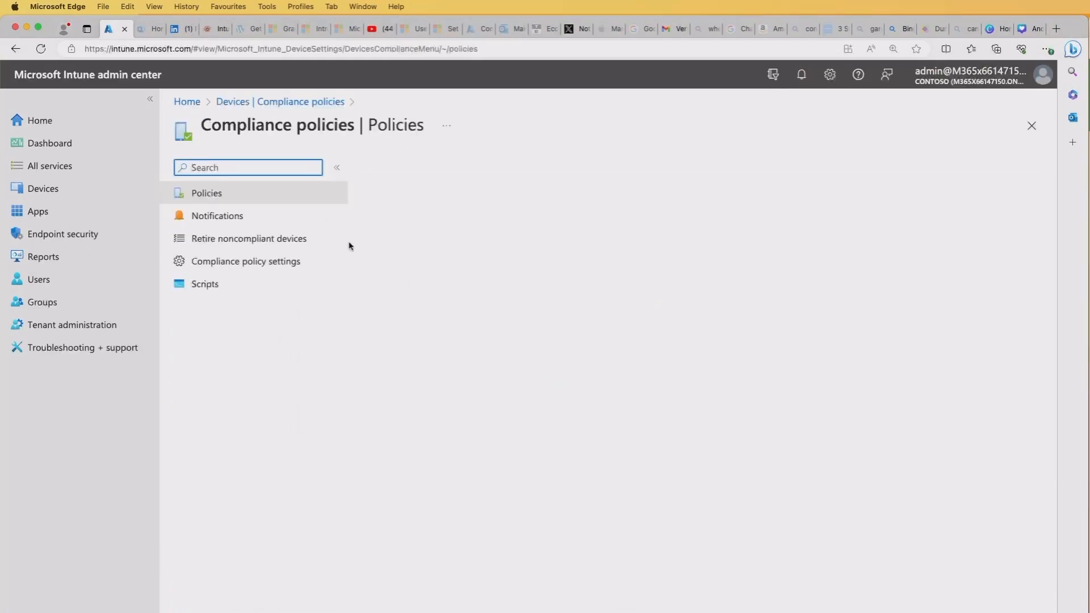
click(207, 192)
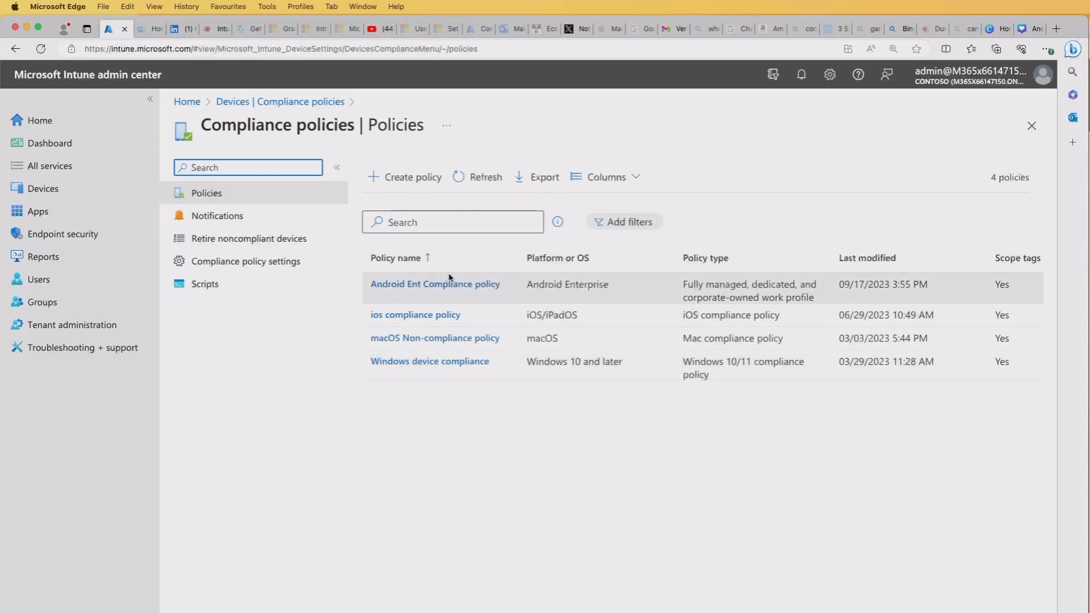
click(436, 285)
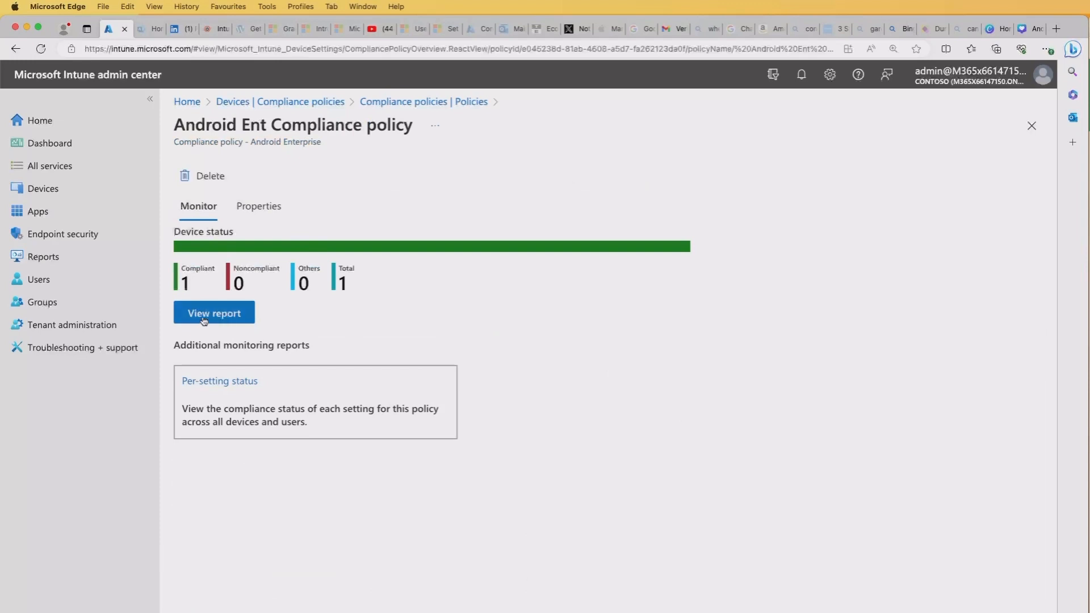
click(213, 313)
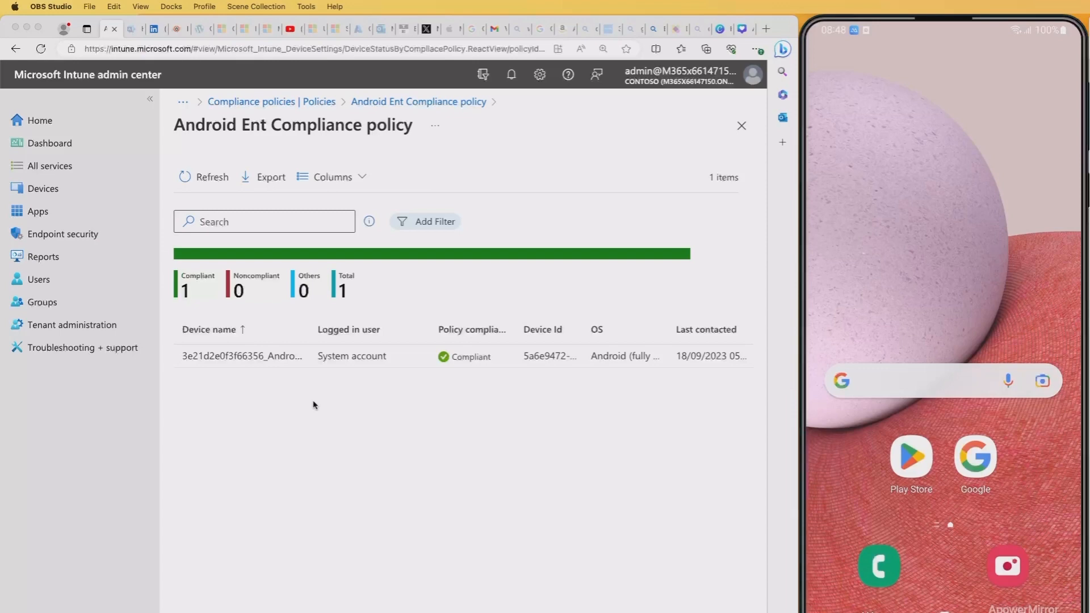
Open the compliant Android Enterprise device and start a new remote assistance session.
click(43, 189)
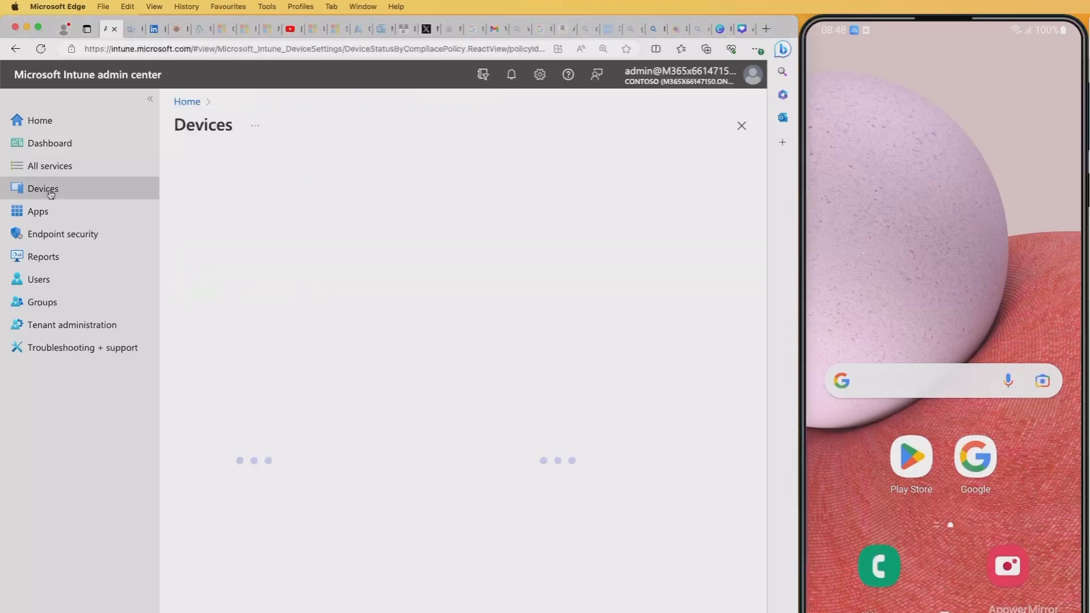
click(42, 189)
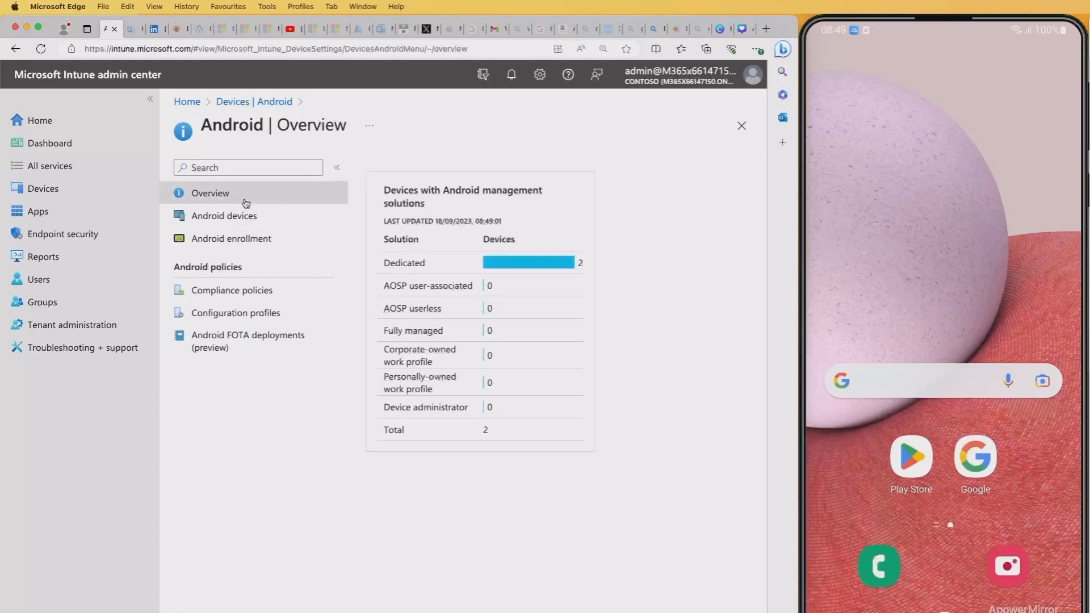
click(224, 216)
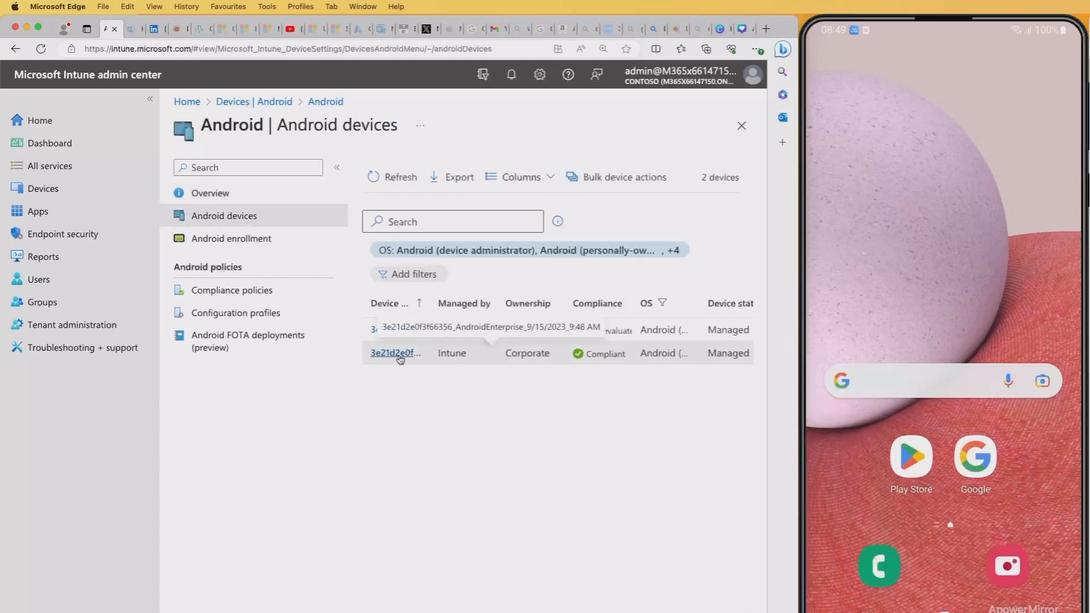
click(395, 354)
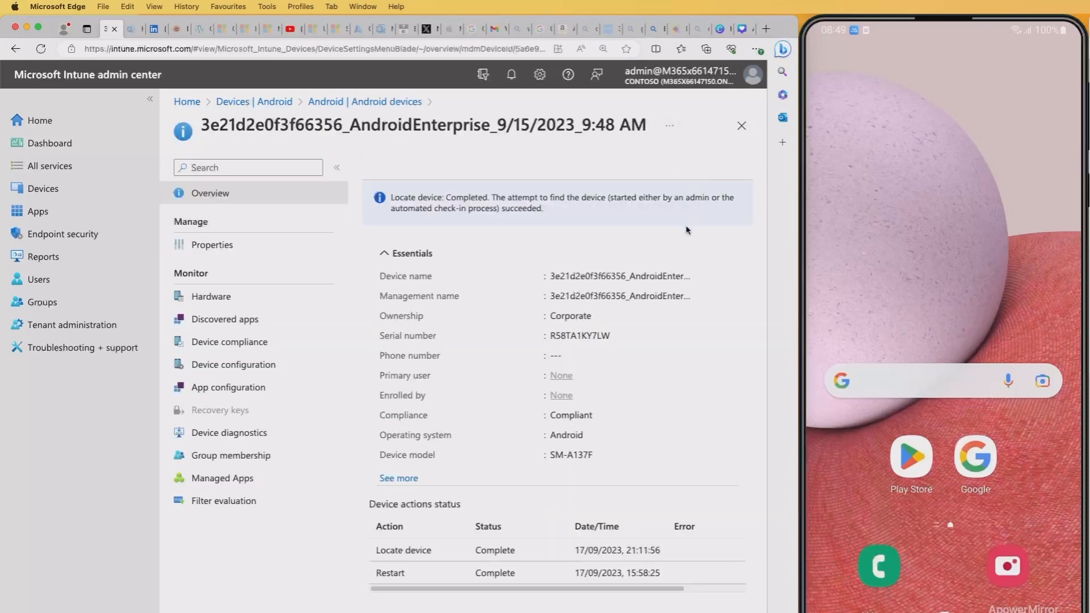
click(668, 125)
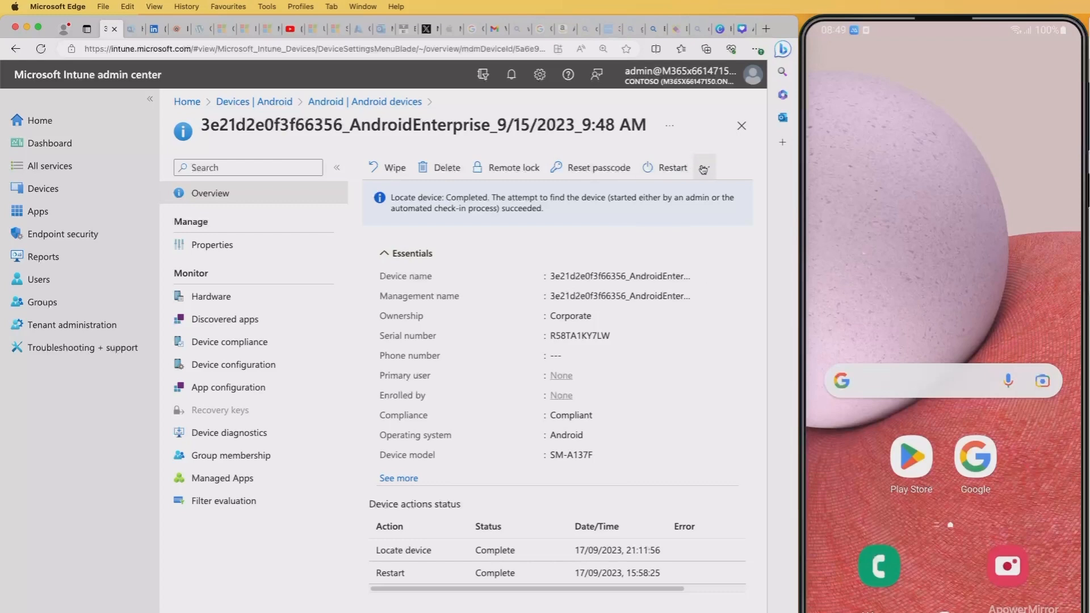
click(703, 167)
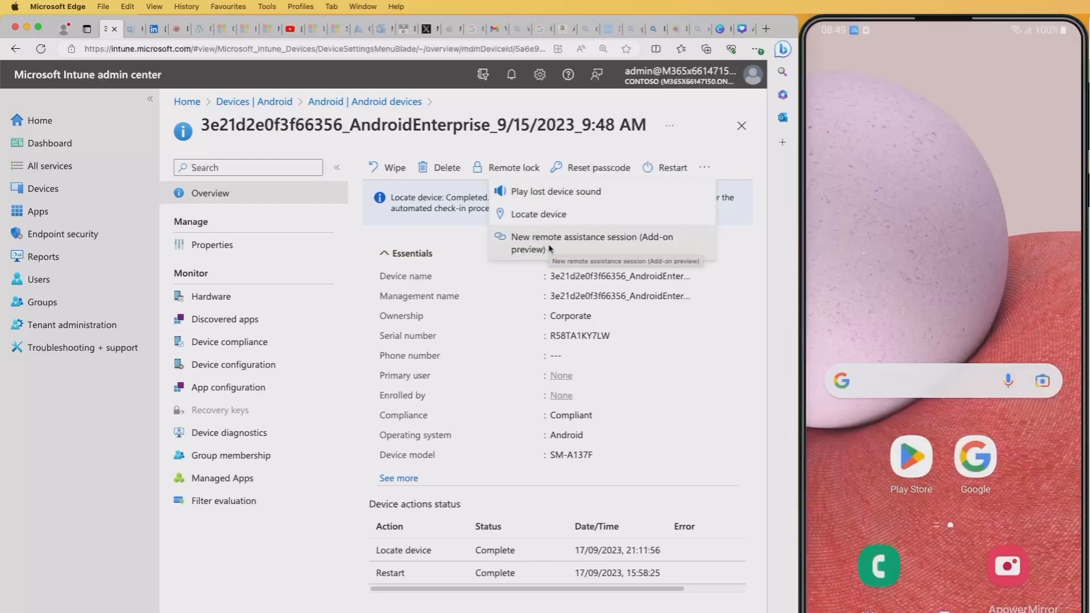
click(592, 243)
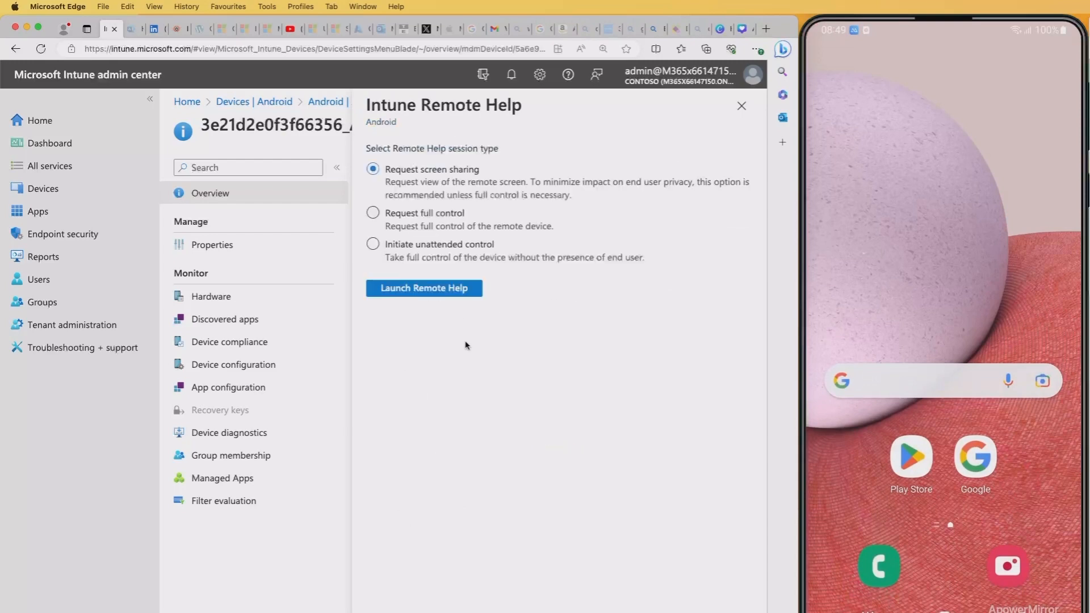
Request full control and launch Remote Help until the phone's home screen appears.
click(374, 212)
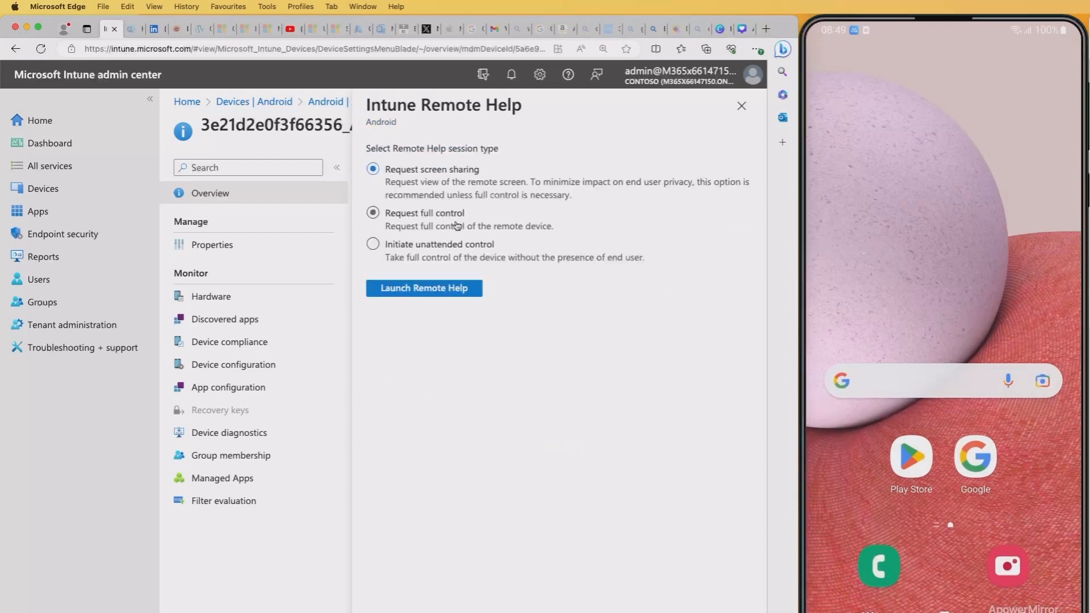
click(373, 213)
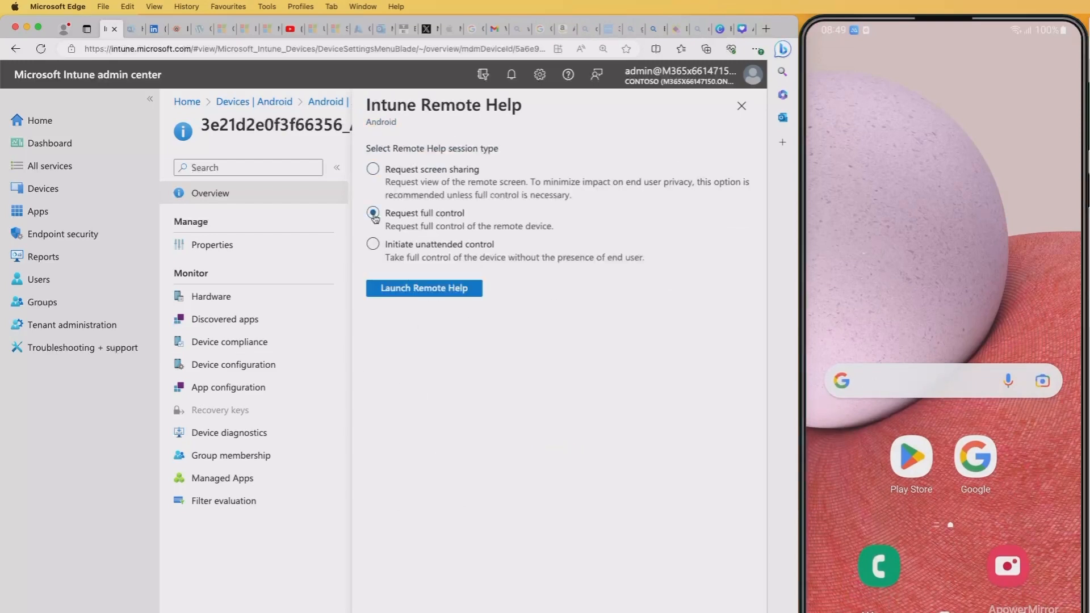
click(374, 214)
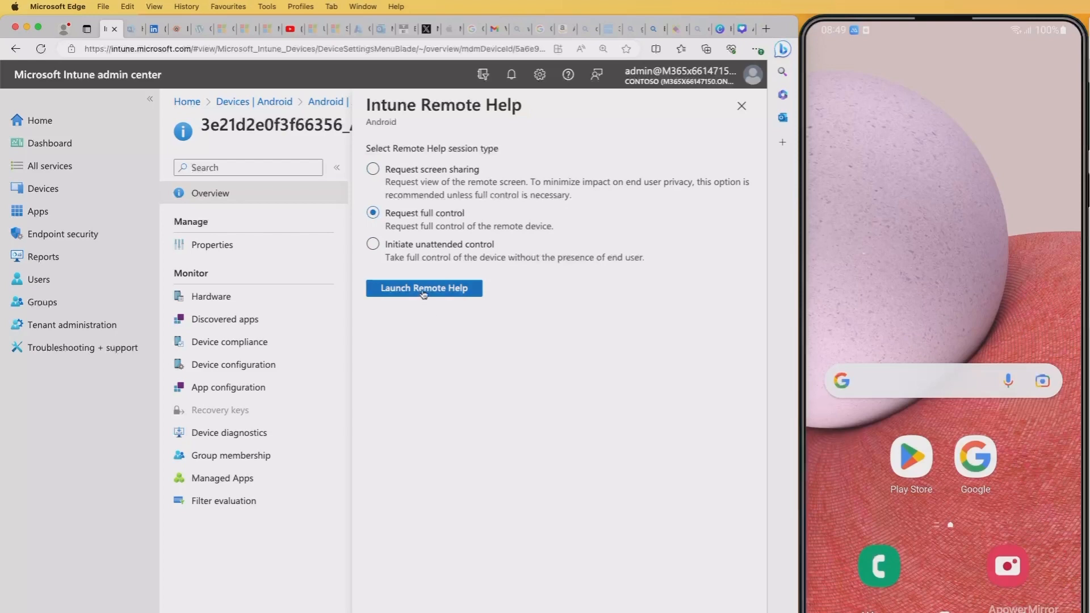
click(424, 288)
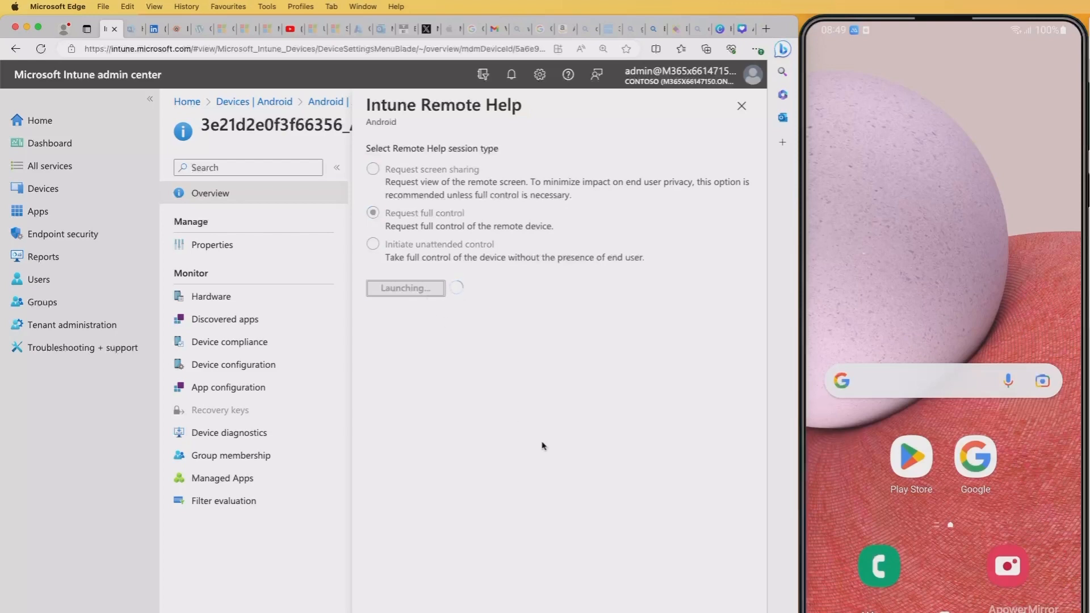
click(405, 288)
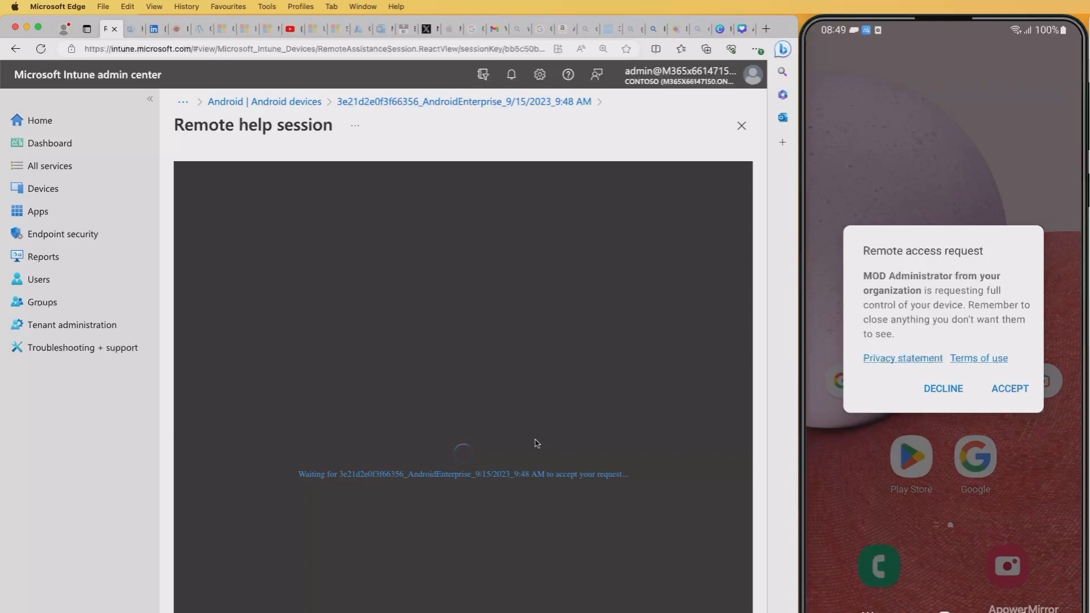
click(1009, 388)
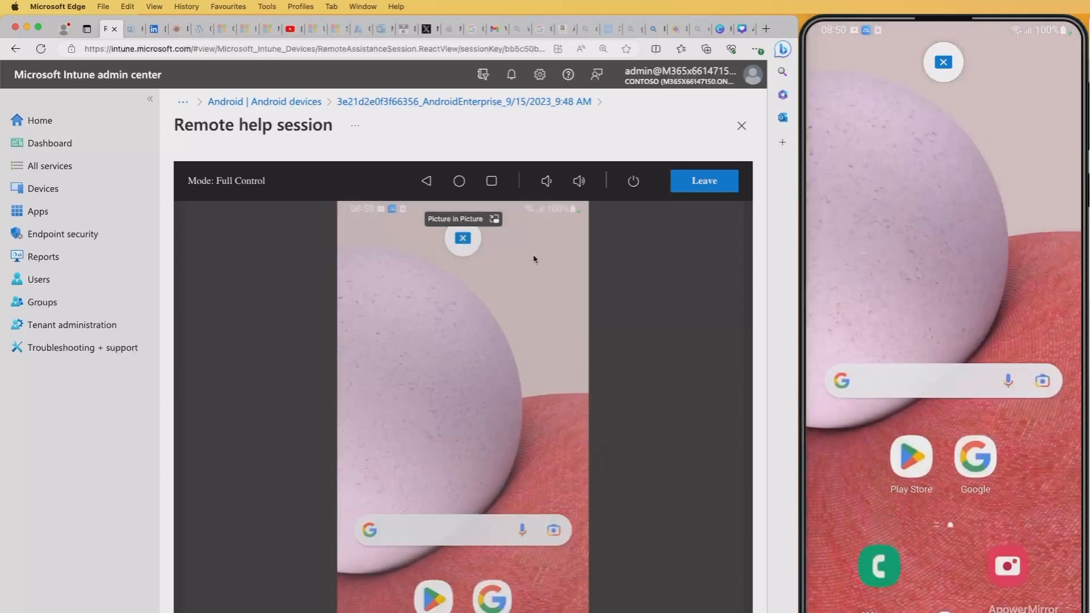
mouse_move(460, 332)
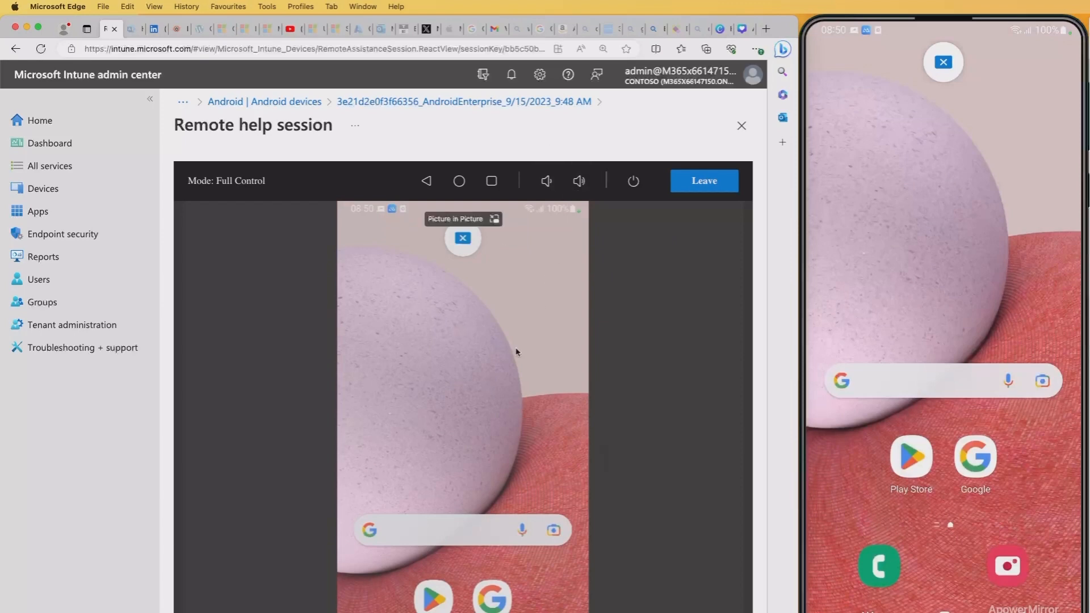
mouse_move(498, 366)
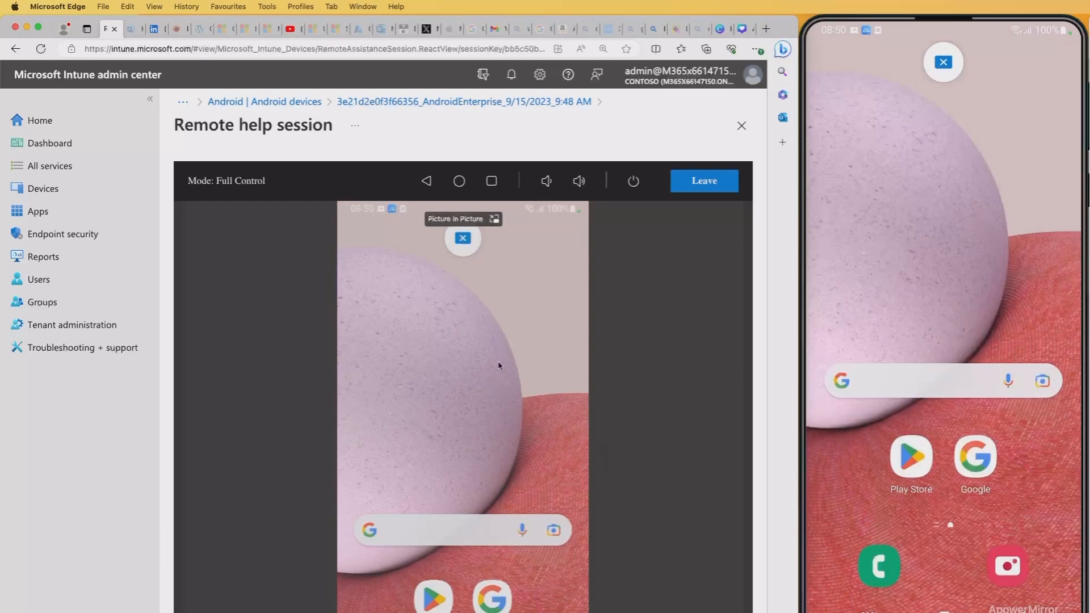
mouse_move(488, 376)
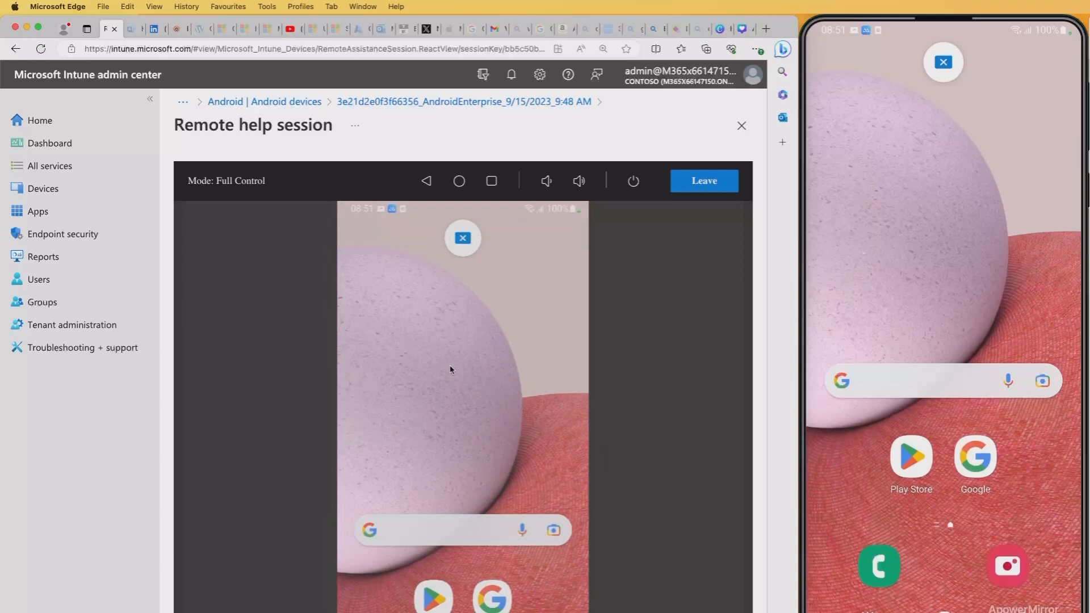
mouse_move(257, 205)
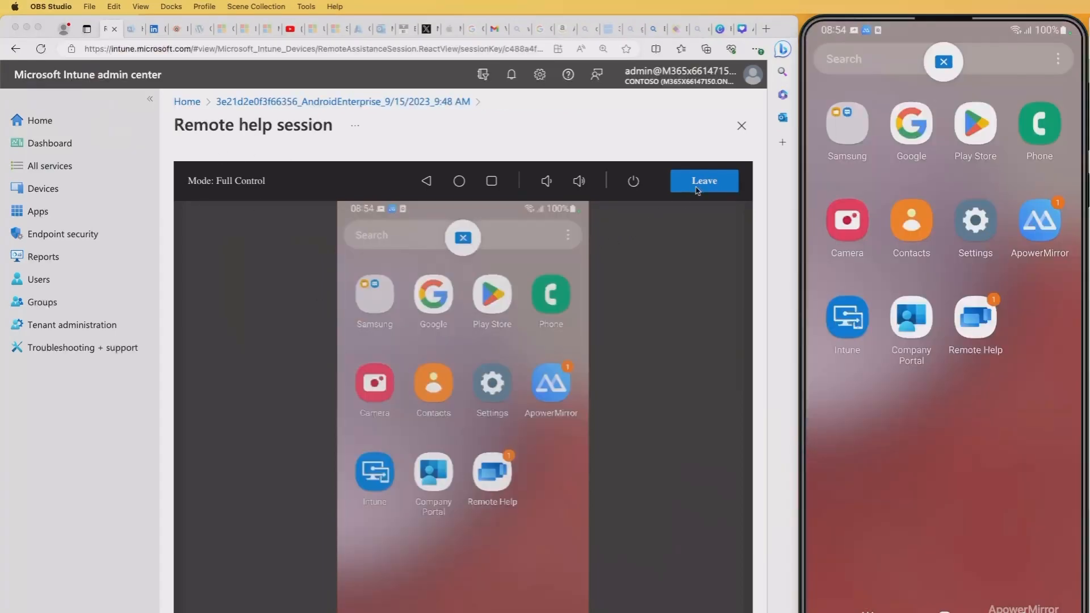
Leave the full-control session and launch an unattended control Remote Help session.
click(702, 181)
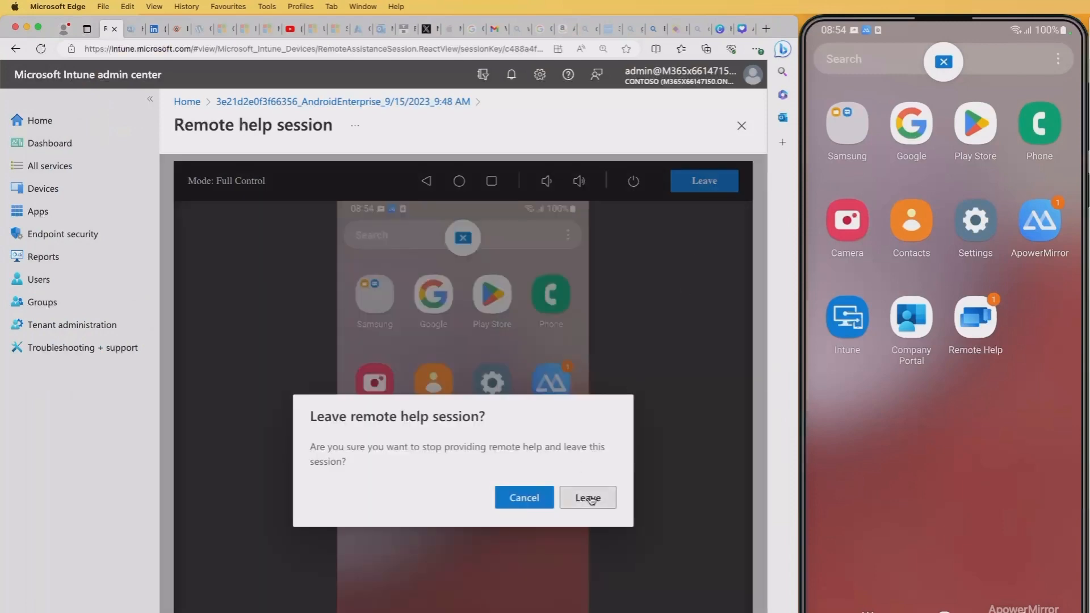
click(587, 498)
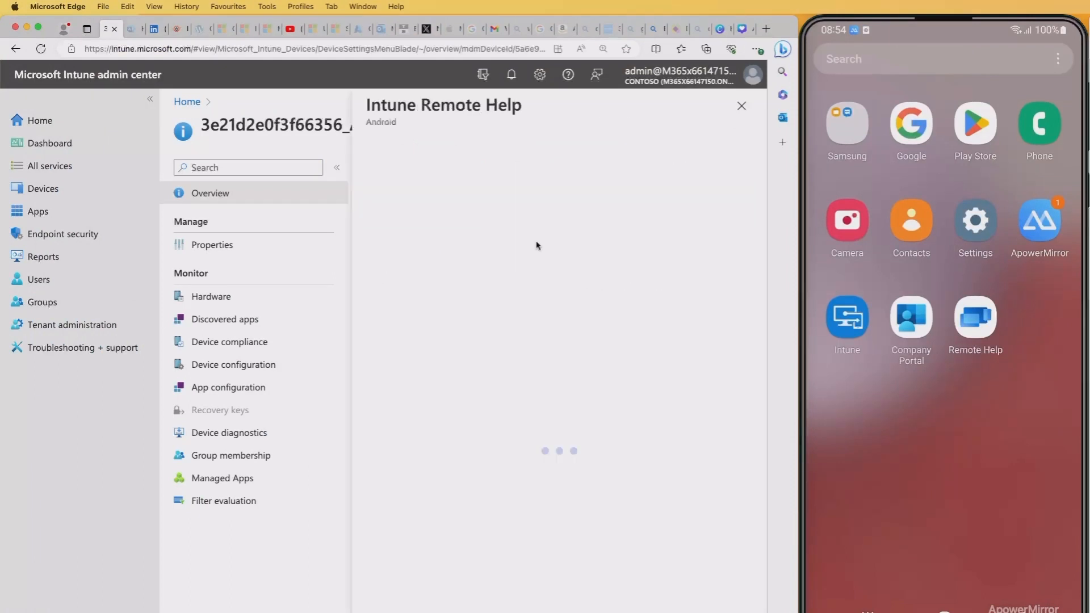
mouse_move(532, 356)
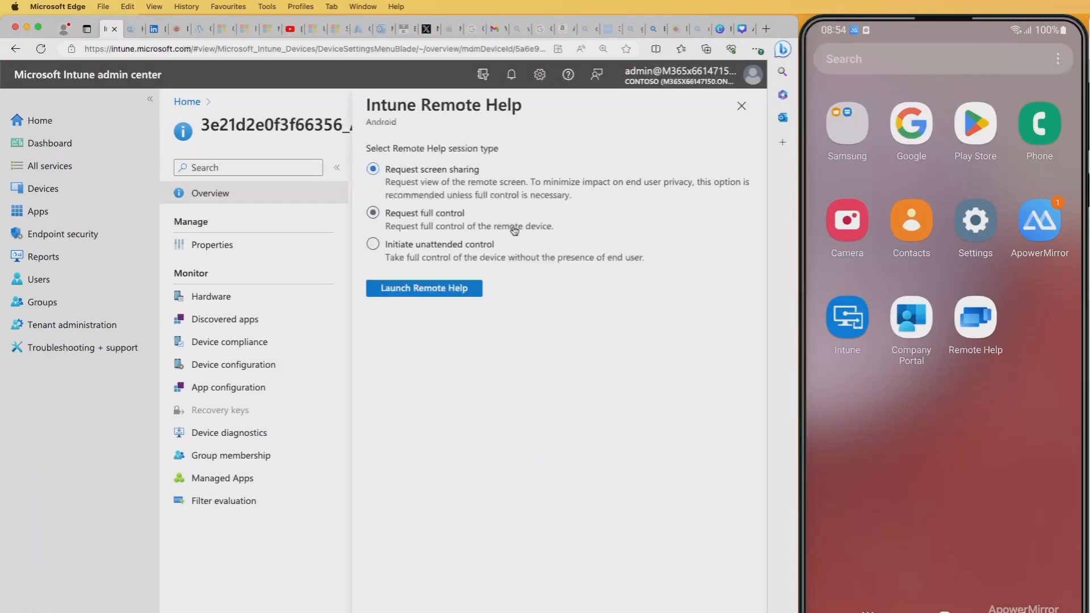
click(374, 244)
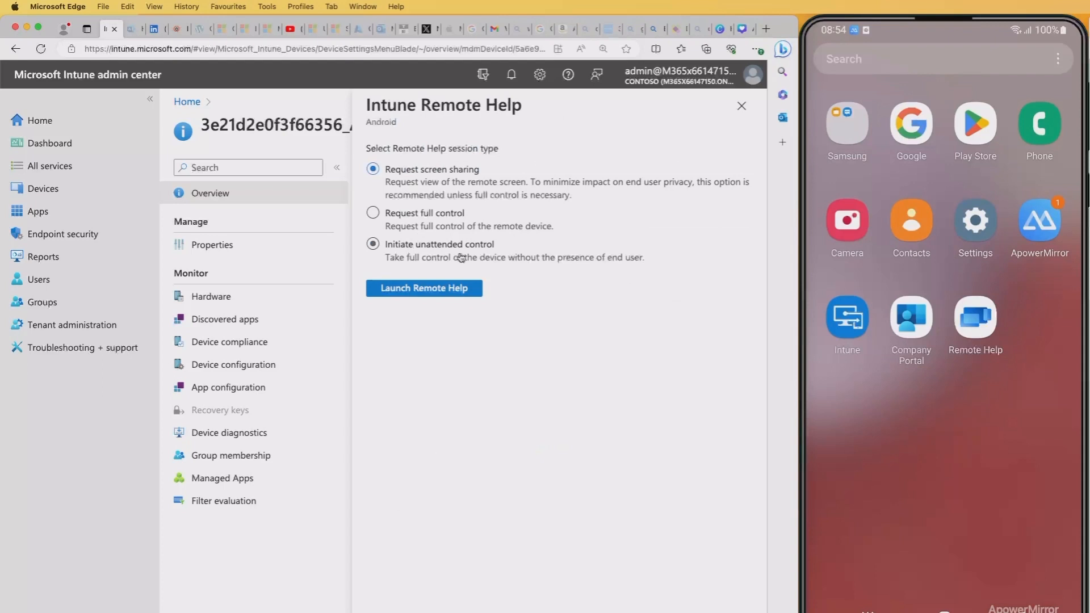
click(374, 244)
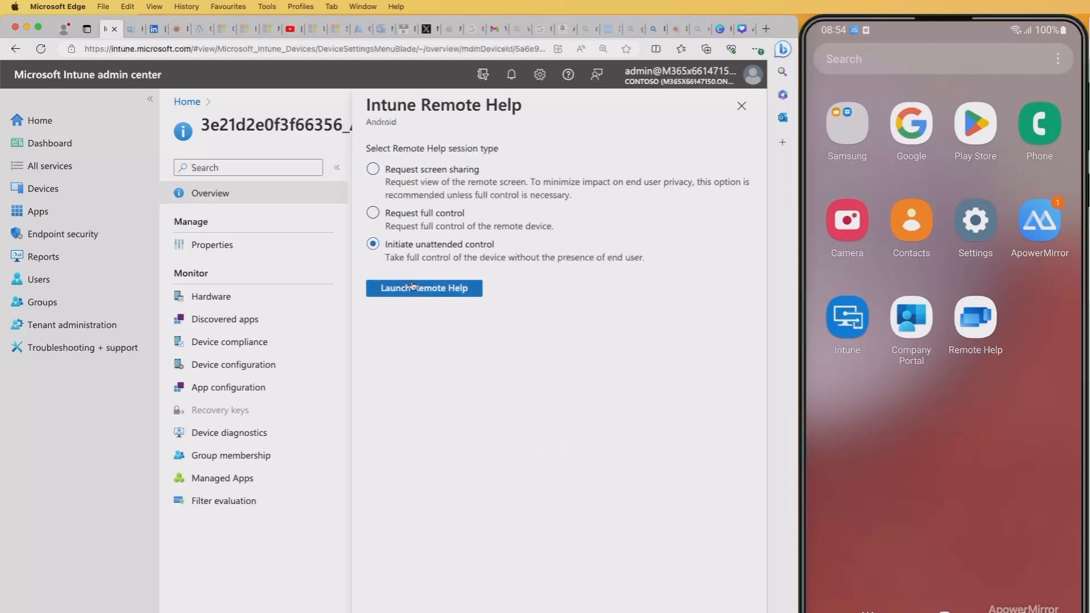
click(424, 288)
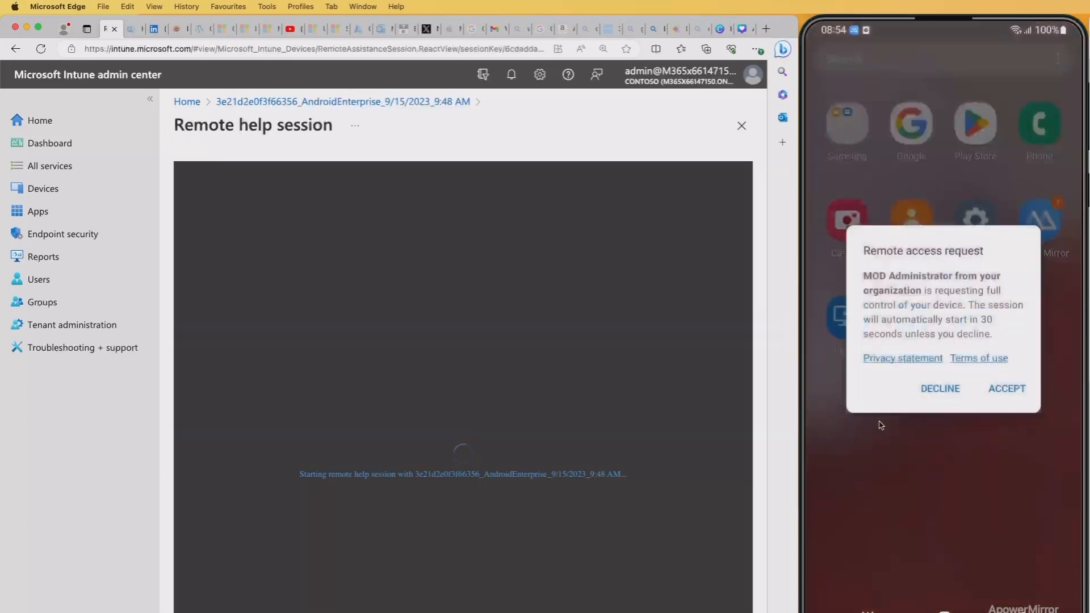
mouse_move(950, 450)
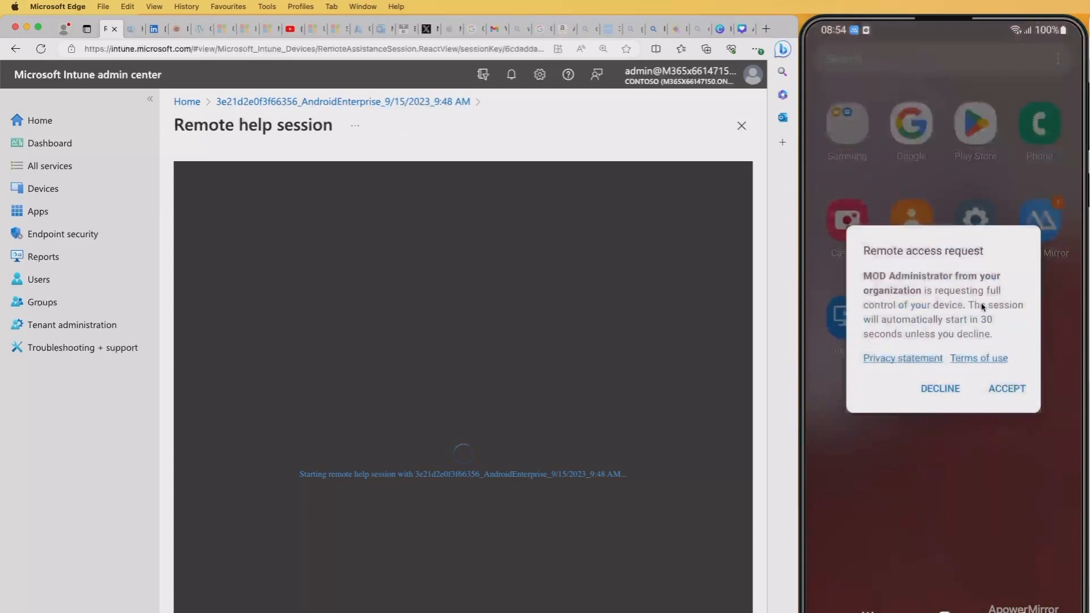
mouse_move(907, 312)
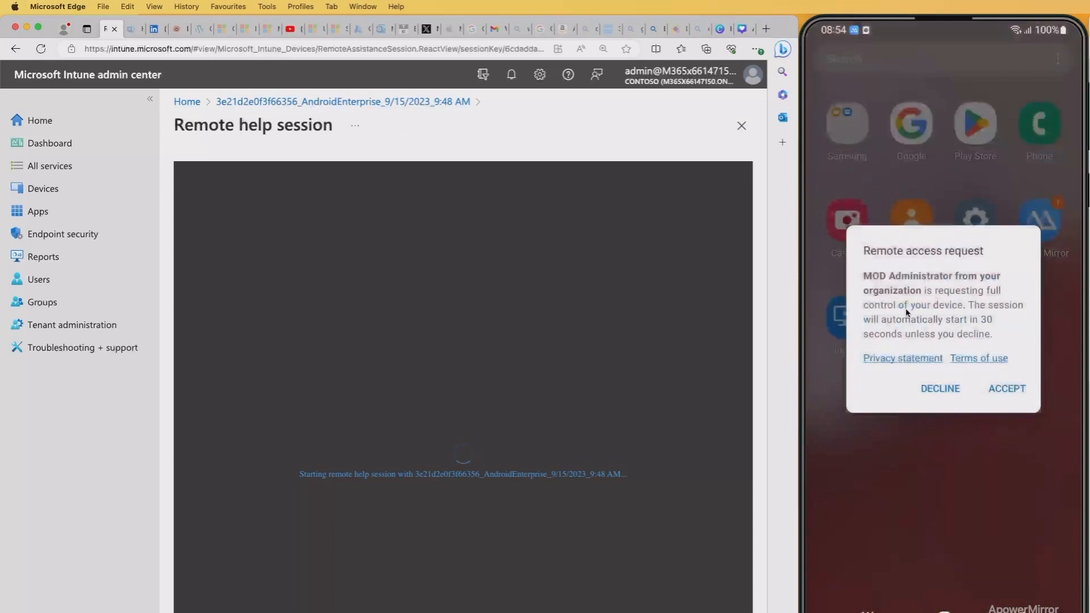
mouse_move(1000, 315)
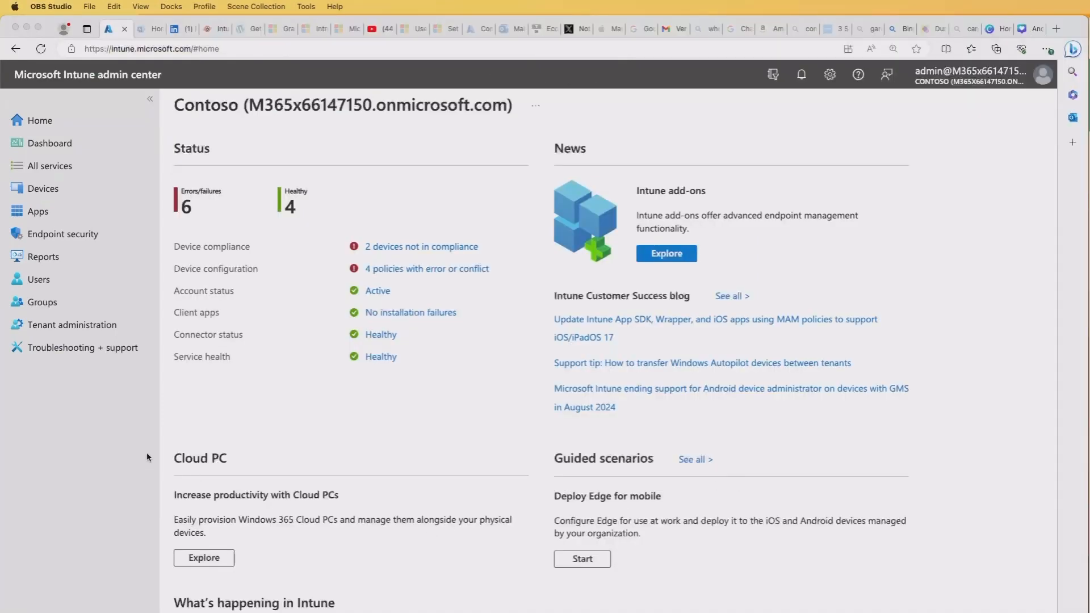
mouse_move(81, 204)
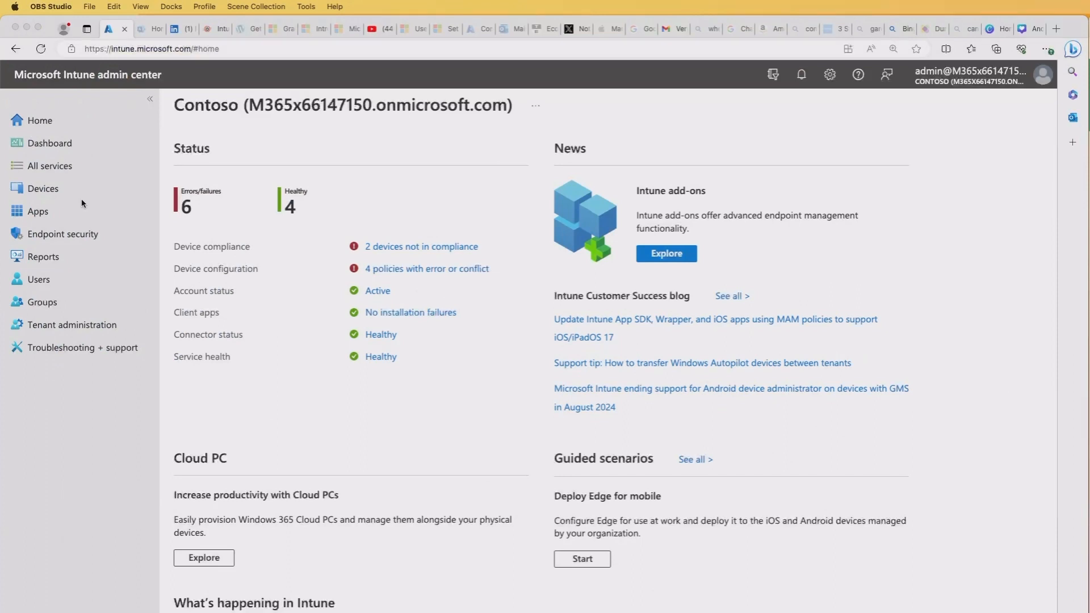
mouse_move(69, 326)
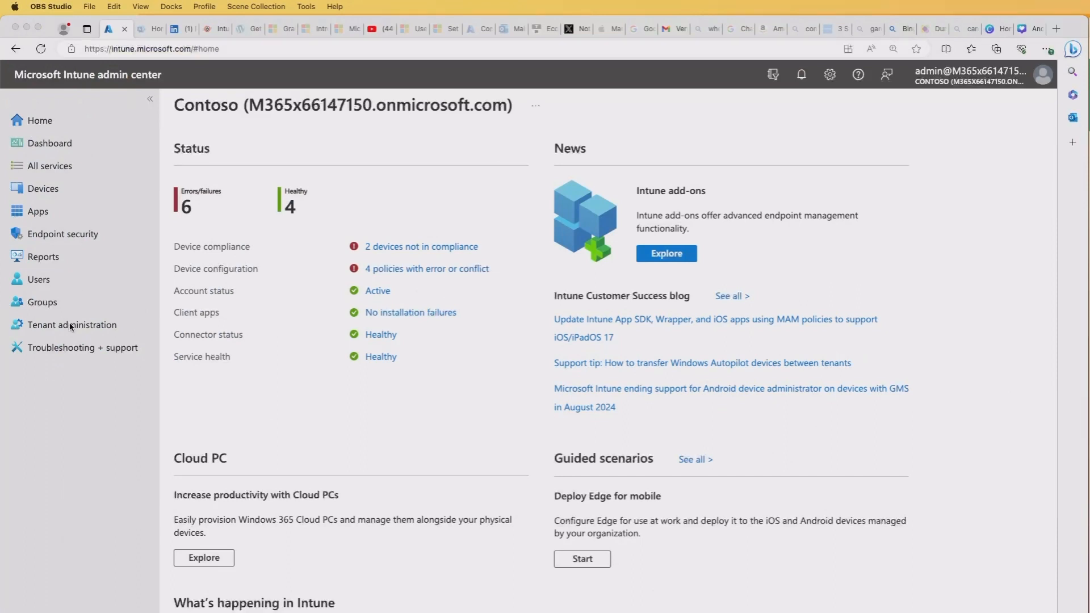
Open Tenant administration > Remote Help and filter the monitor to Android sessions only.
click(71, 325)
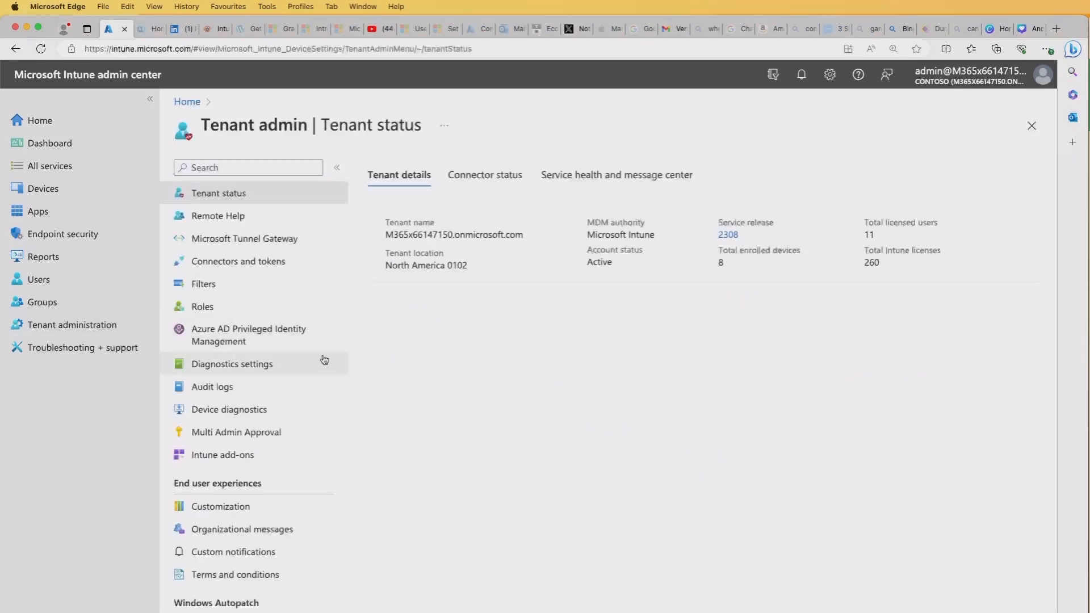
mouse_move(216, 216)
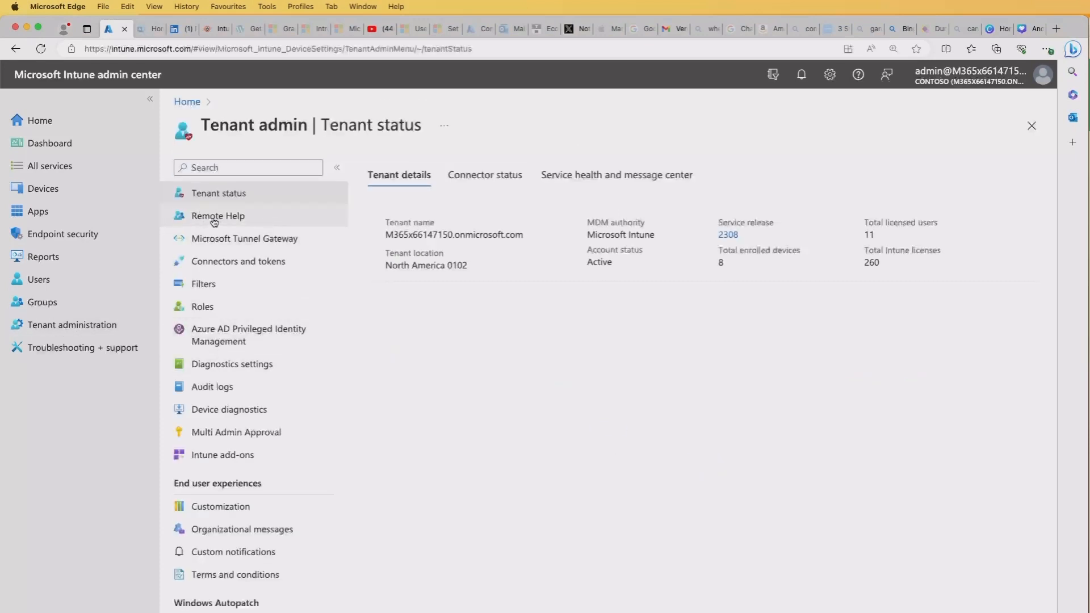
click(217, 216)
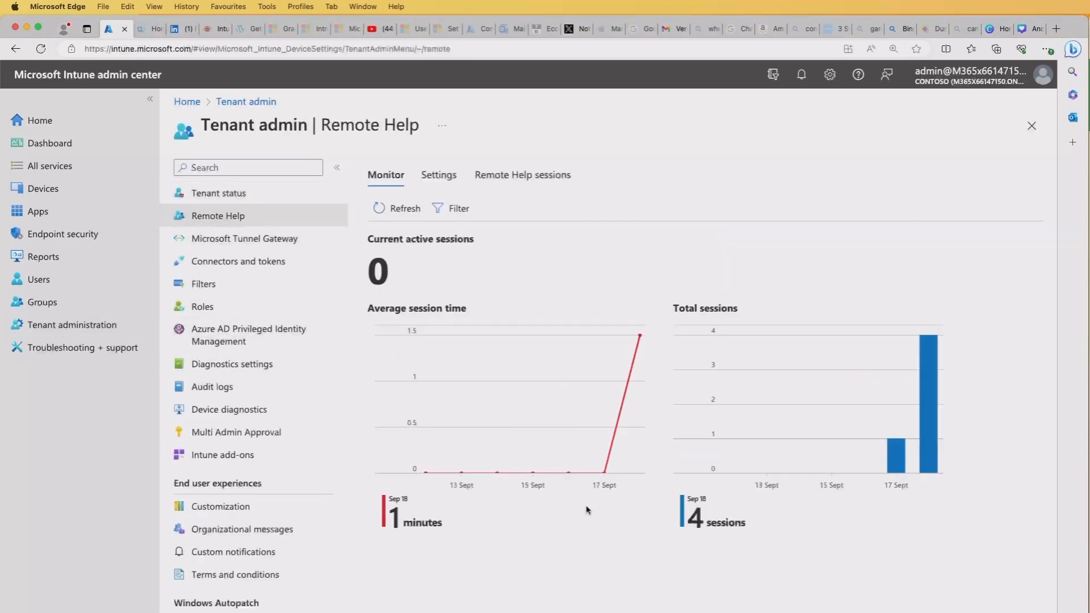
mouse_move(514, 312)
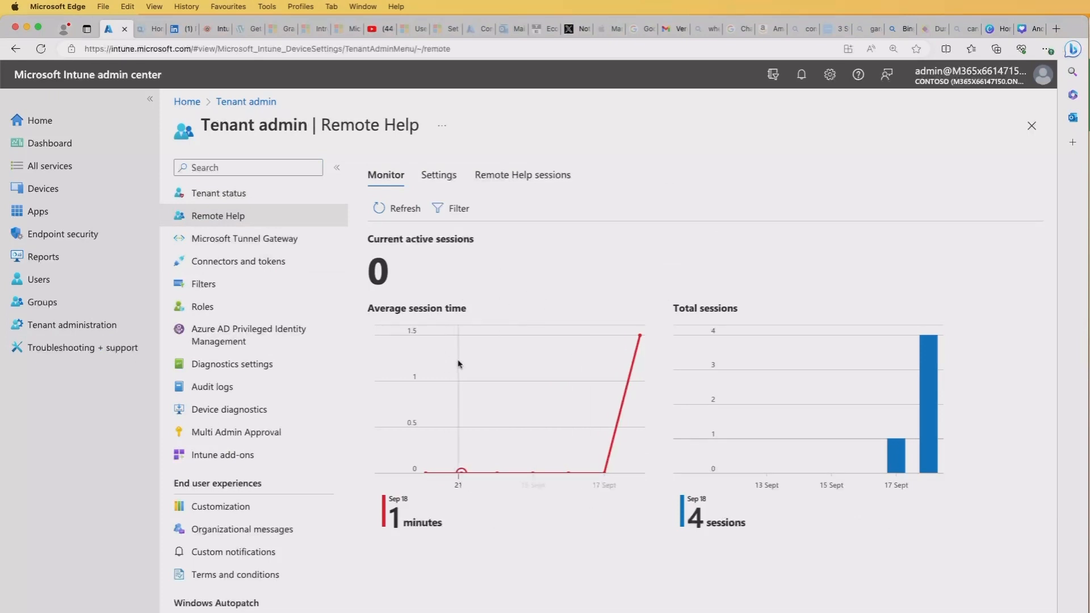
mouse_move(746, 378)
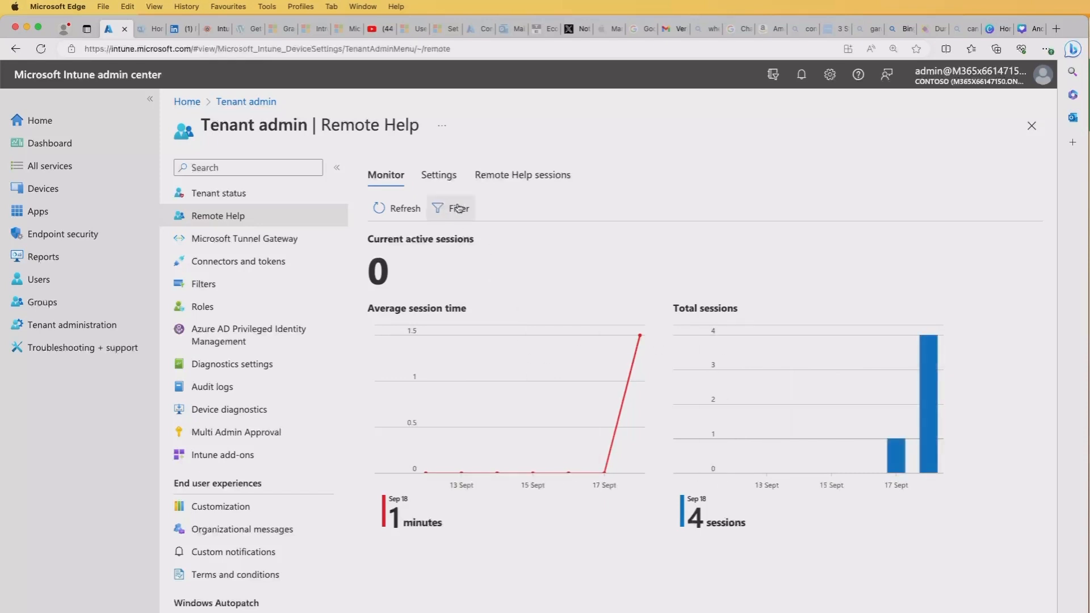
mouse_move(457, 208)
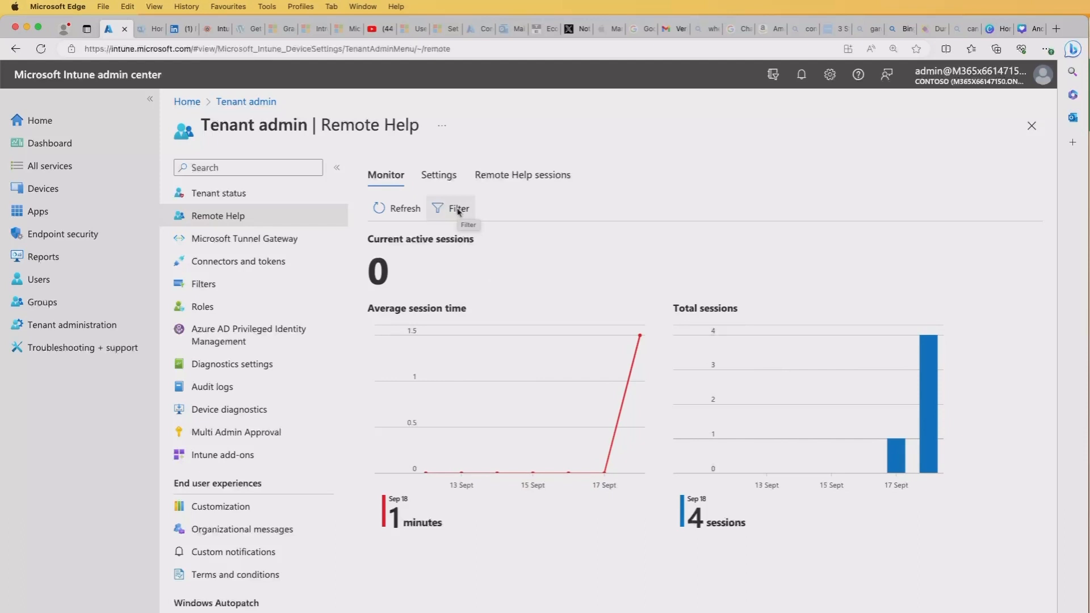
click(451, 208)
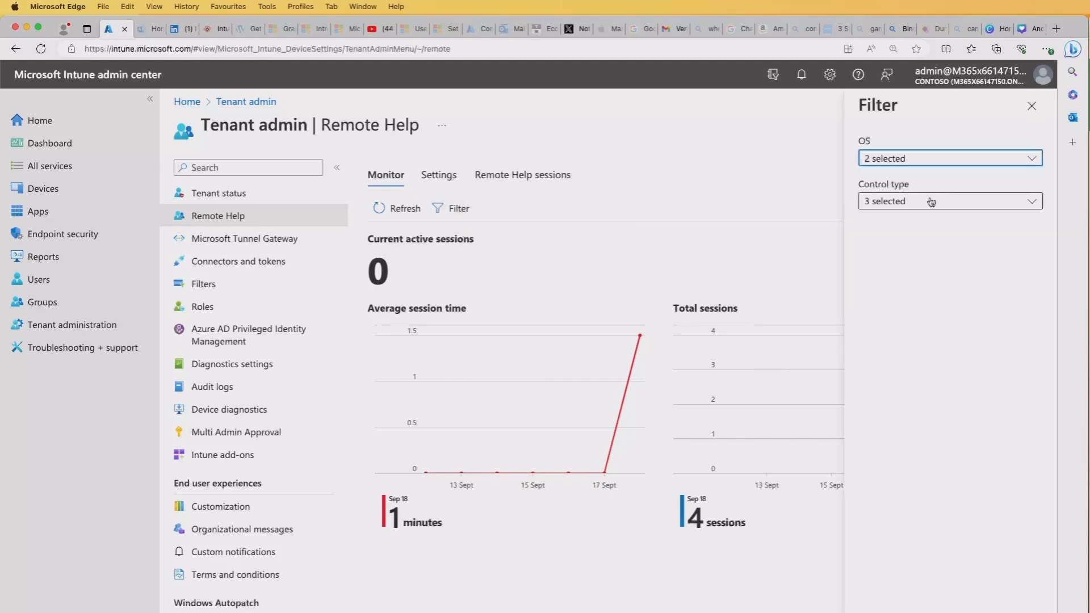
click(948, 158)
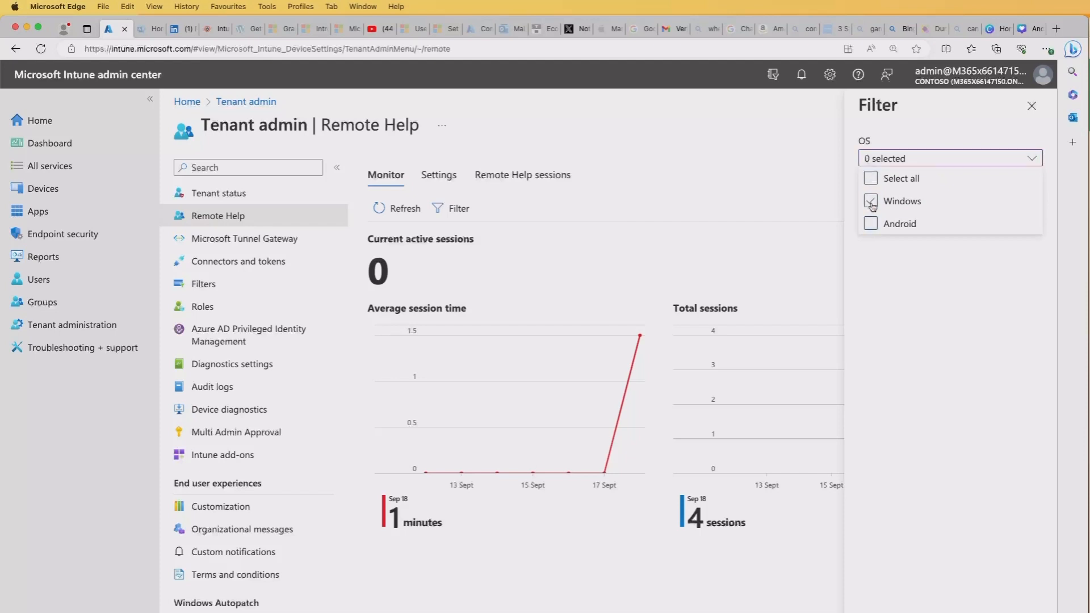
click(870, 223)
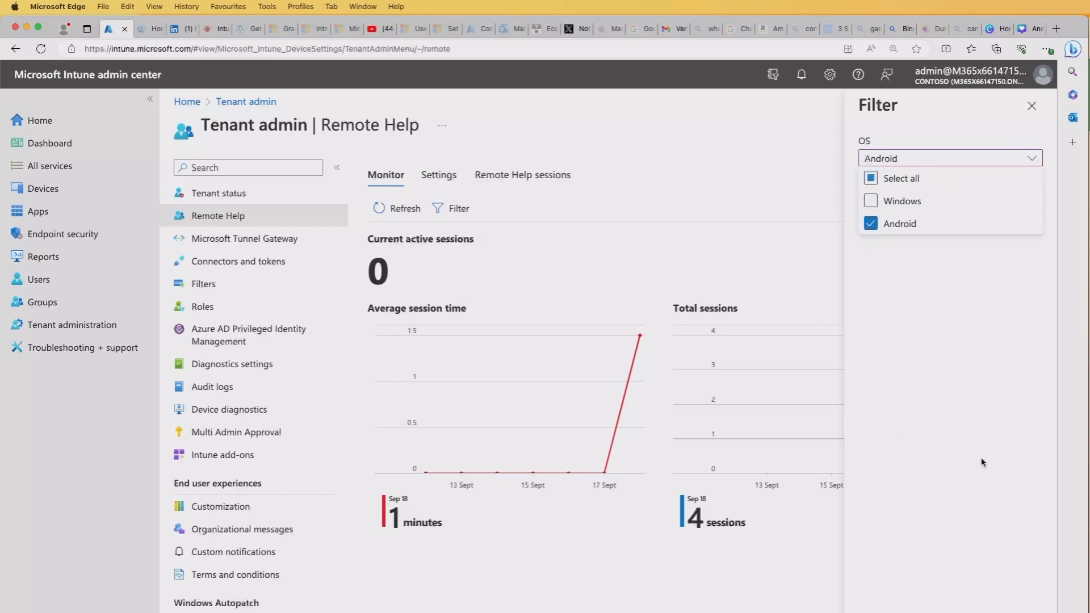
click(947, 201)
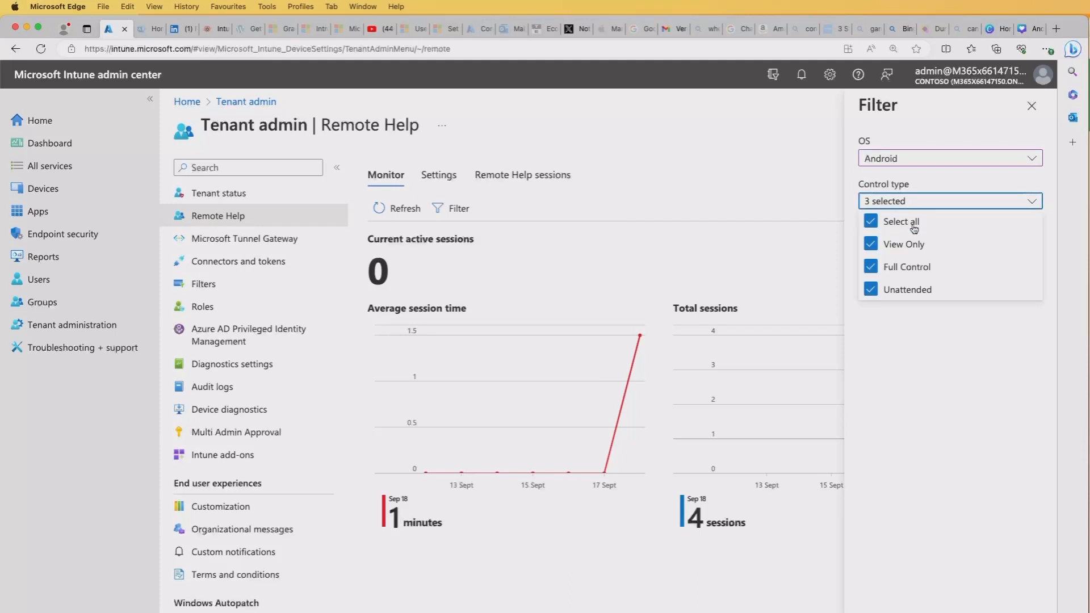
mouse_move(957, 233)
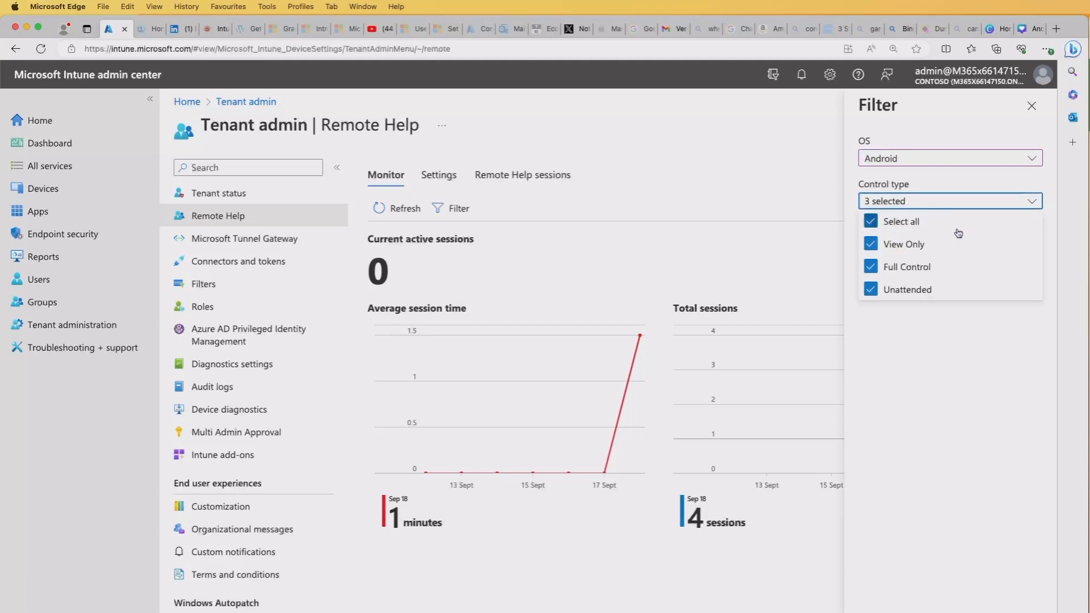
mouse_move(904, 242)
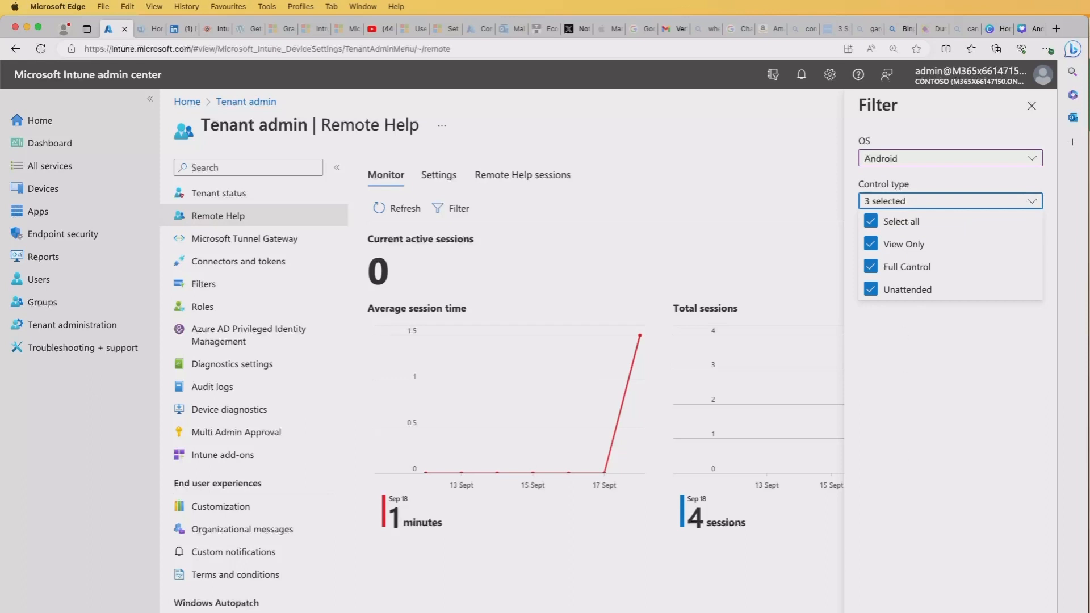
click(1031, 105)
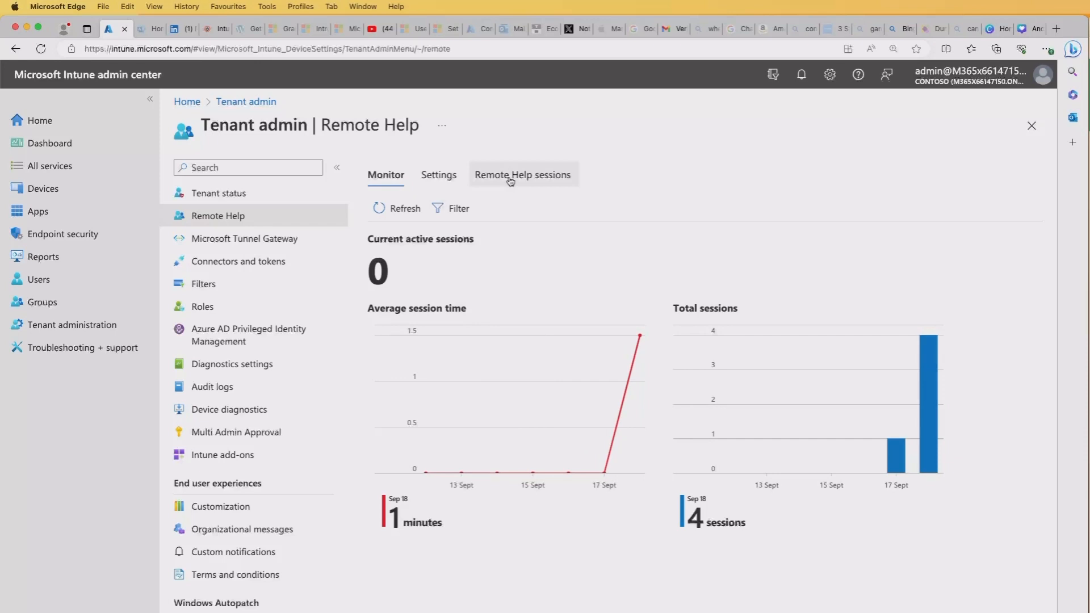
click(523, 174)
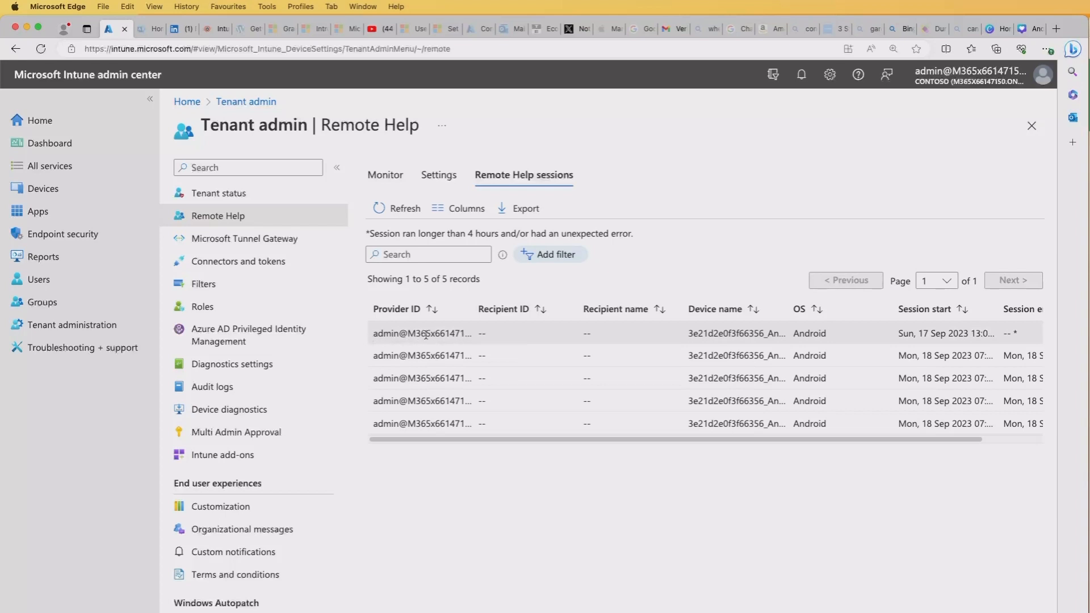
mouse_move(517, 356)
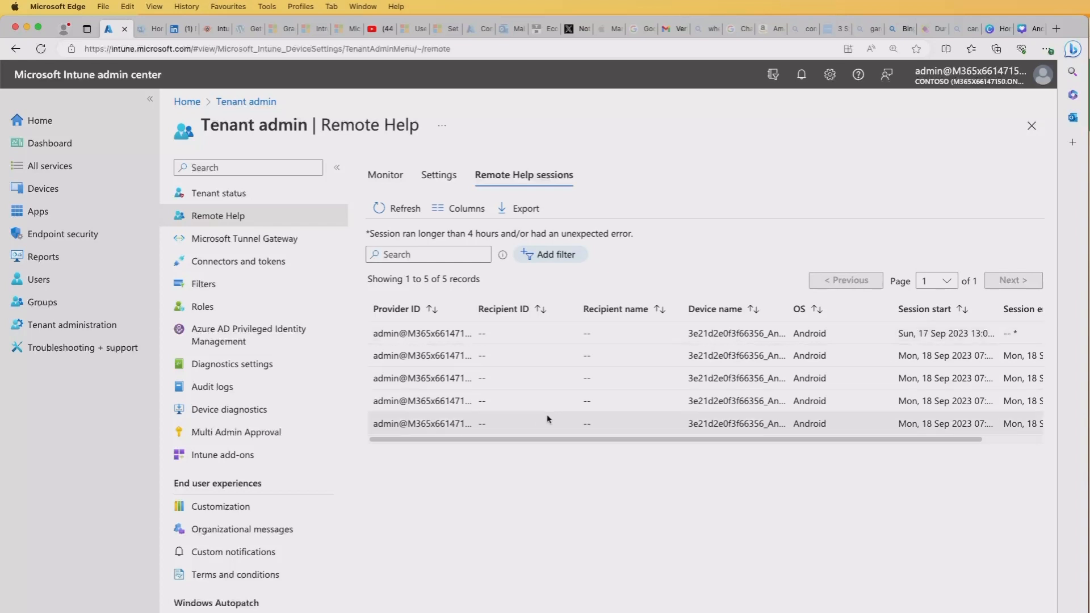
Scroll the sessions table right to reveal the Session end times of the five Android sessions.
scroll(right, 3)
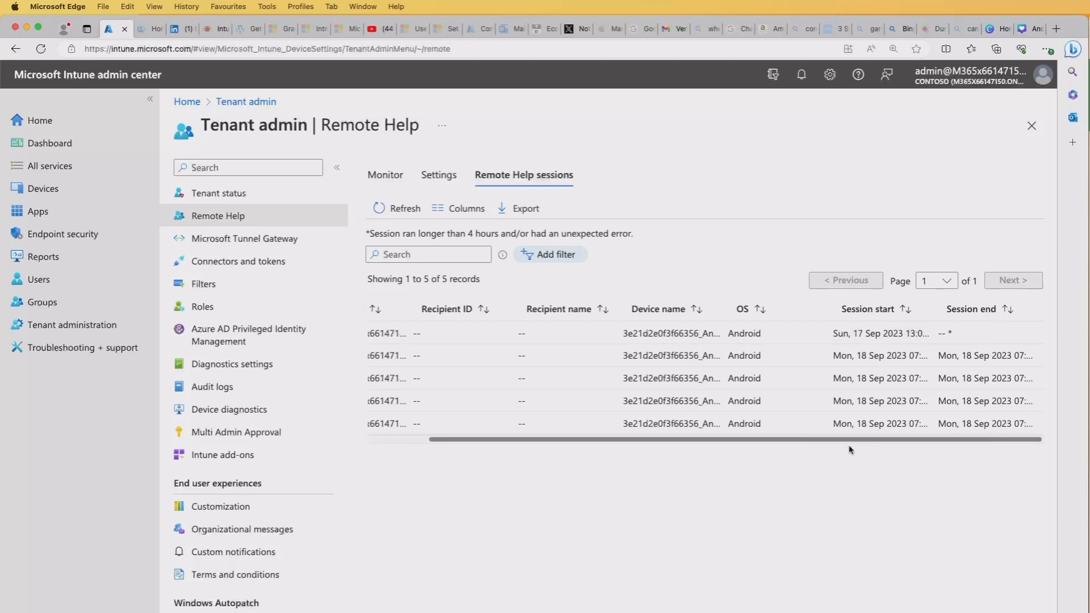